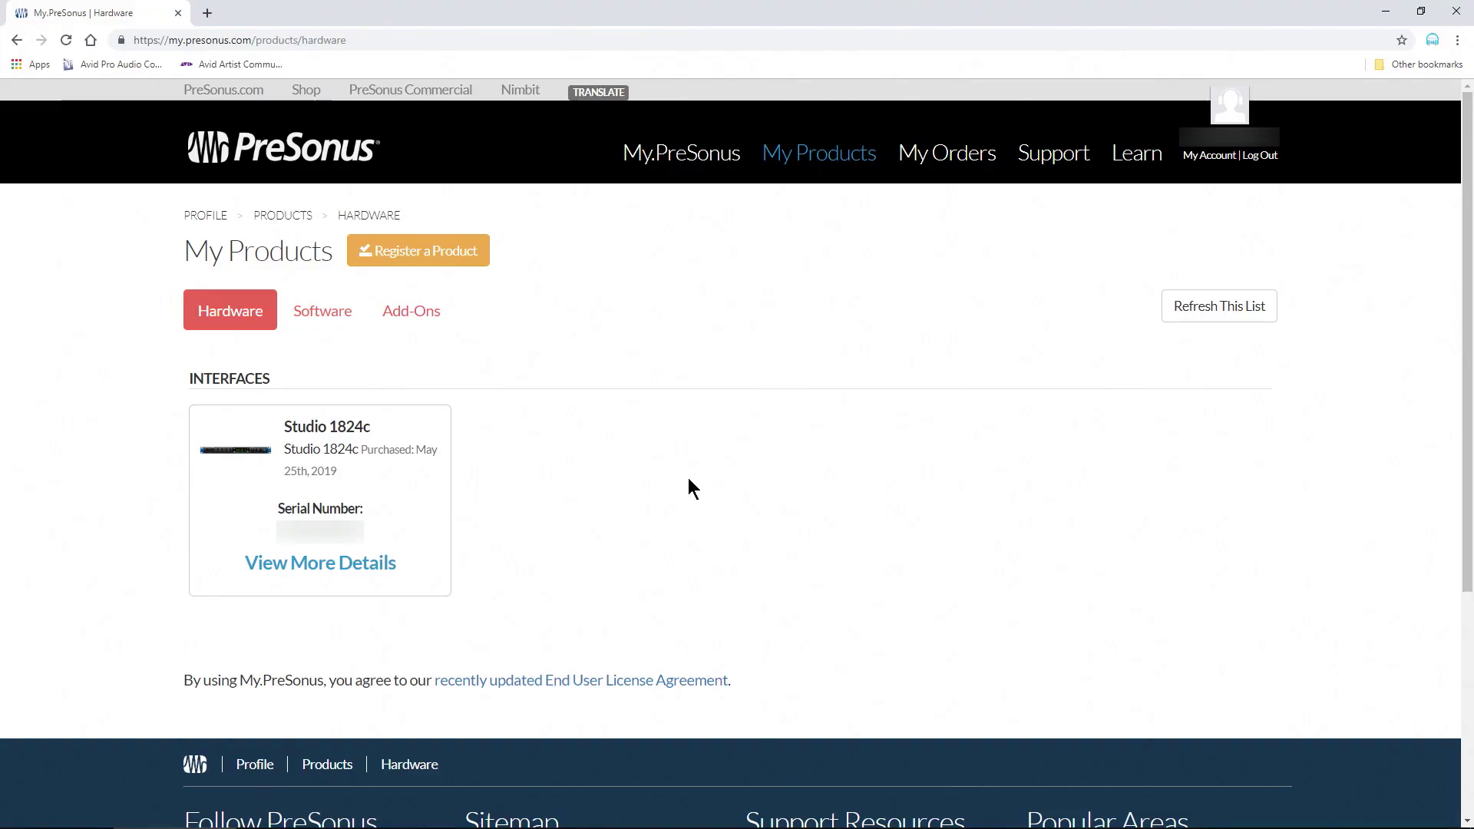
Step: Browse from the Studio 1824c details to the Software tab and download the Studio One 4 Artist Windows installer
{"action": "left_click", "coordinate": [320, 562]}
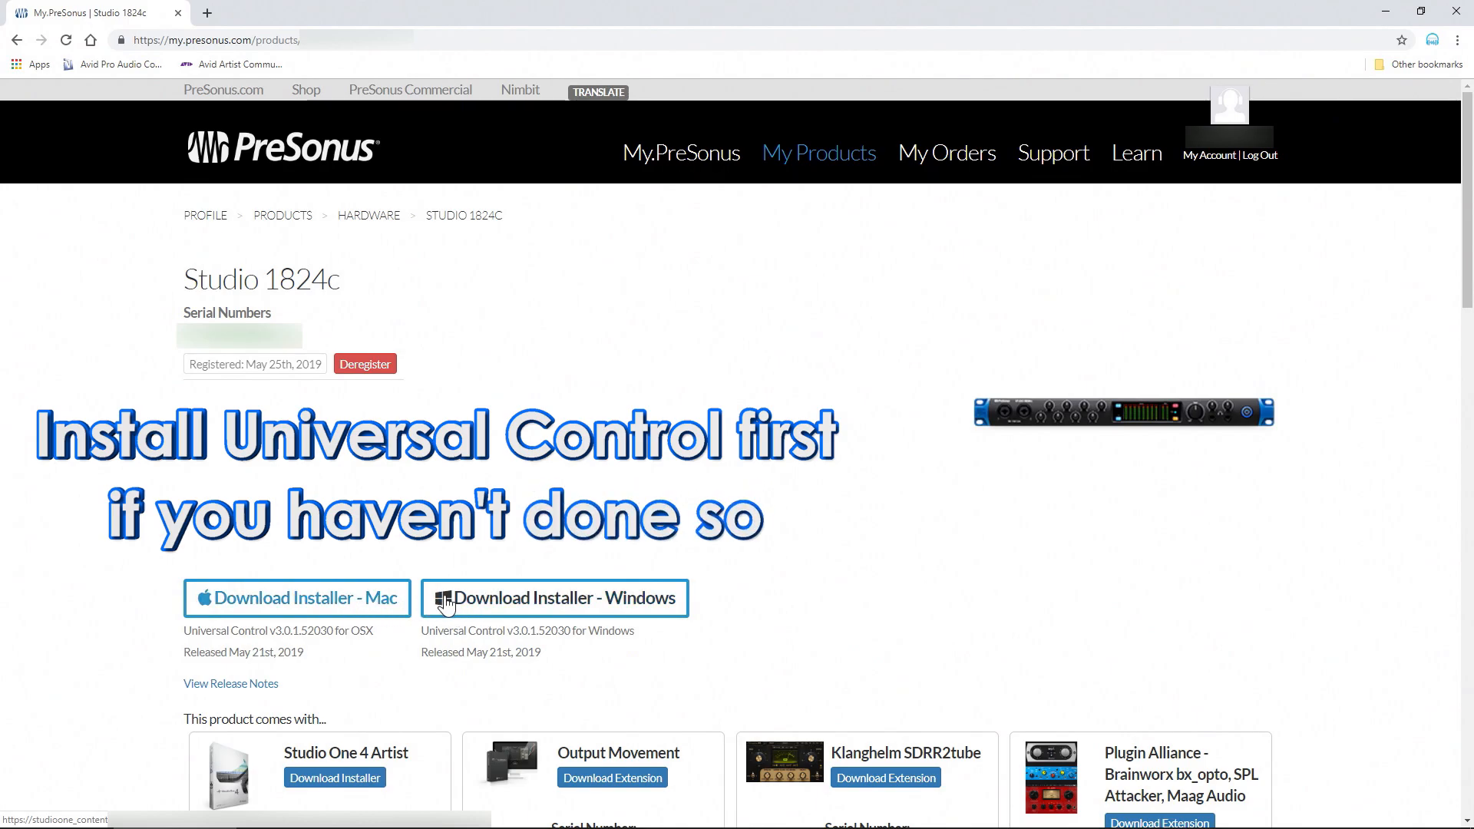
{"action": "left_click", "coordinate": [368, 215]}
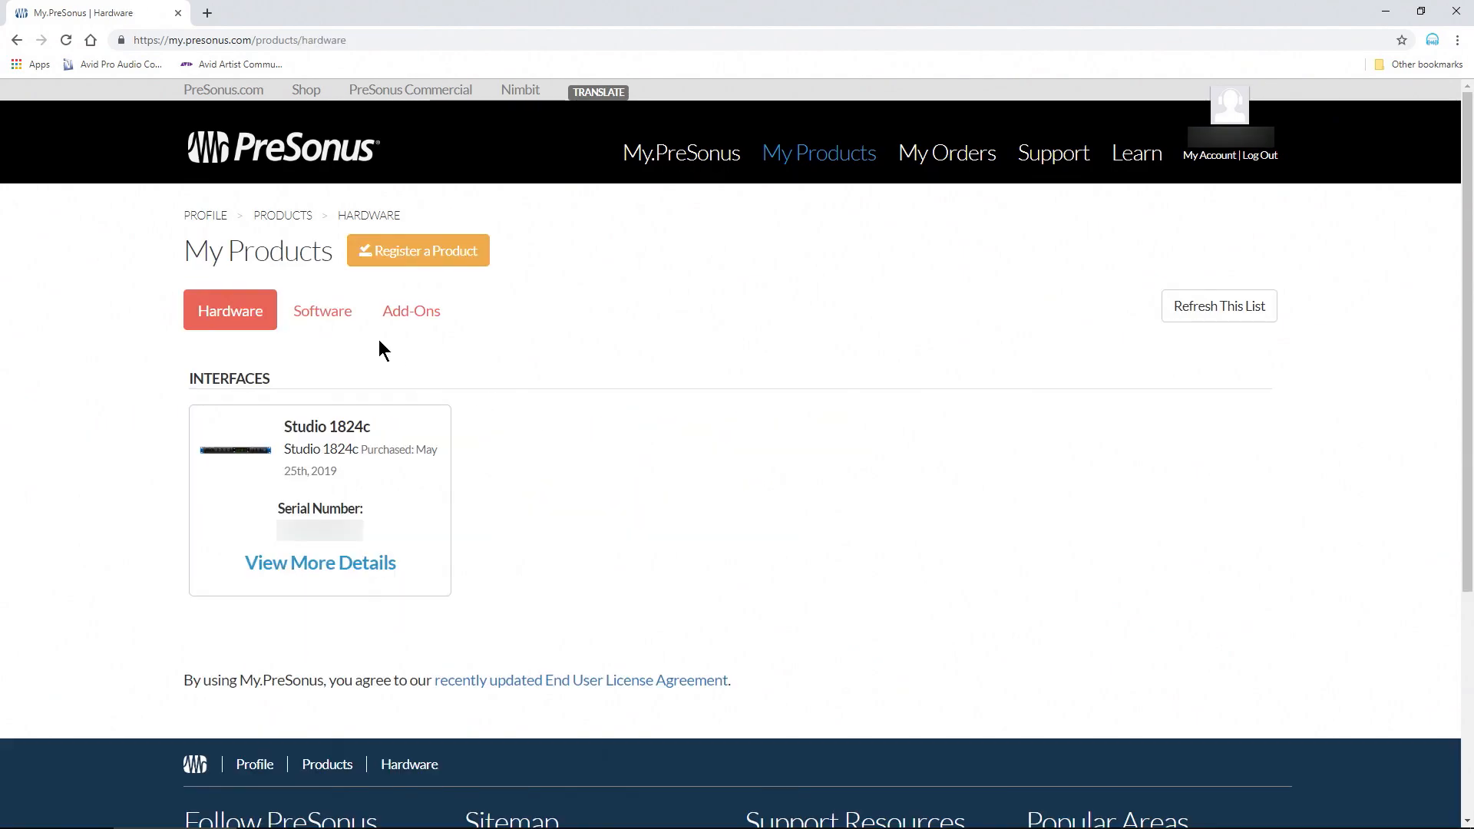
{"action": "left_click", "coordinate": [322, 310]}
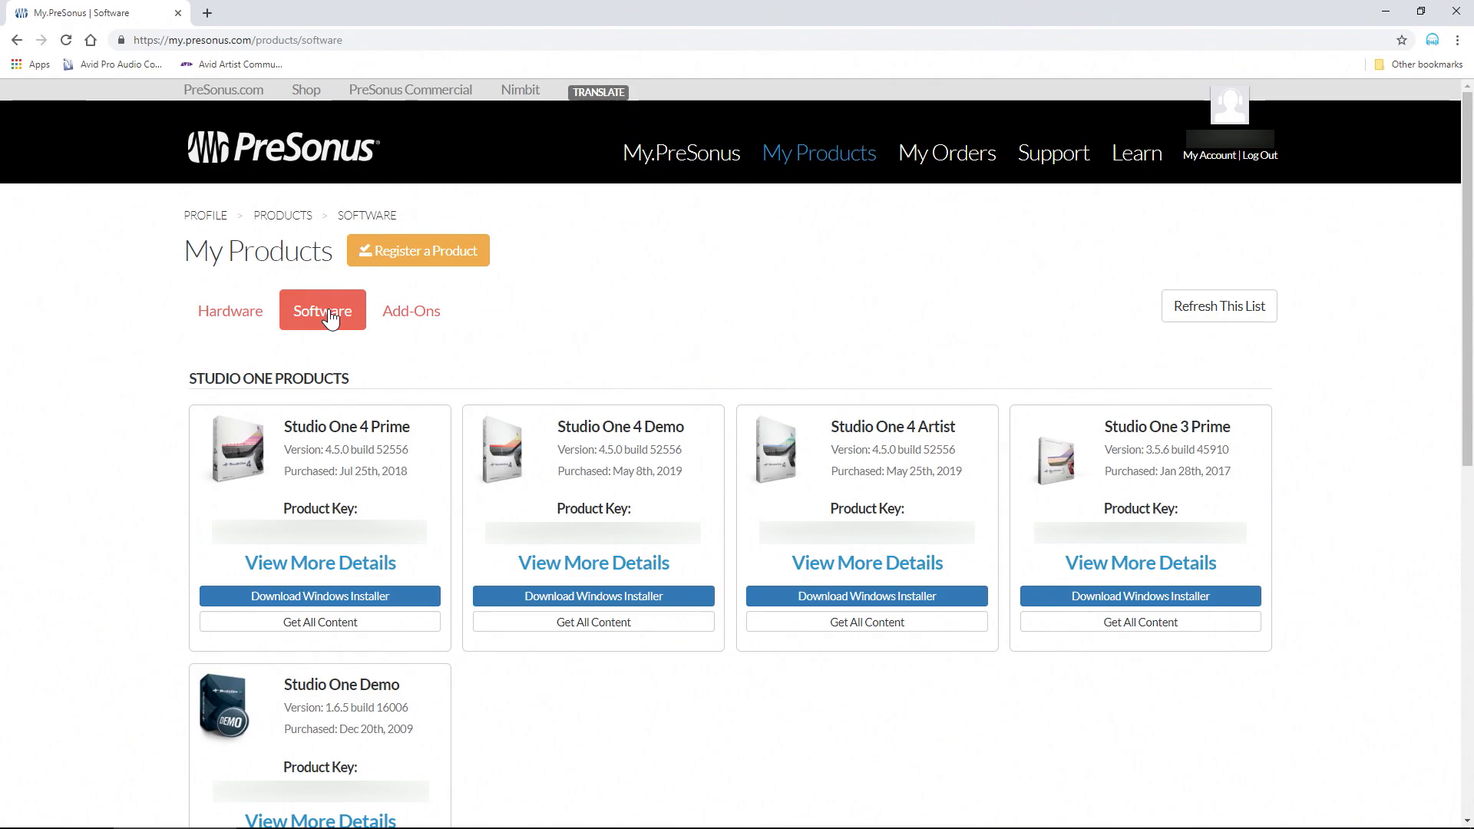
{"action": "mouse_move", "coordinate": [857, 347]}
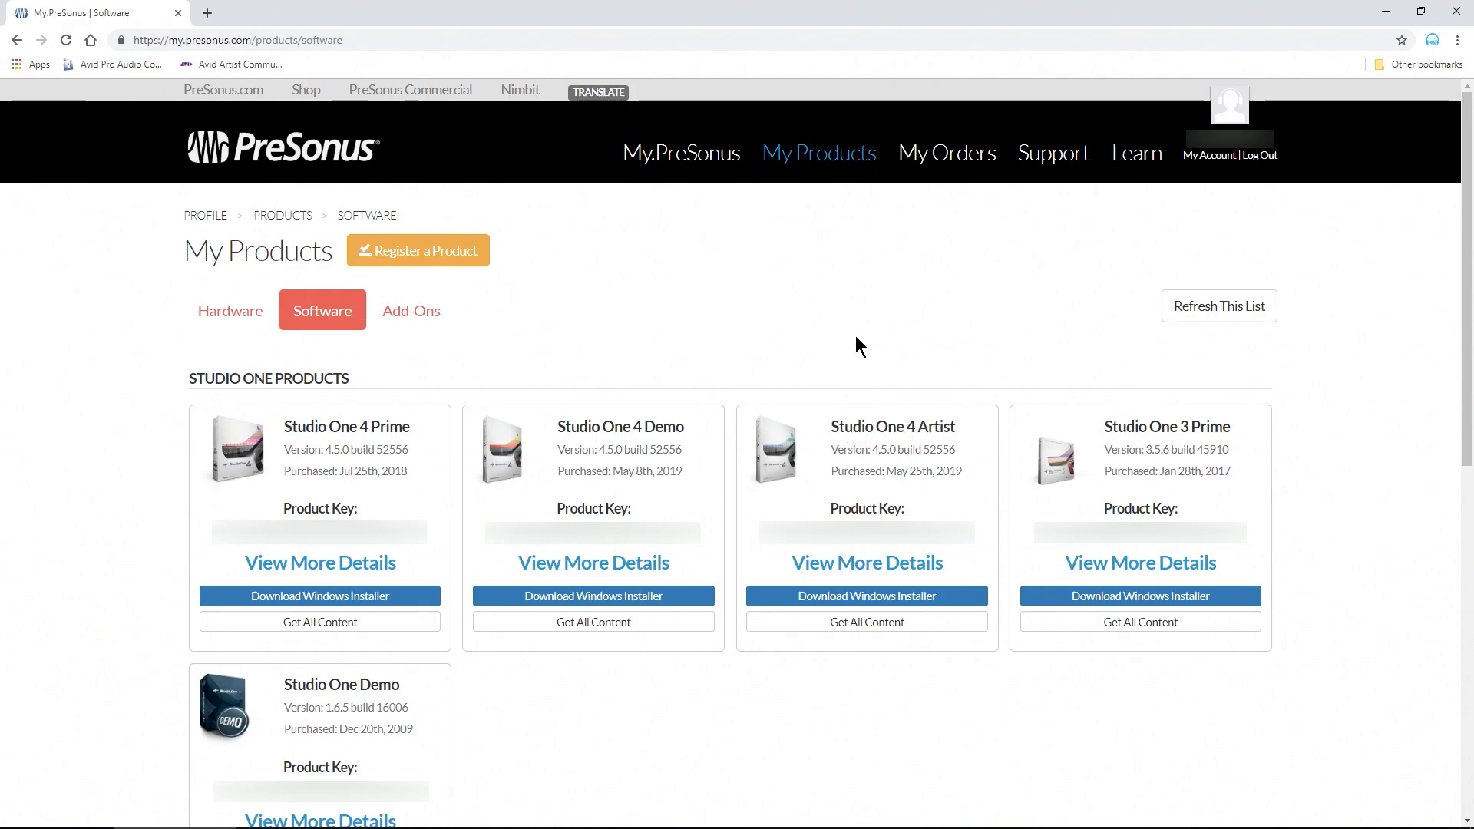
{"action": "mouse_move", "coordinate": [831, 439]}
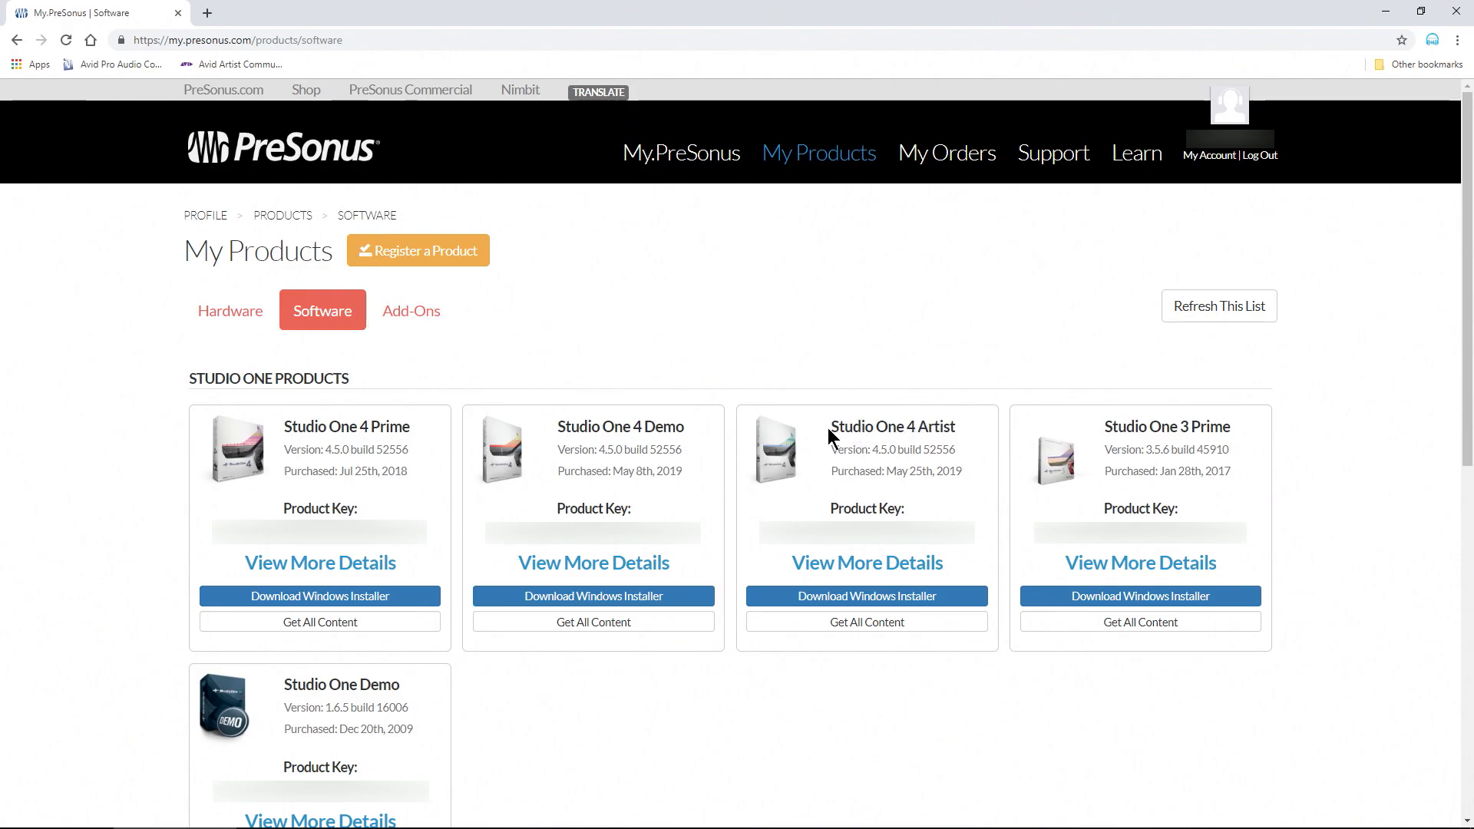
{"action": "mouse_move", "coordinate": [868, 622]}
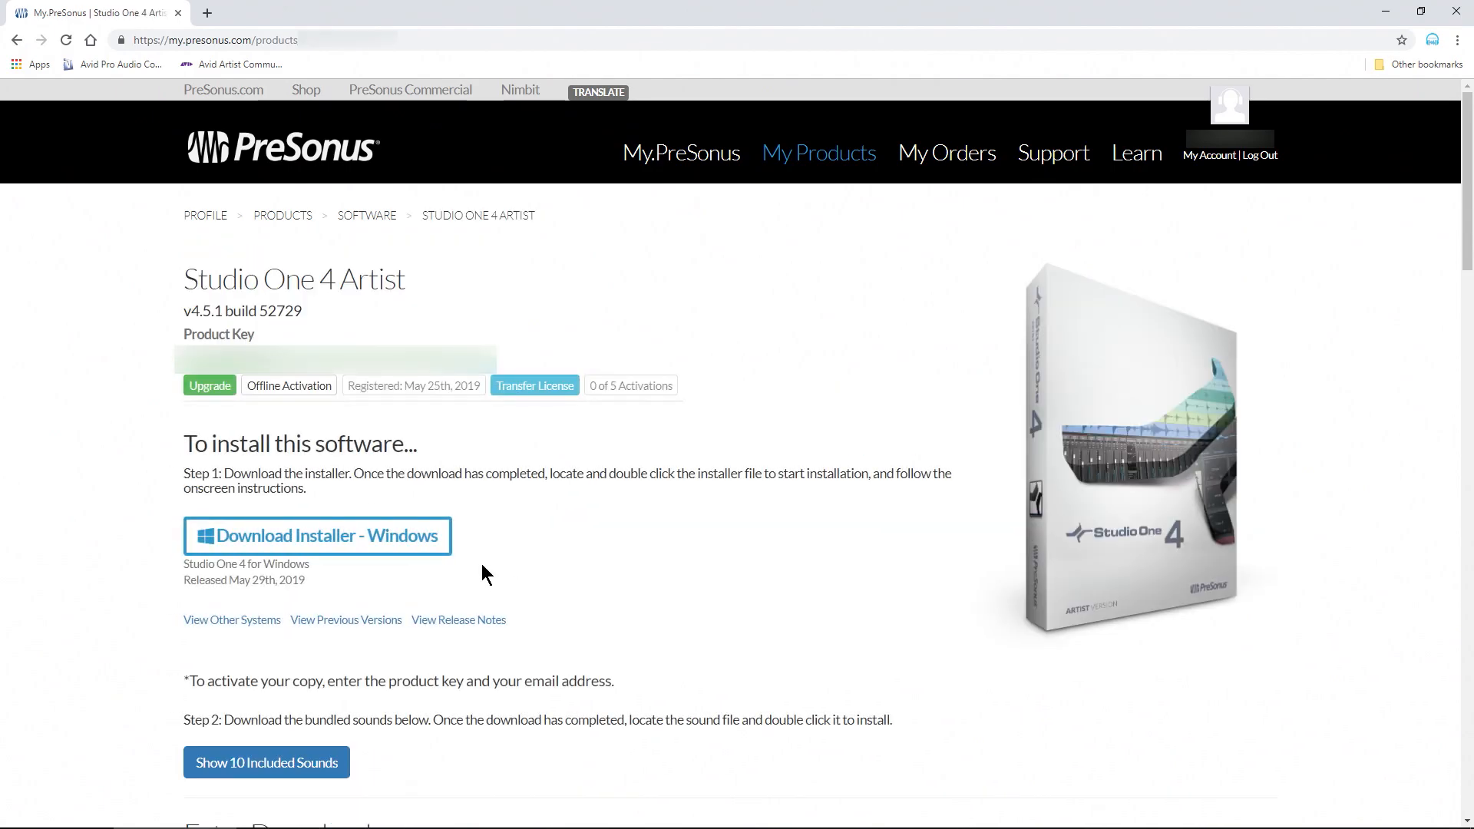
{"action": "left_click", "coordinate": [267, 761]}
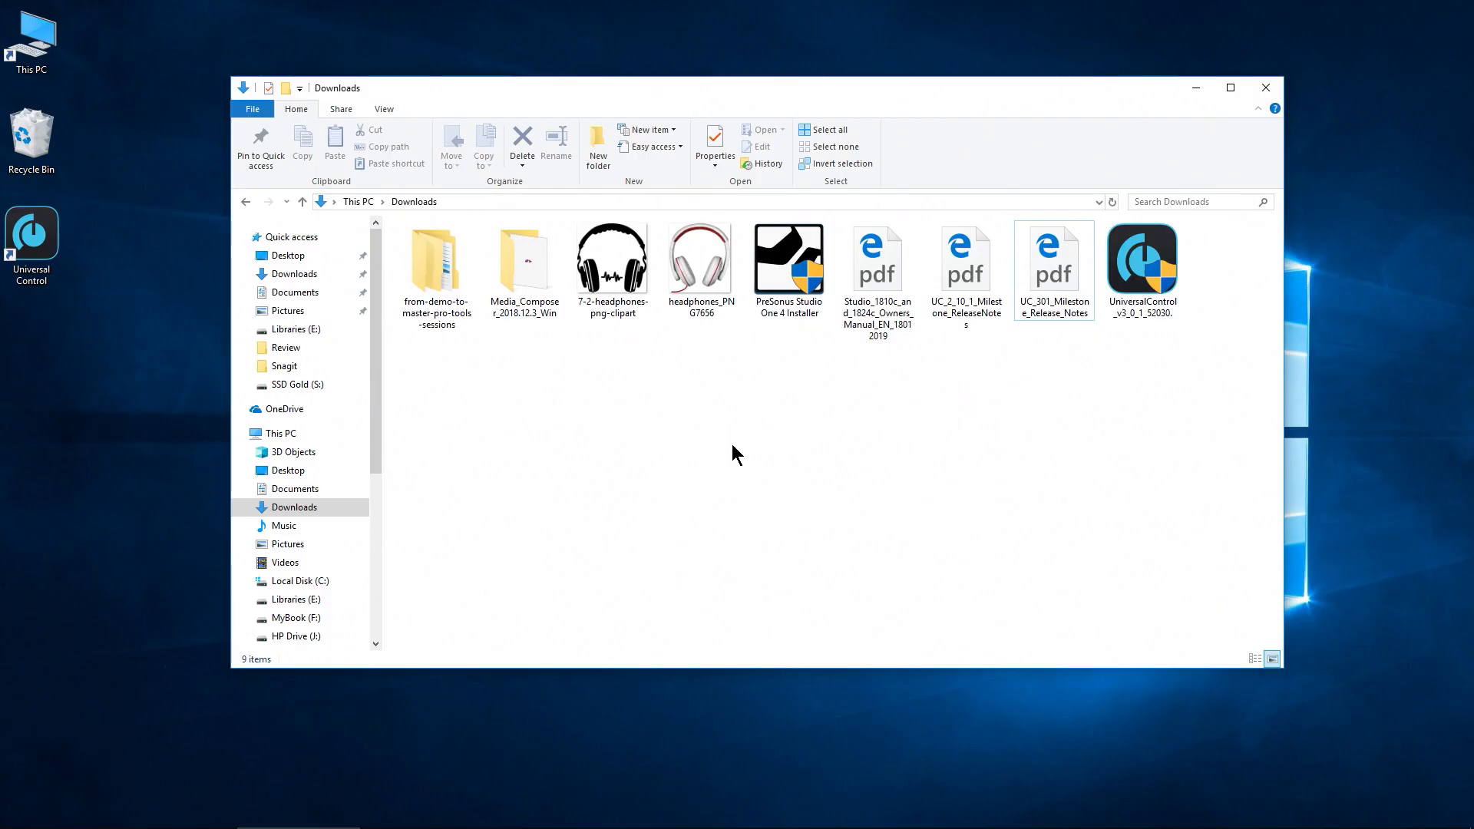
Step: Run the PreSonus Studio One 4 installer from Downloads, accepting the license and default folder through to Finish
{"action": "left_click", "coordinate": [789, 258]}
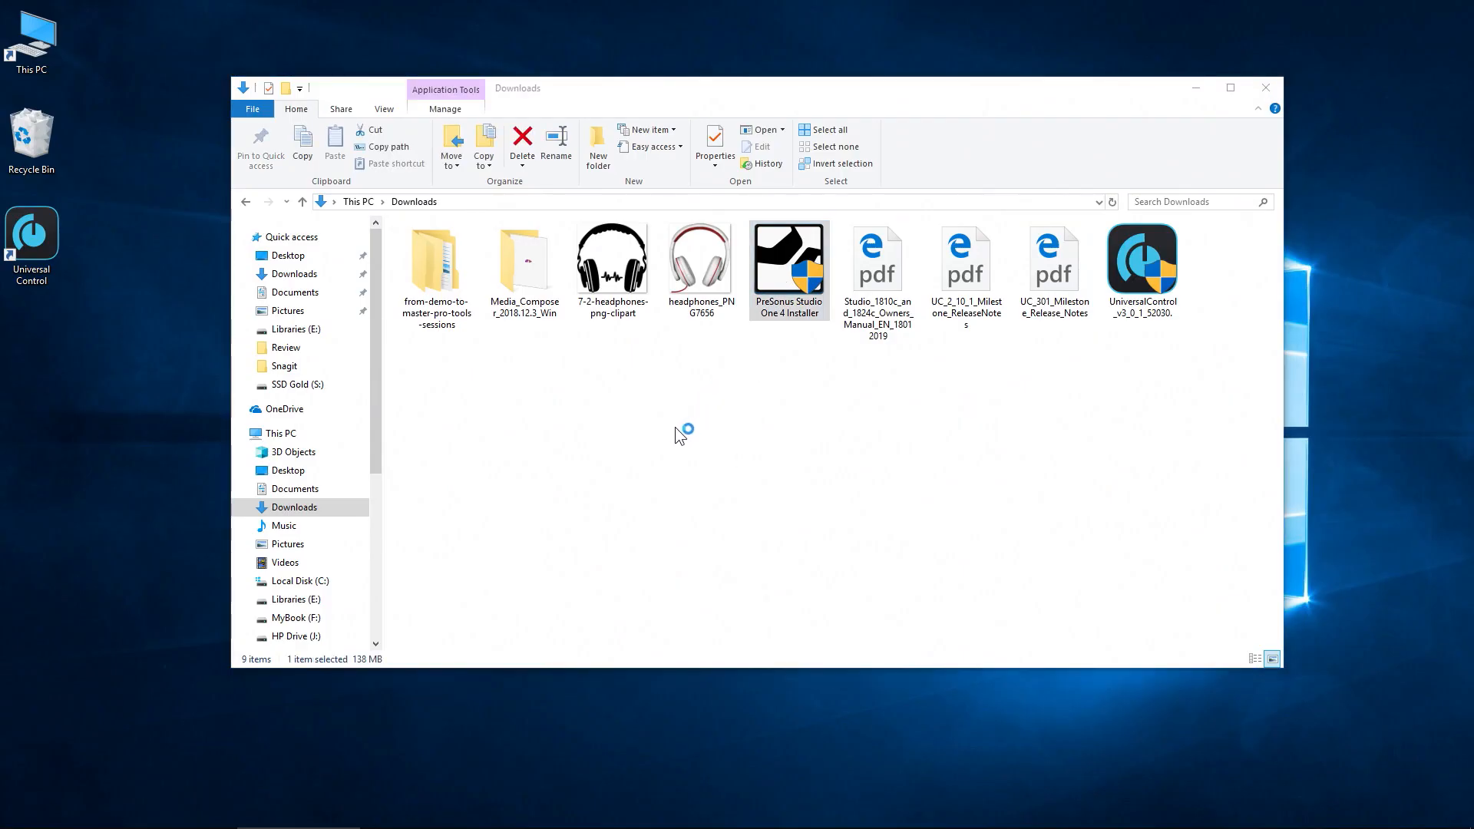
{"action": "double_click", "coordinate": [789, 258]}
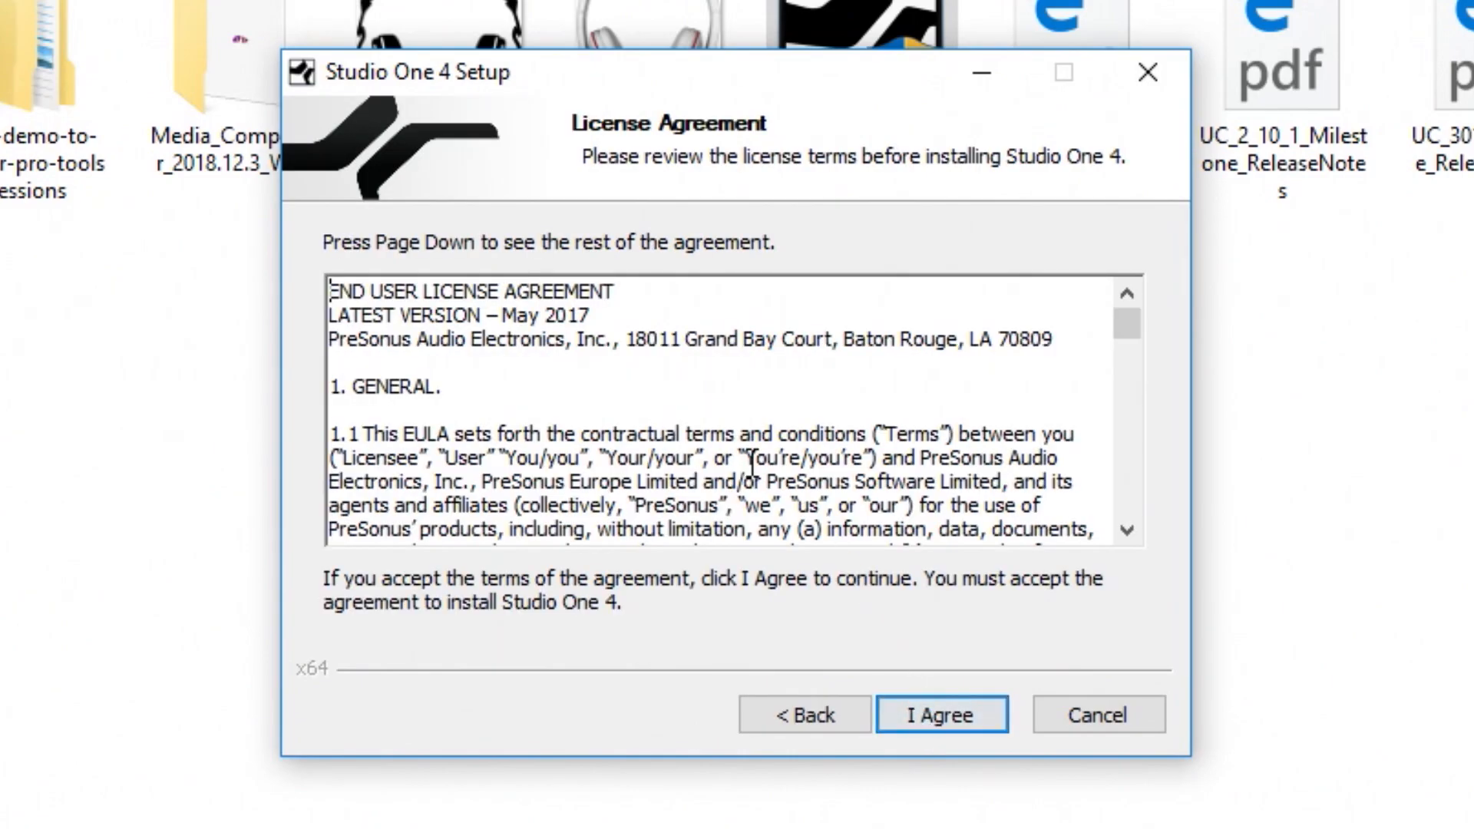
{"action": "left_click", "coordinate": [941, 714]}
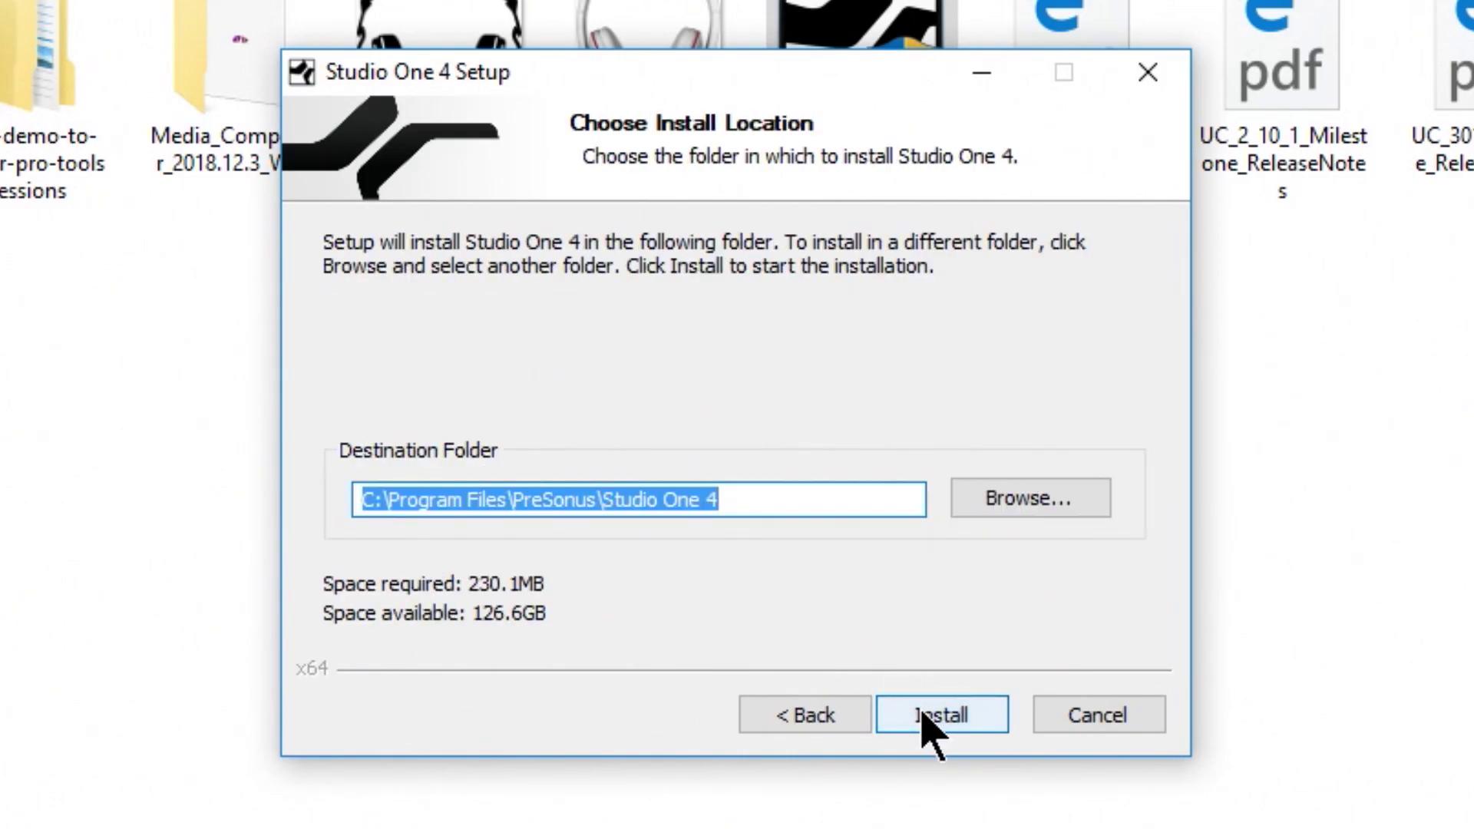
{"action": "left_click", "coordinate": [941, 714]}
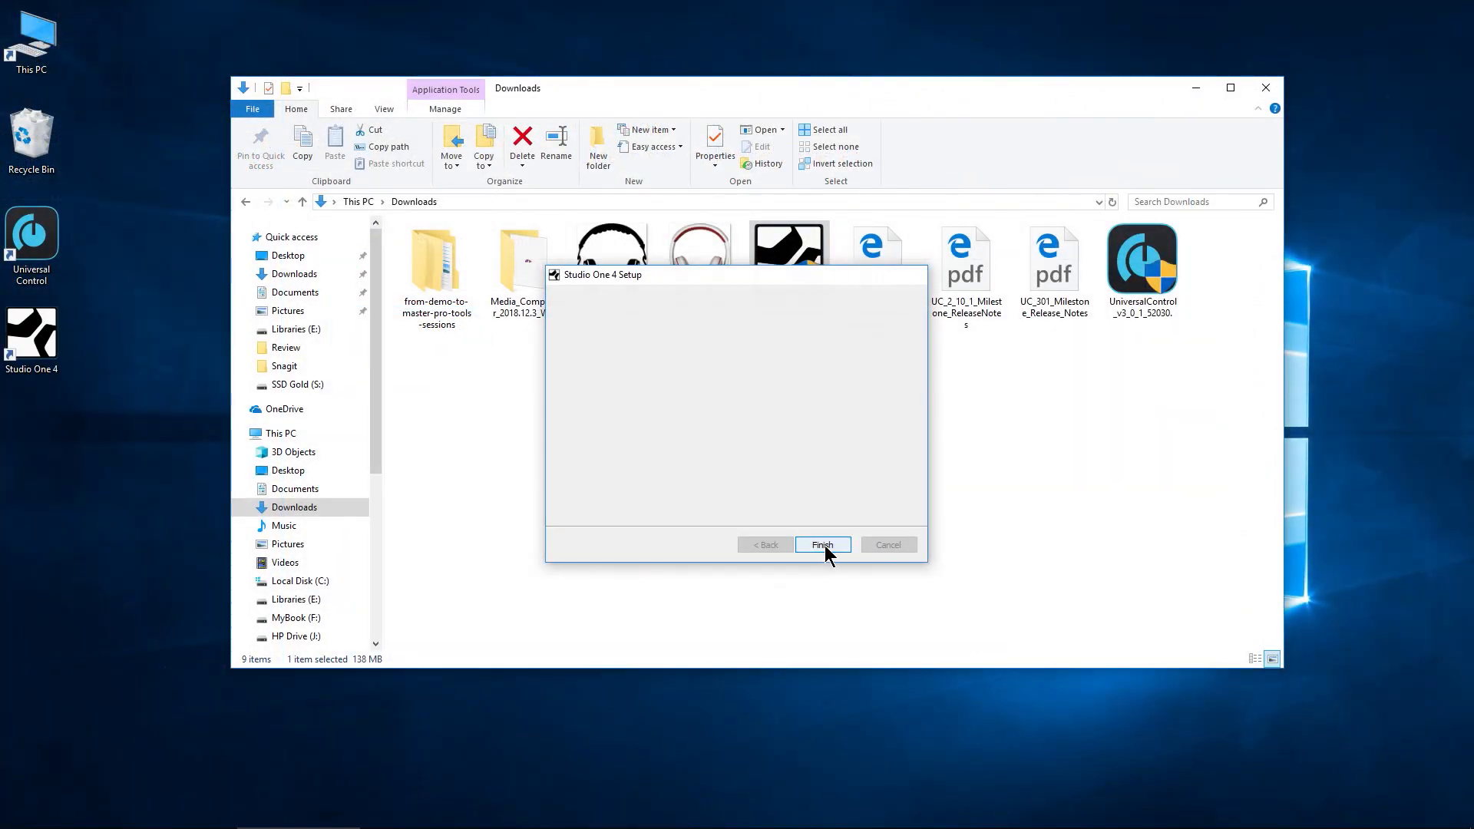
{"action": "left_click", "coordinate": [822, 545]}
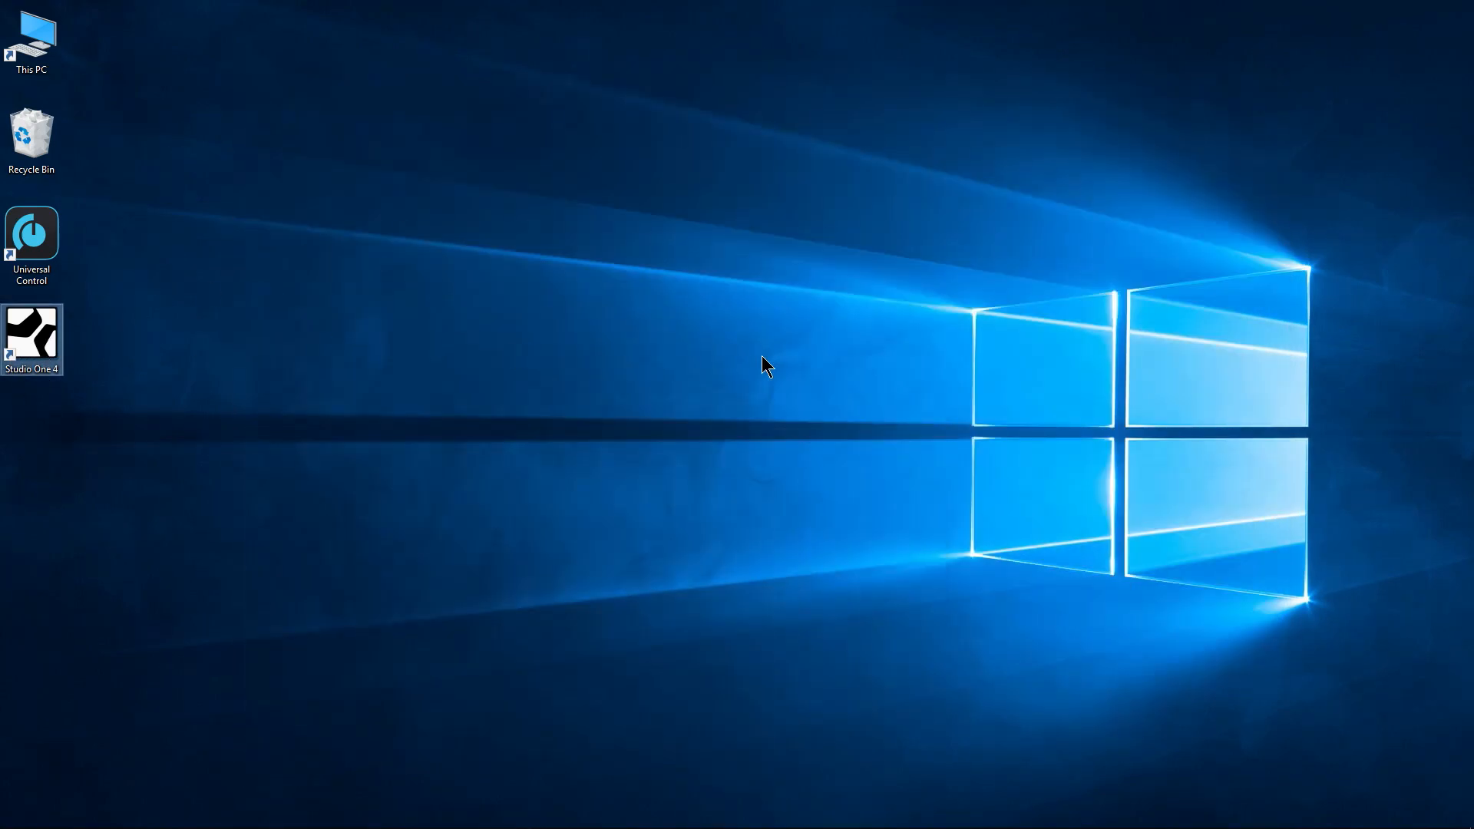
Step: Launch Studio One 4 from the desktop and activate the purchased version with the product key
{"action": "double_click", "coordinate": [30, 332]}
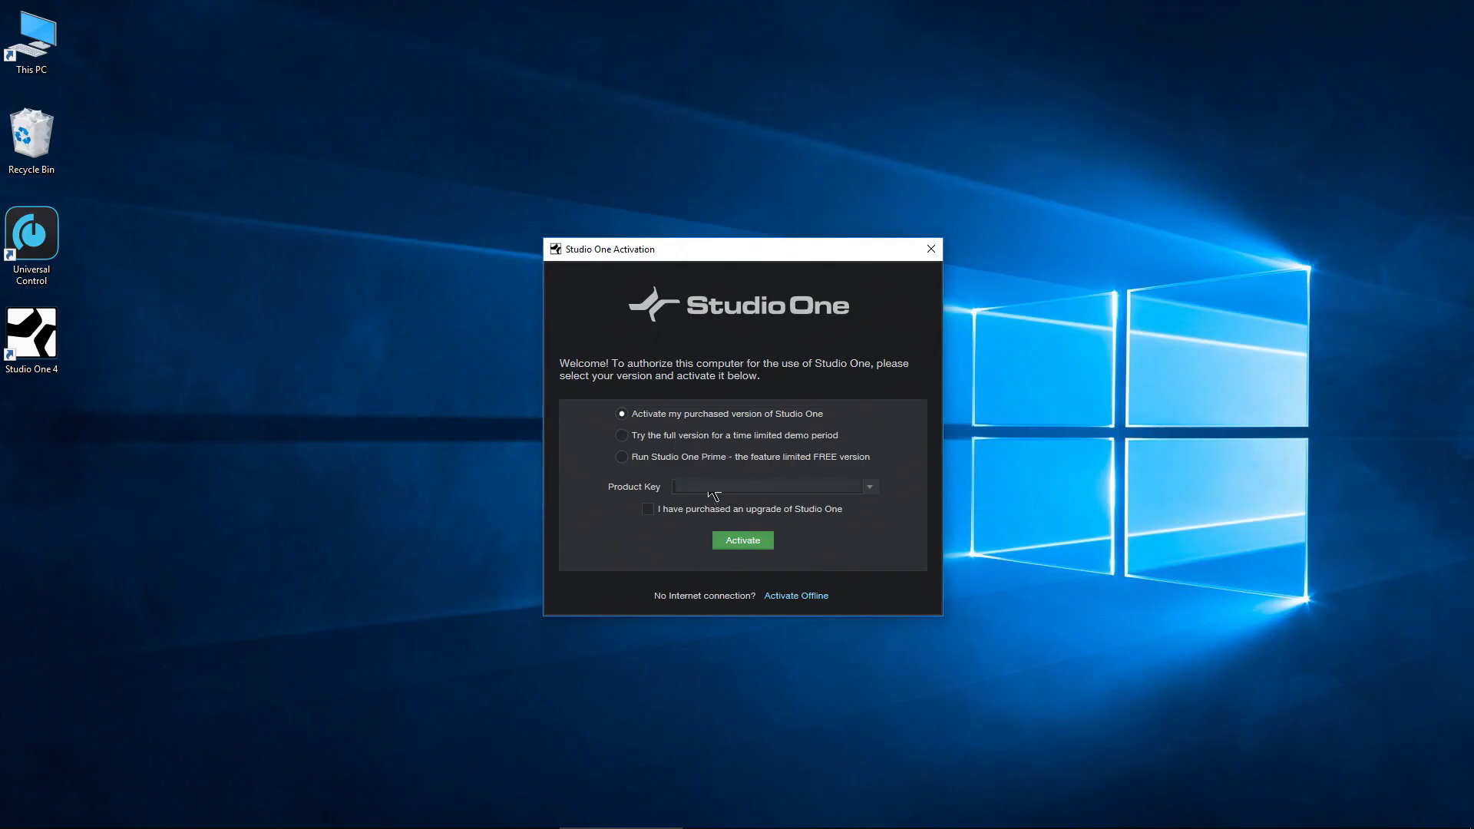
{"action": "mouse_move", "coordinate": [847, 459]}
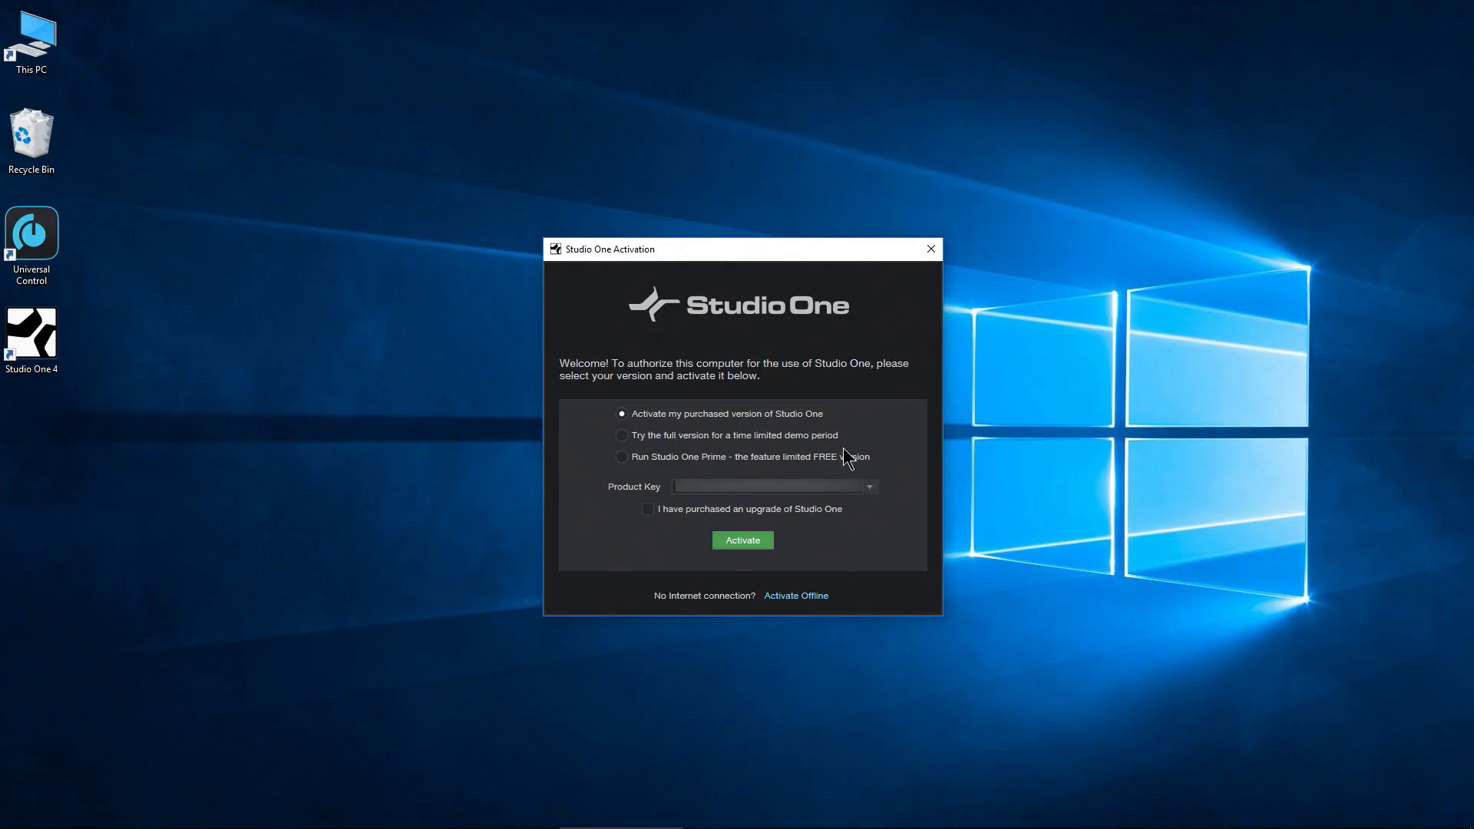
{"action": "left_click", "coordinate": [743, 541]}
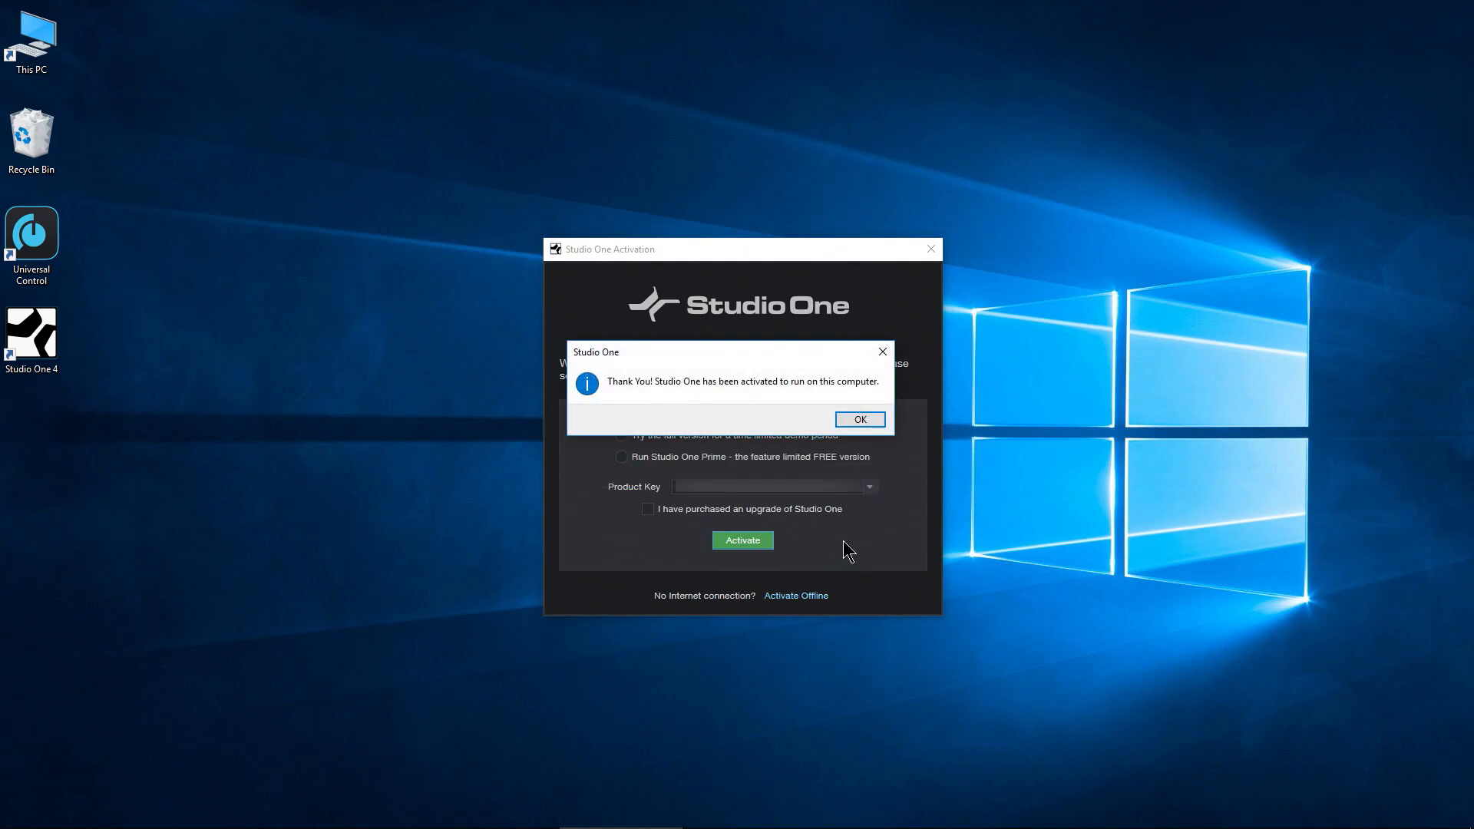
{"action": "left_click", "coordinate": [860, 420]}
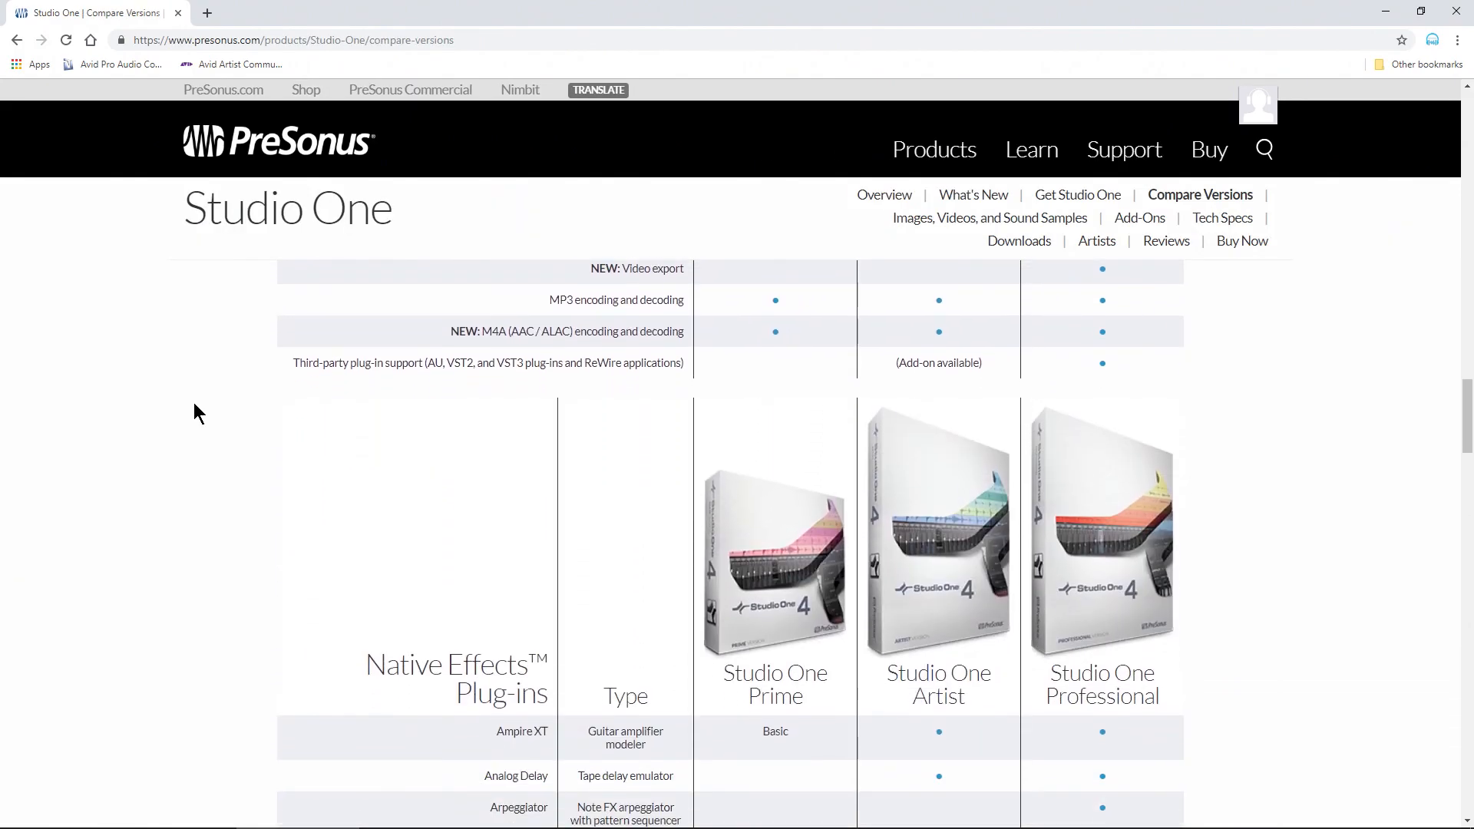
Step: Scroll the Compare Versions page down to the Native Effects Plug-ins table
{"action": "scroll", "scroll_direction": "down", "scroll_amount": 3}
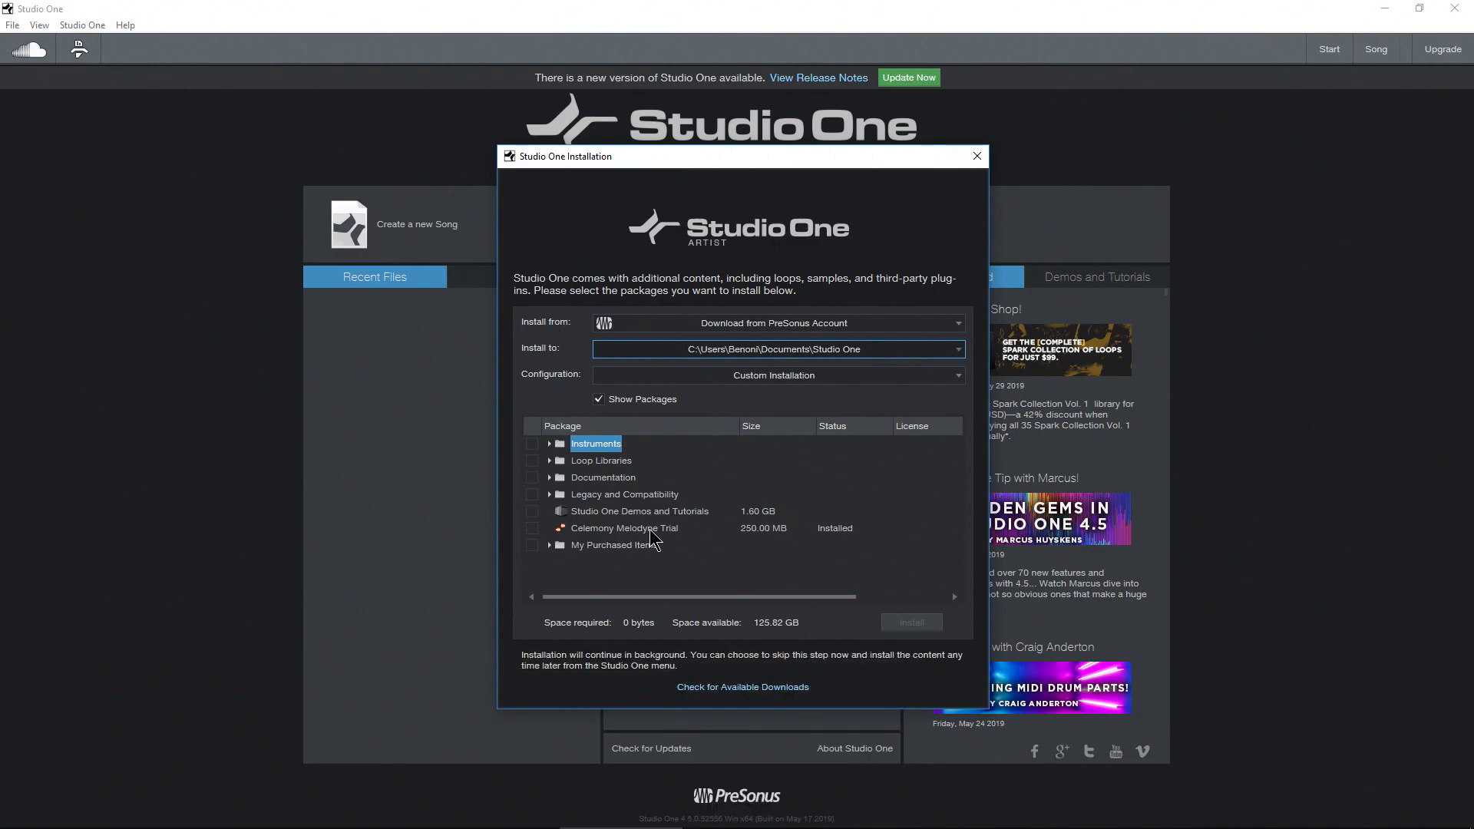
{"action": "mouse_move", "coordinate": [700, 524]}
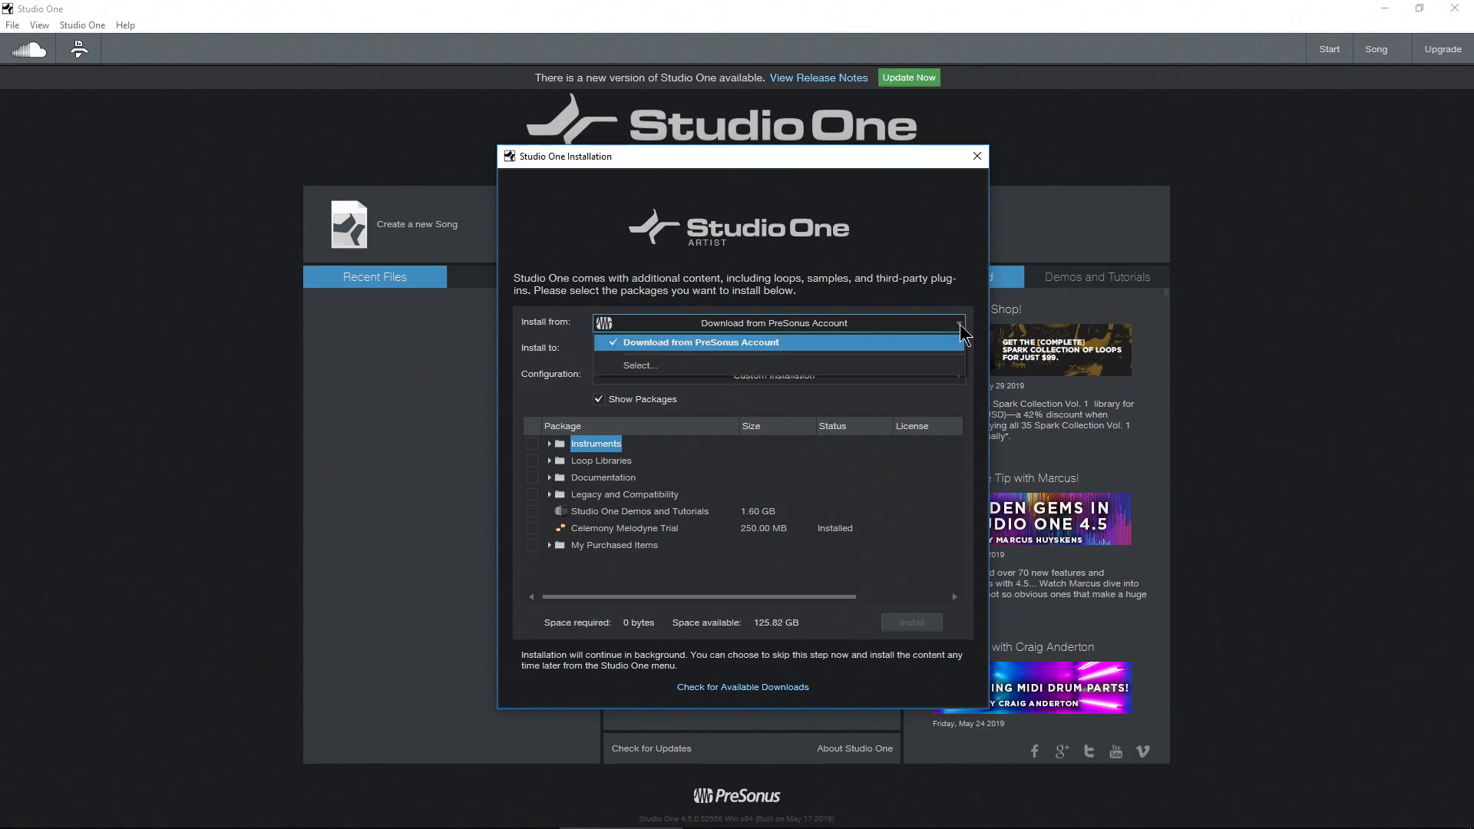
{"action": "mouse_move", "coordinate": [642, 375]}
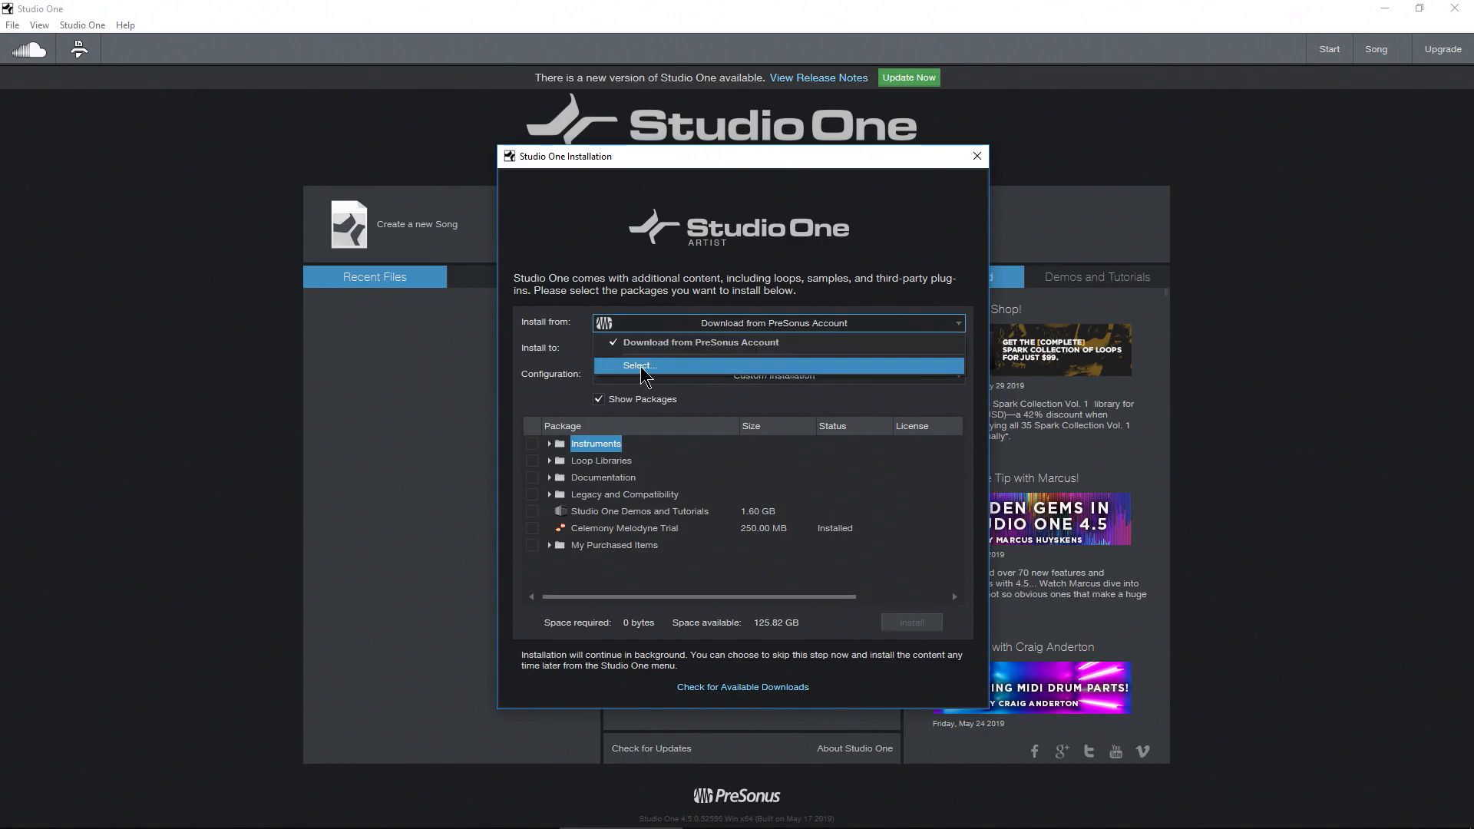
{"action": "left_click", "coordinate": [640, 365]}
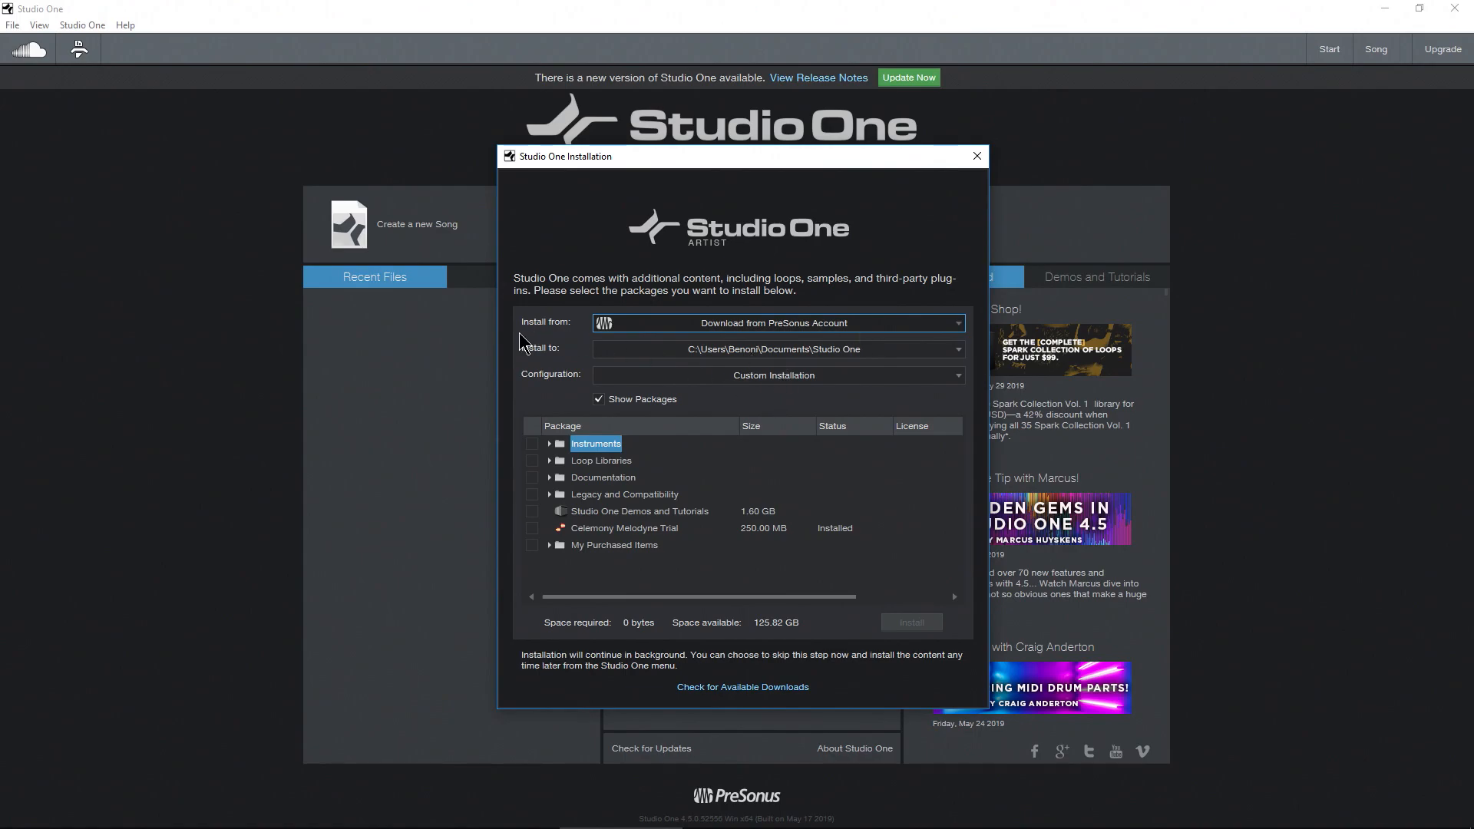
{"action": "mouse_move", "coordinate": [698, 354]}
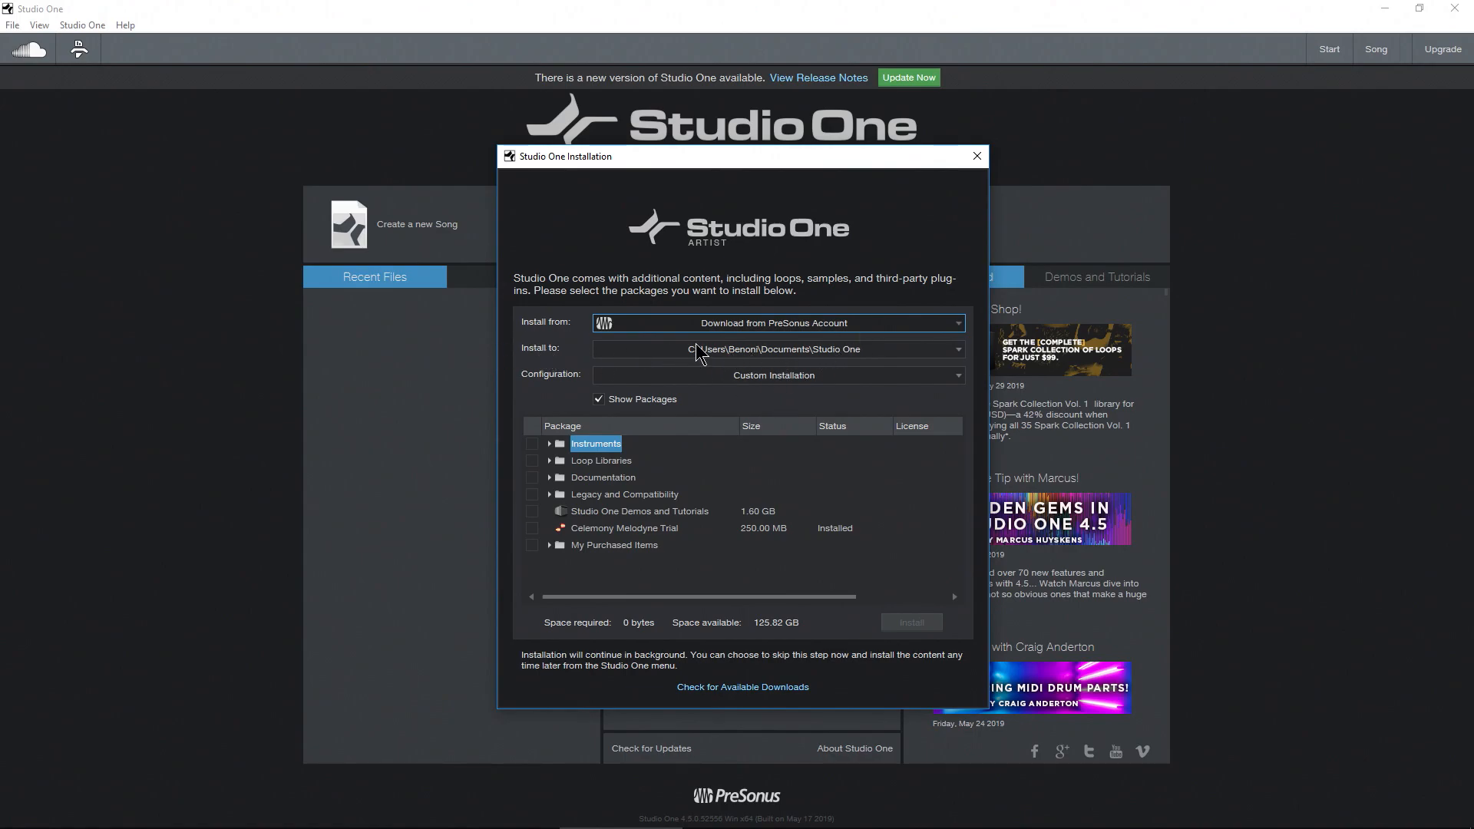
{"action": "mouse_move", "coordinate": [869, 356]}
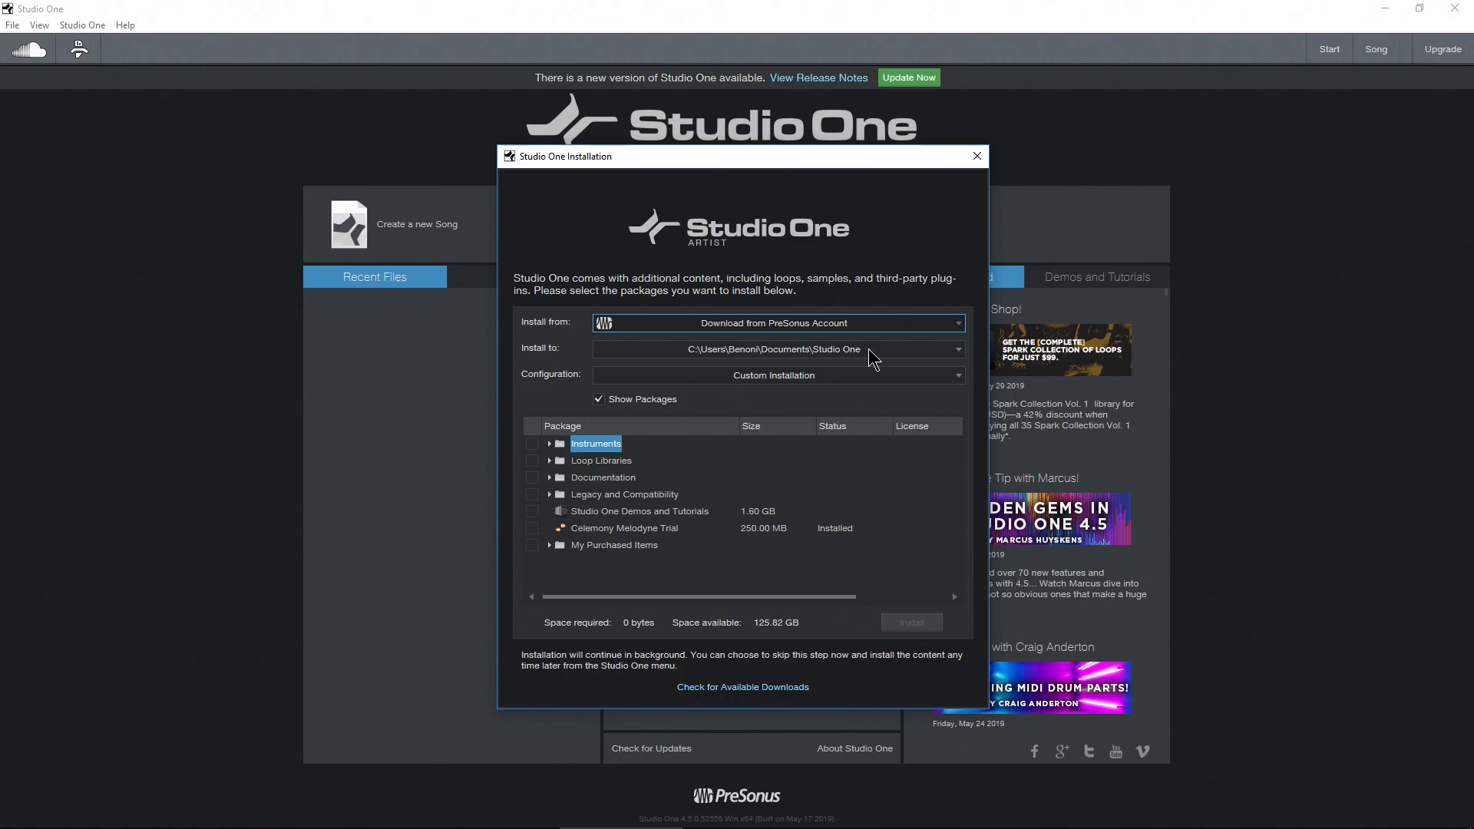
{"action": "mouse_move", "coordinate": [534, 452]}
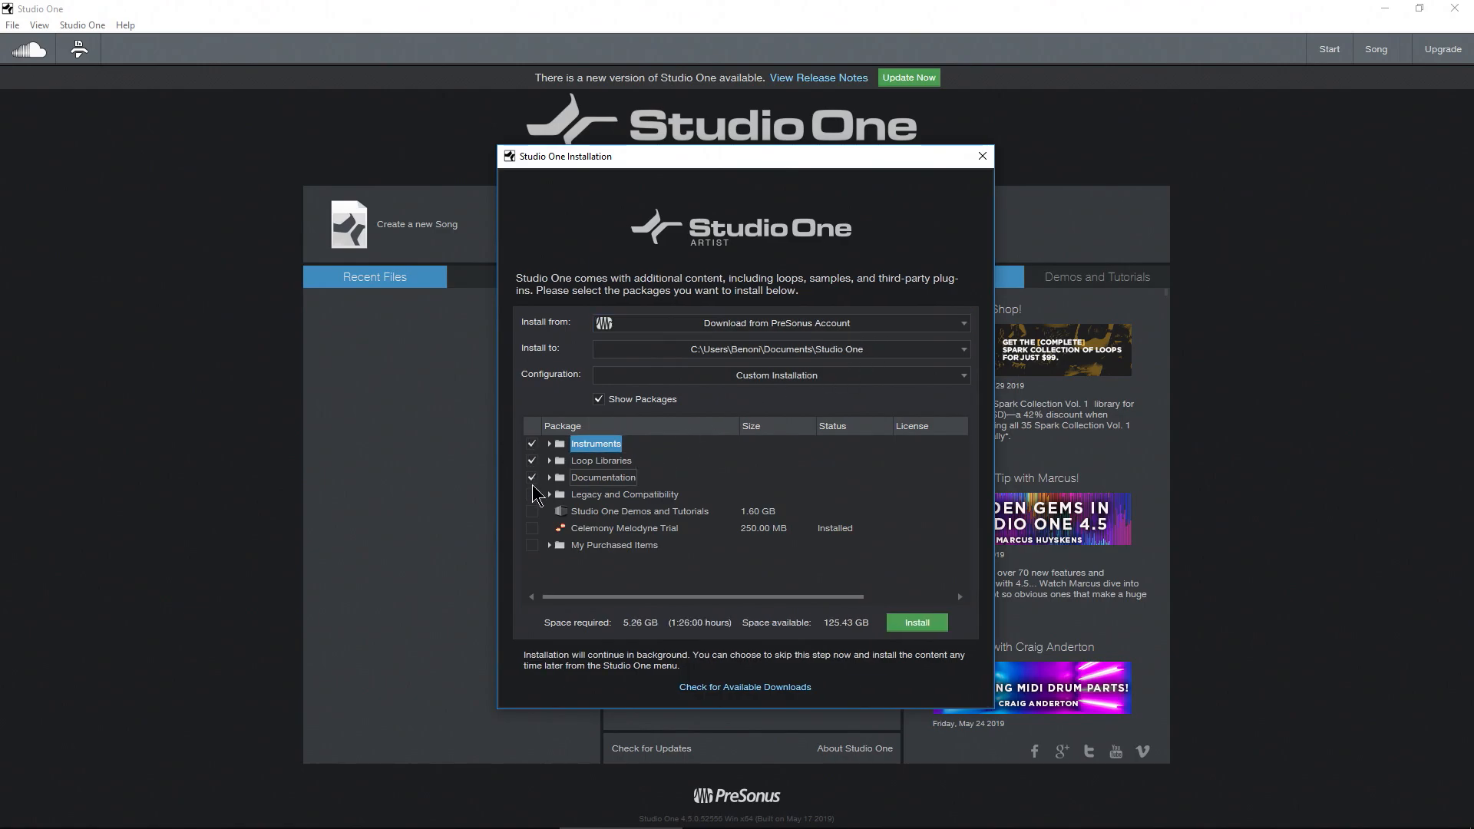
Step: Include Legacy and Compatibility and My Purchased Items, reviewing the Artist Instrument and Loop Libraries contents
{"action": "left_click", "coordinate": [531, 494]}
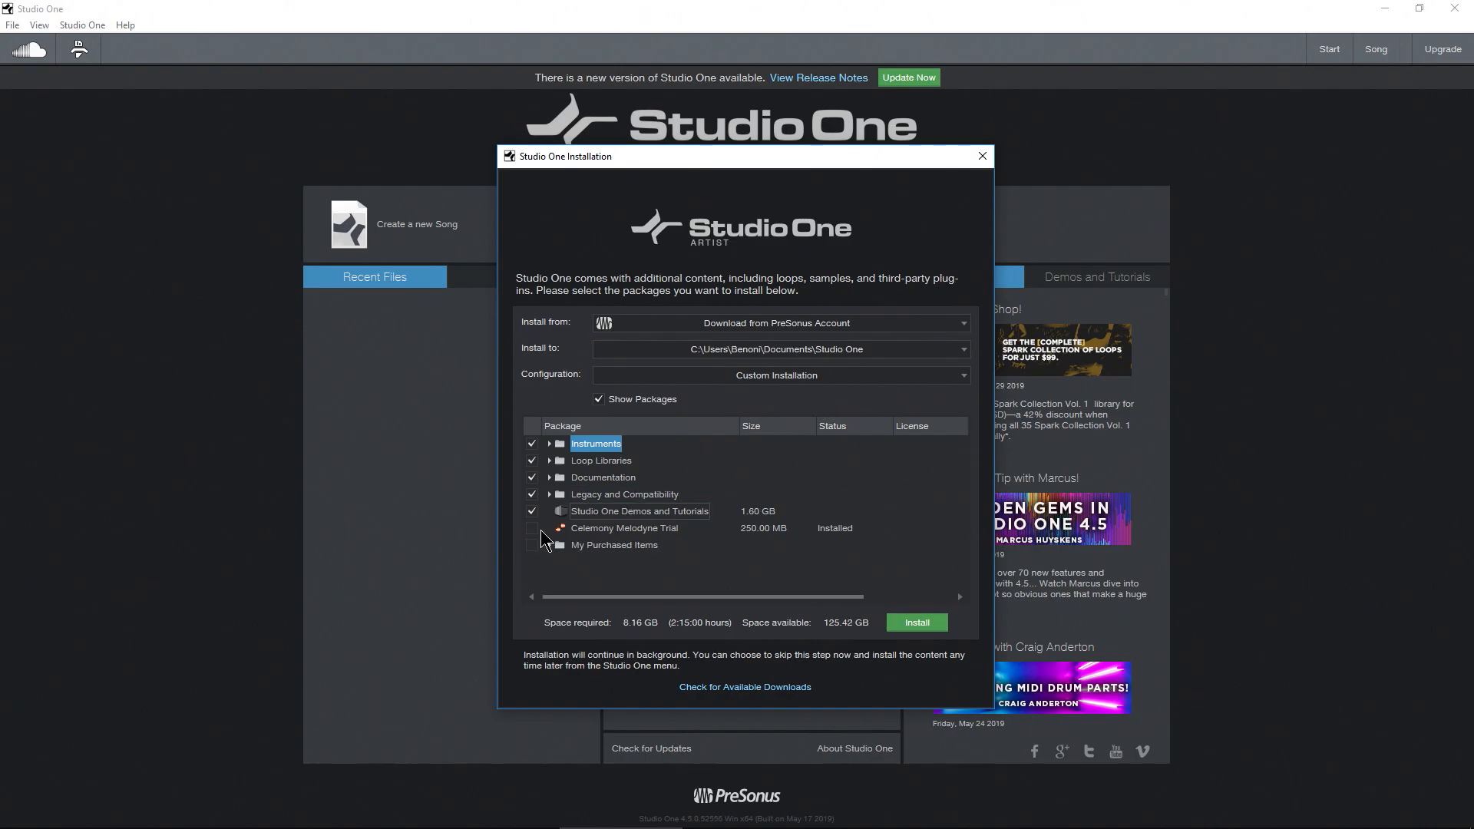
{"action": "left_click", "coordinate": [546, 444]}
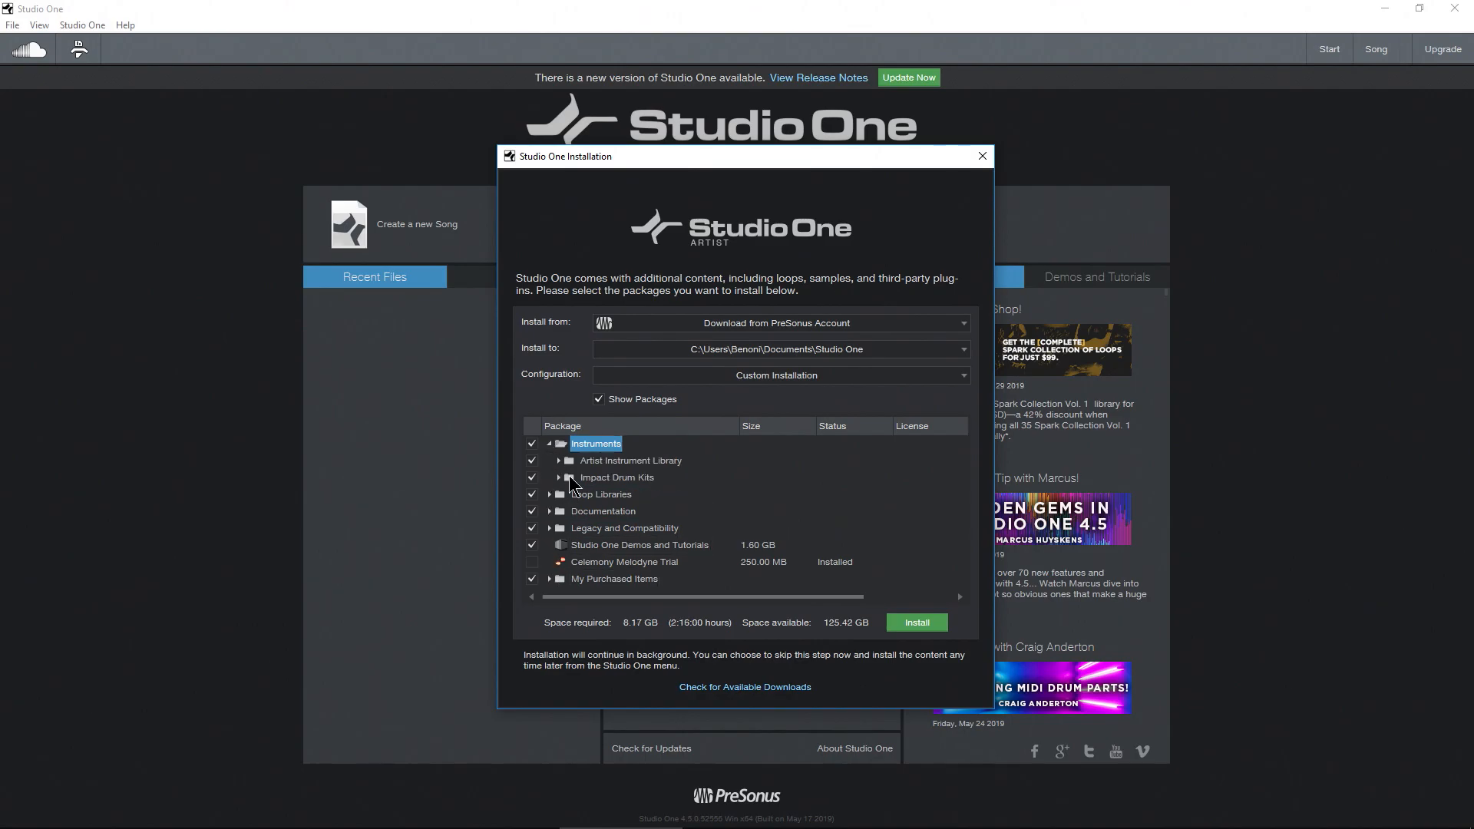
{"action": "left_click", "coordinate": [561, 460]}
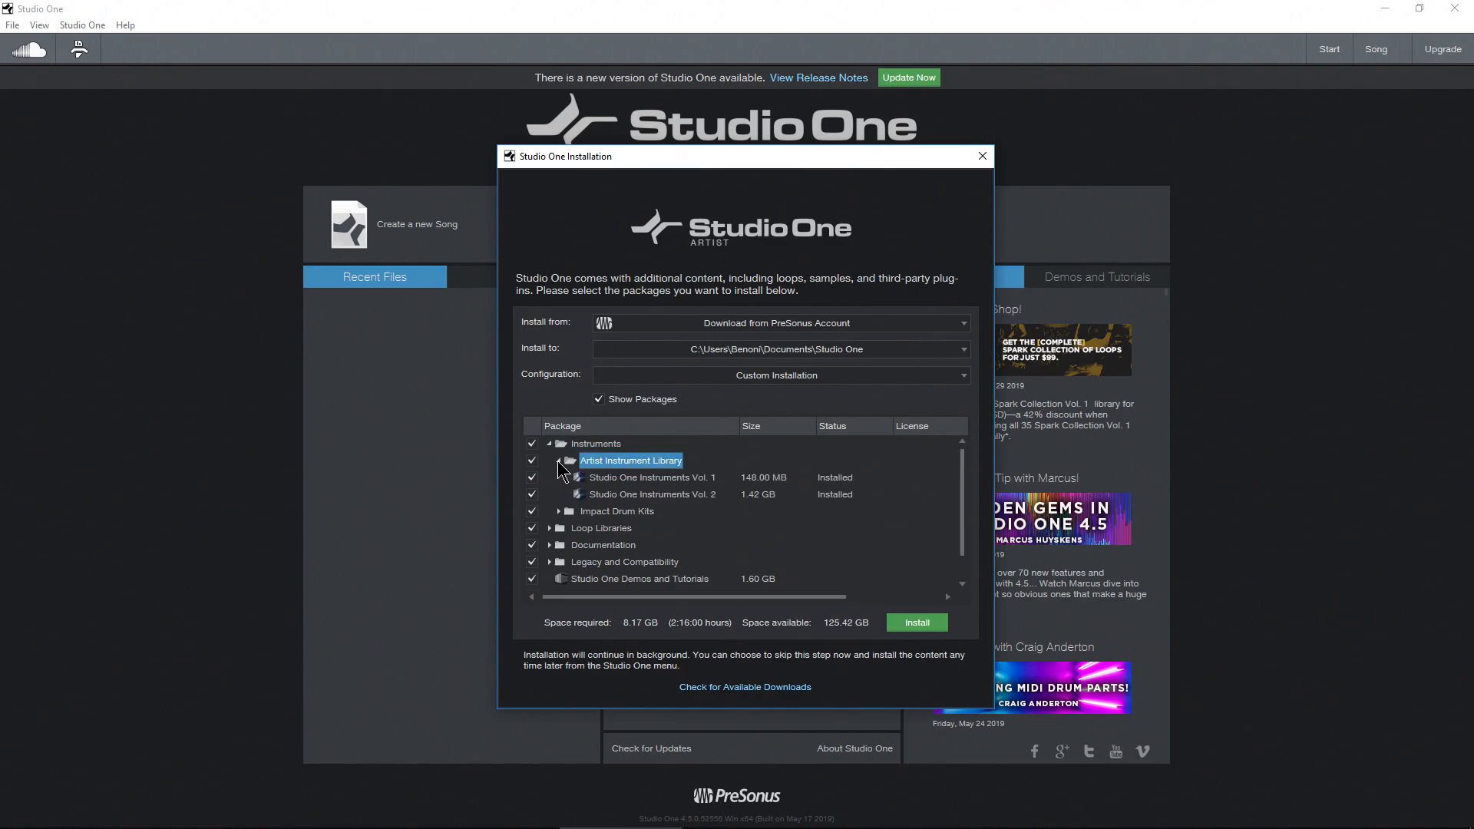
{"action": "mouse_move", "coordinate": [565, 482]}
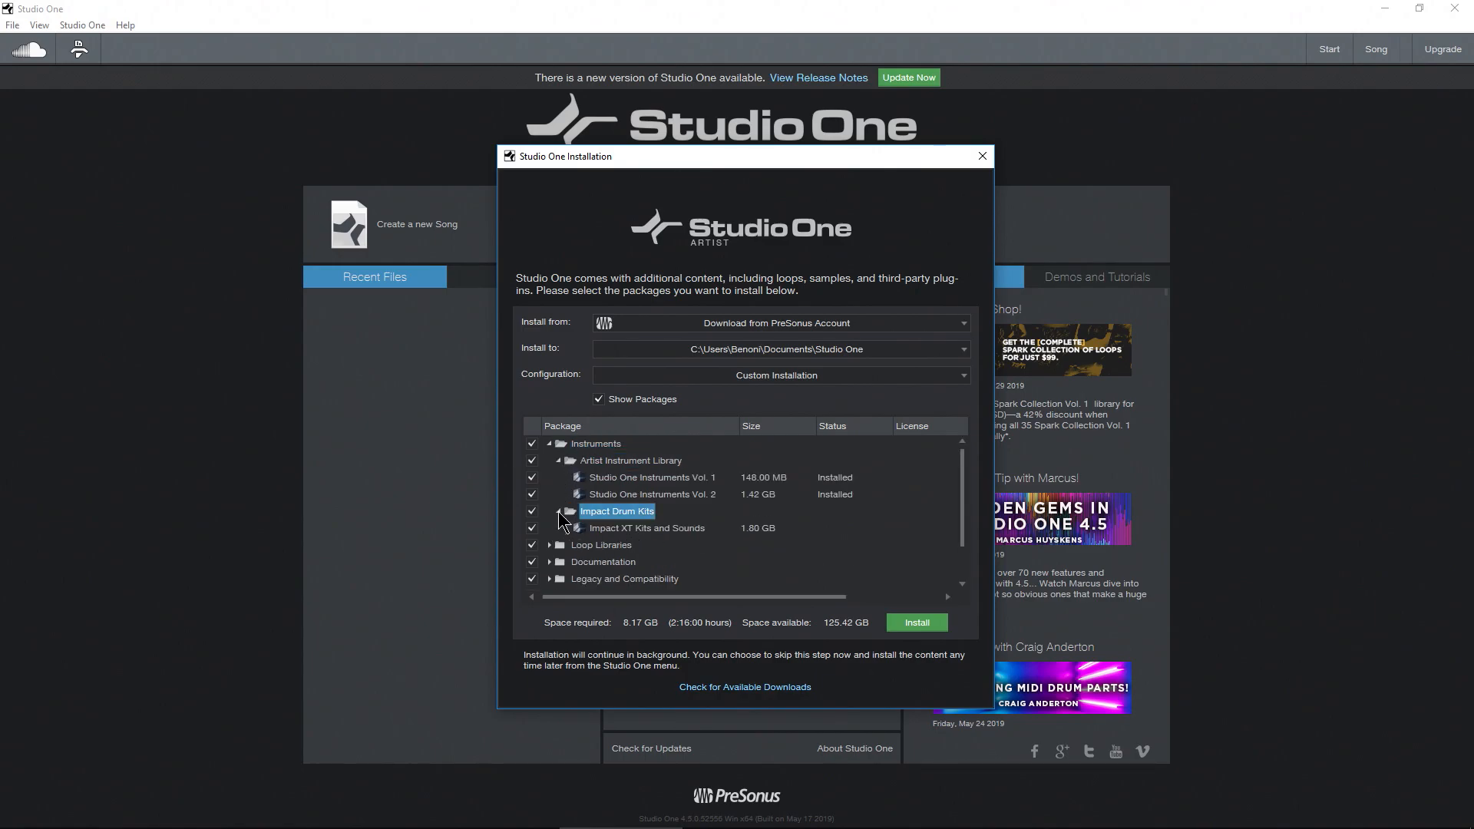
{"action": "left_click", "coordinate": [552, 494]}
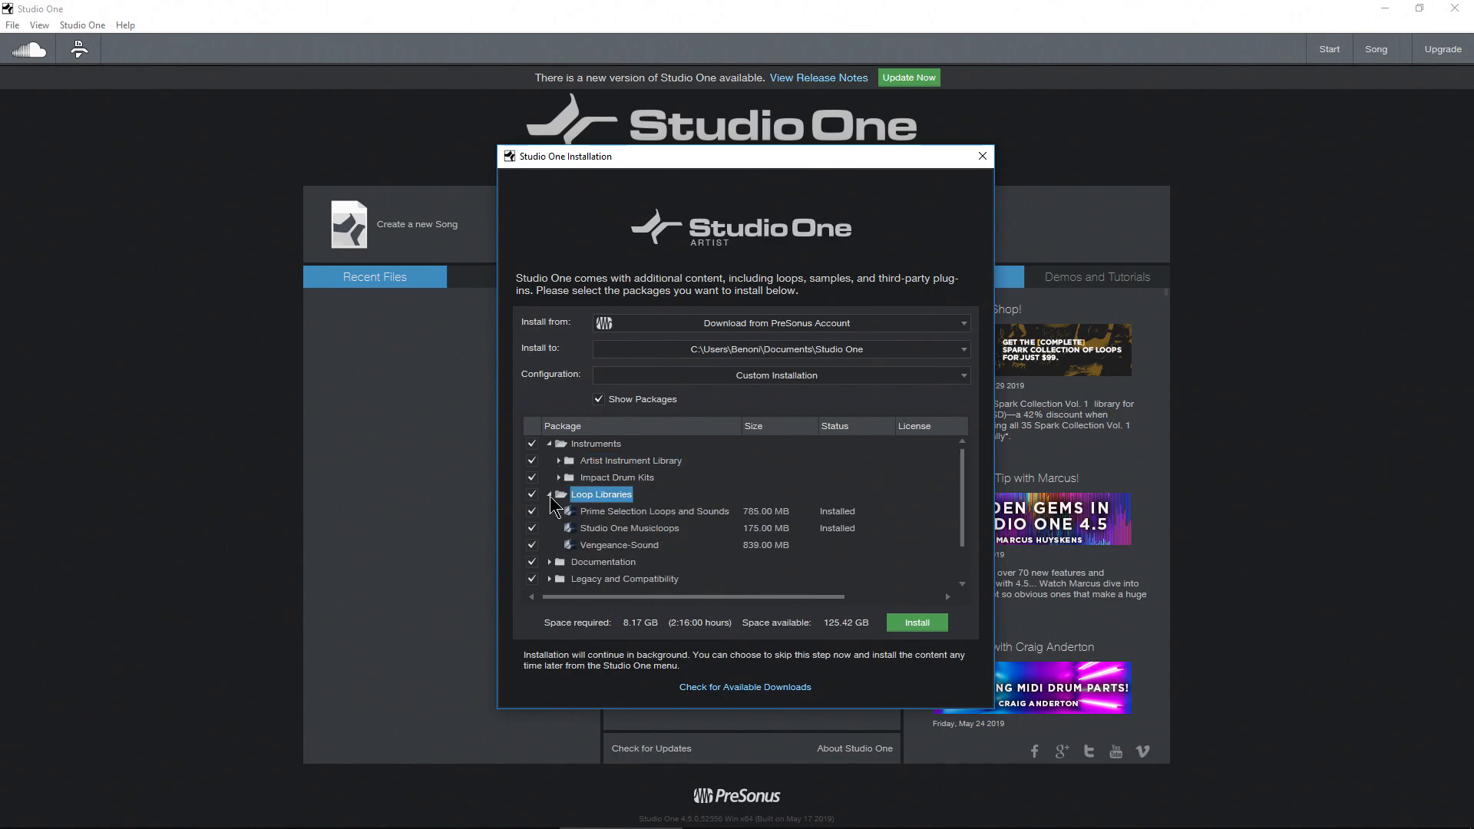
{"action": "left_click", "coordinate": [559, 495]}
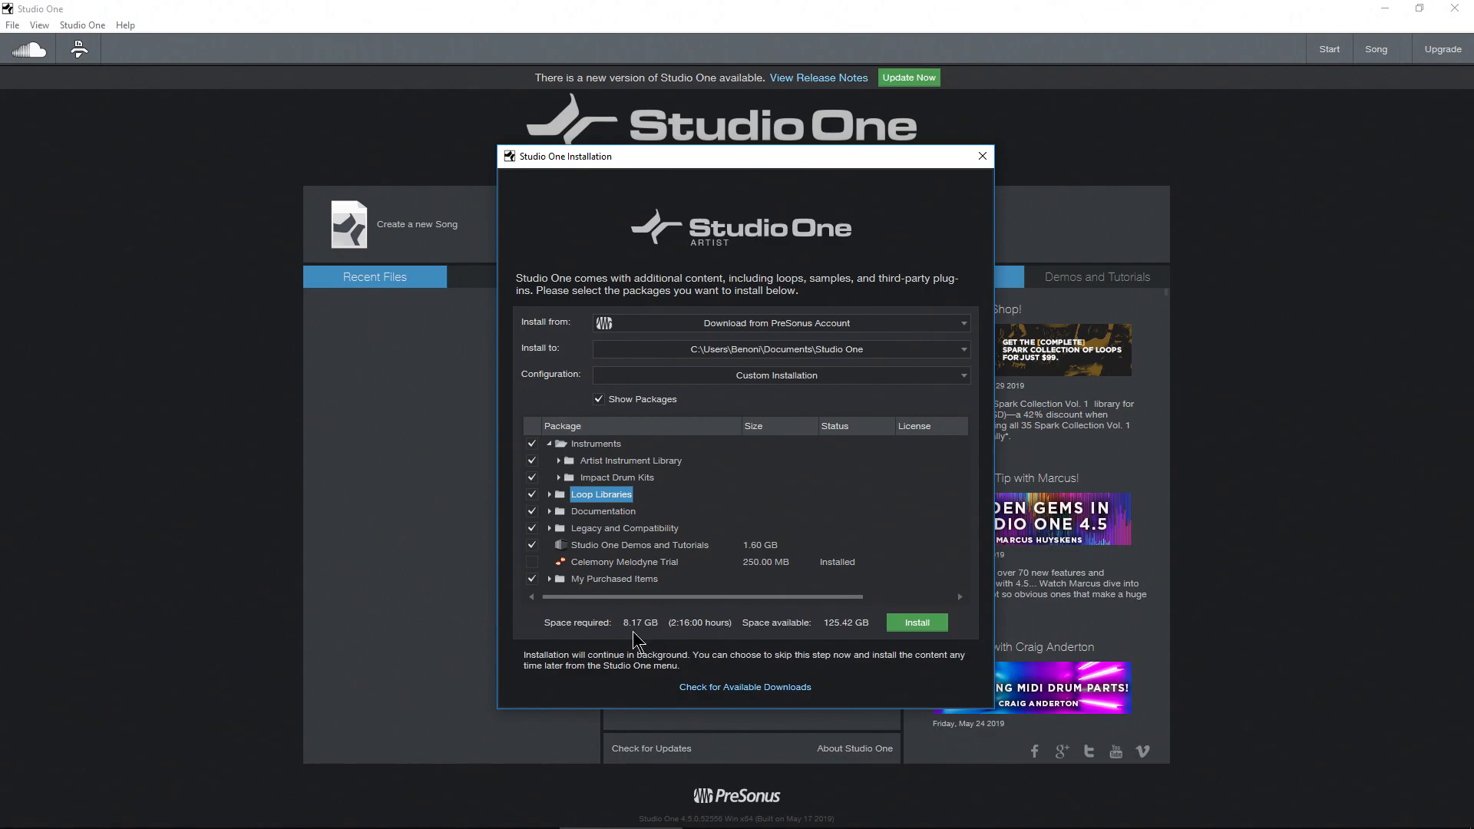
{"action": "mouse_move", "coordinate": [817, 676]}
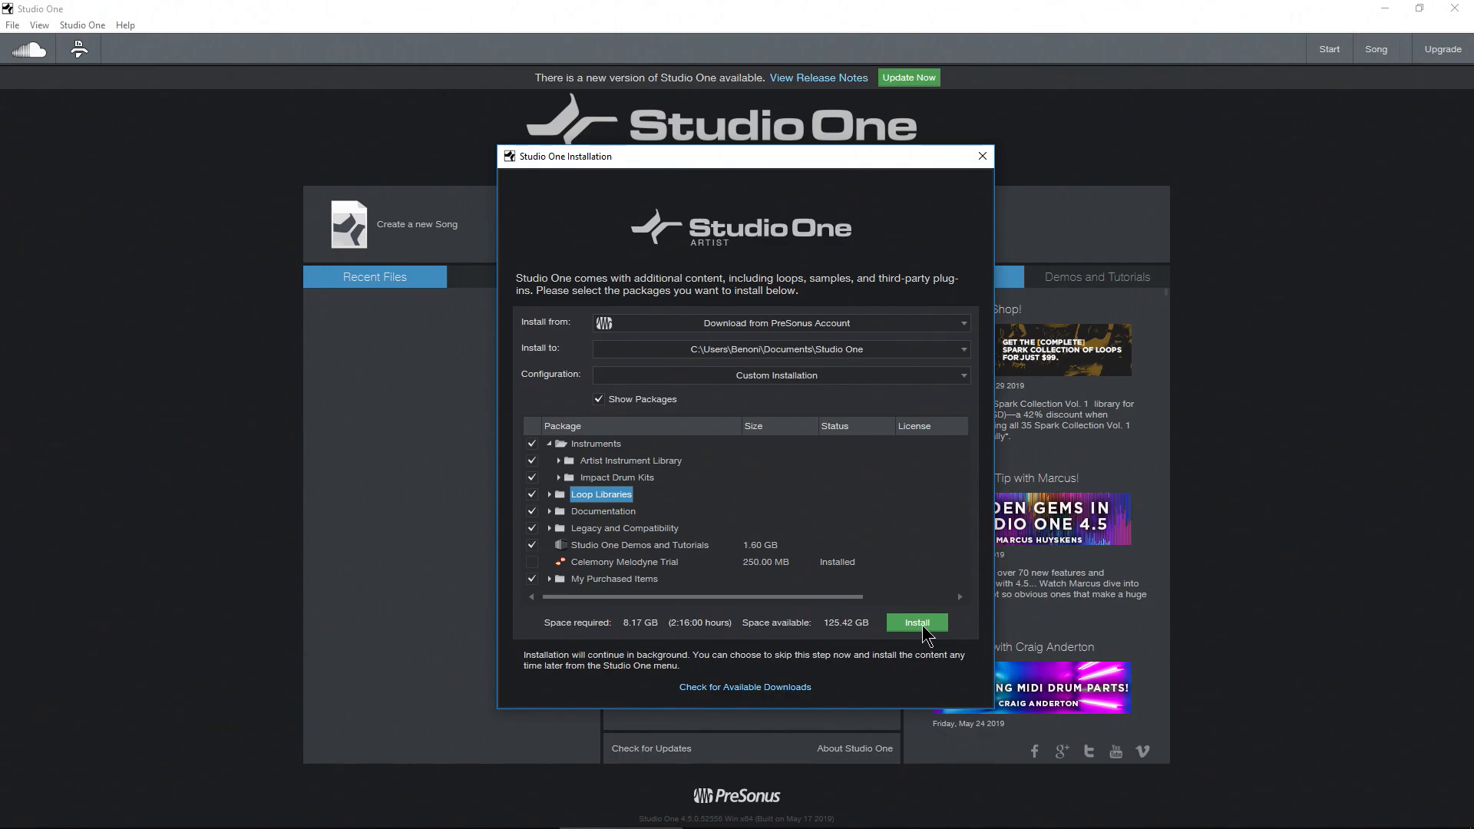
Step: Start installing the checked content packages and view their progress in the Transfers window
{"action": "left_click", "coordinate": [916, 622]}
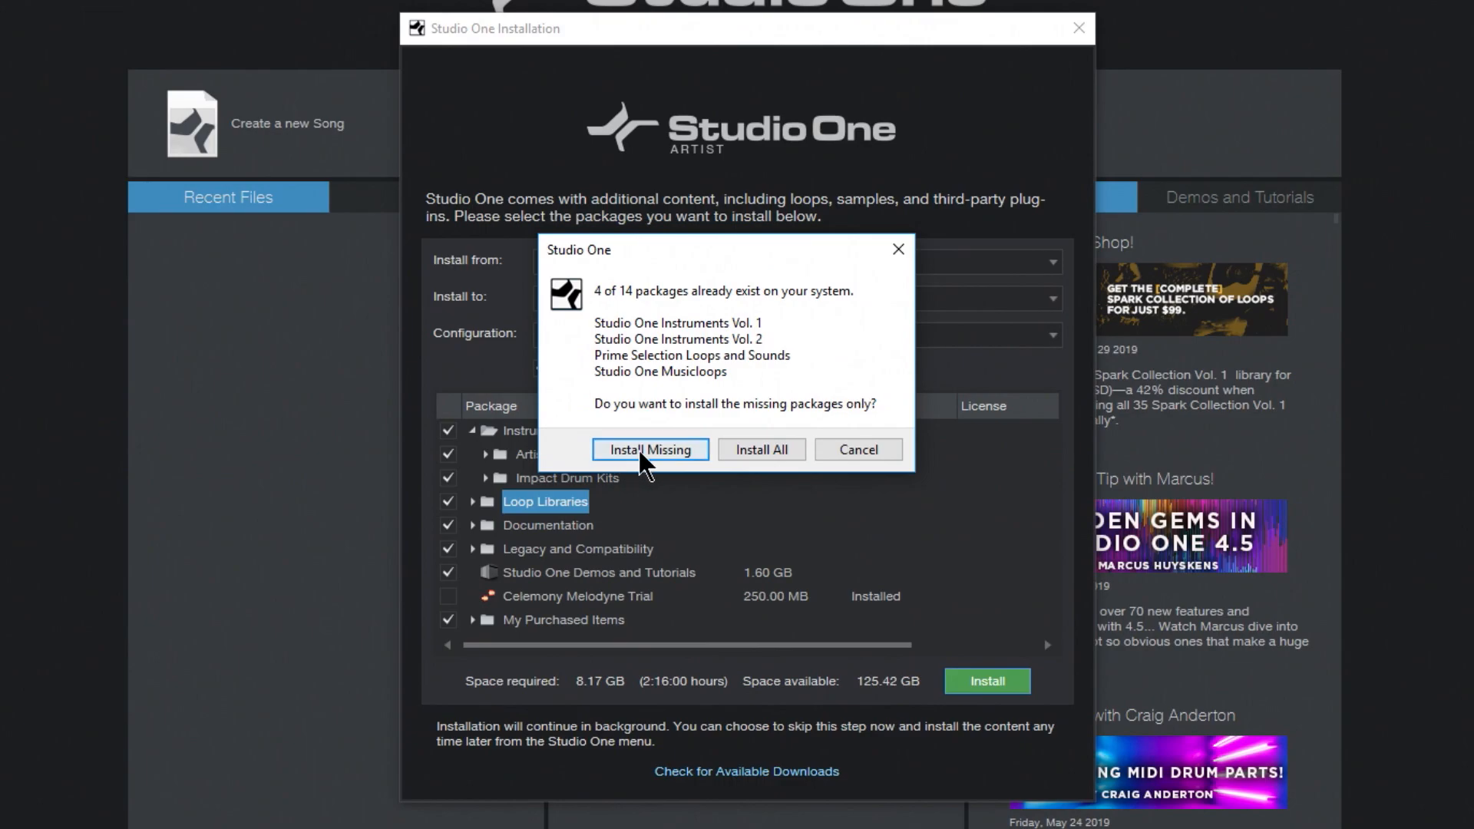
{"action": "left_click", "coordinate": [651, 449]}
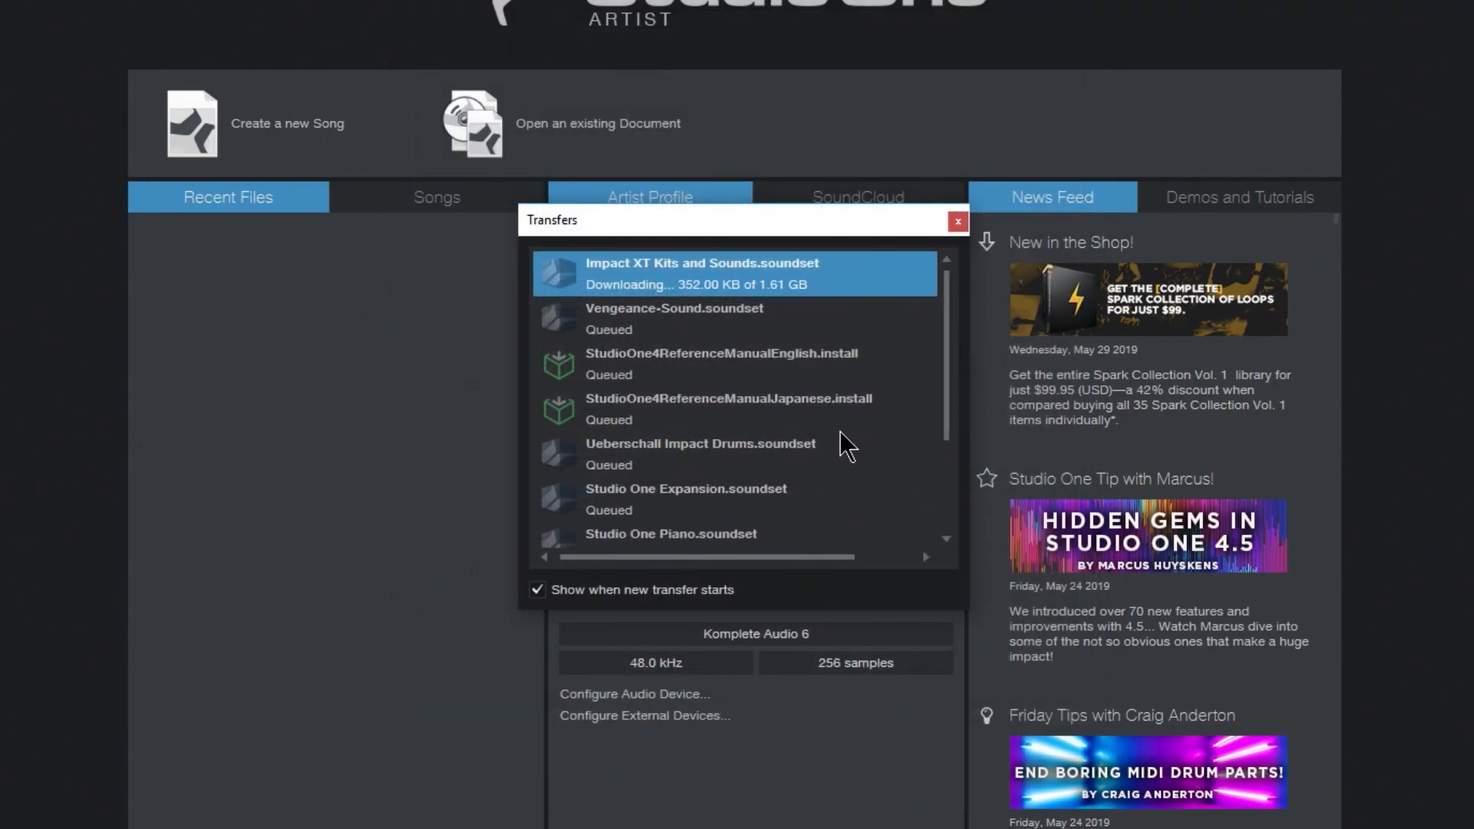
{"action": "scroll", "scroll_direction": "down", "scroll_amount": 3}
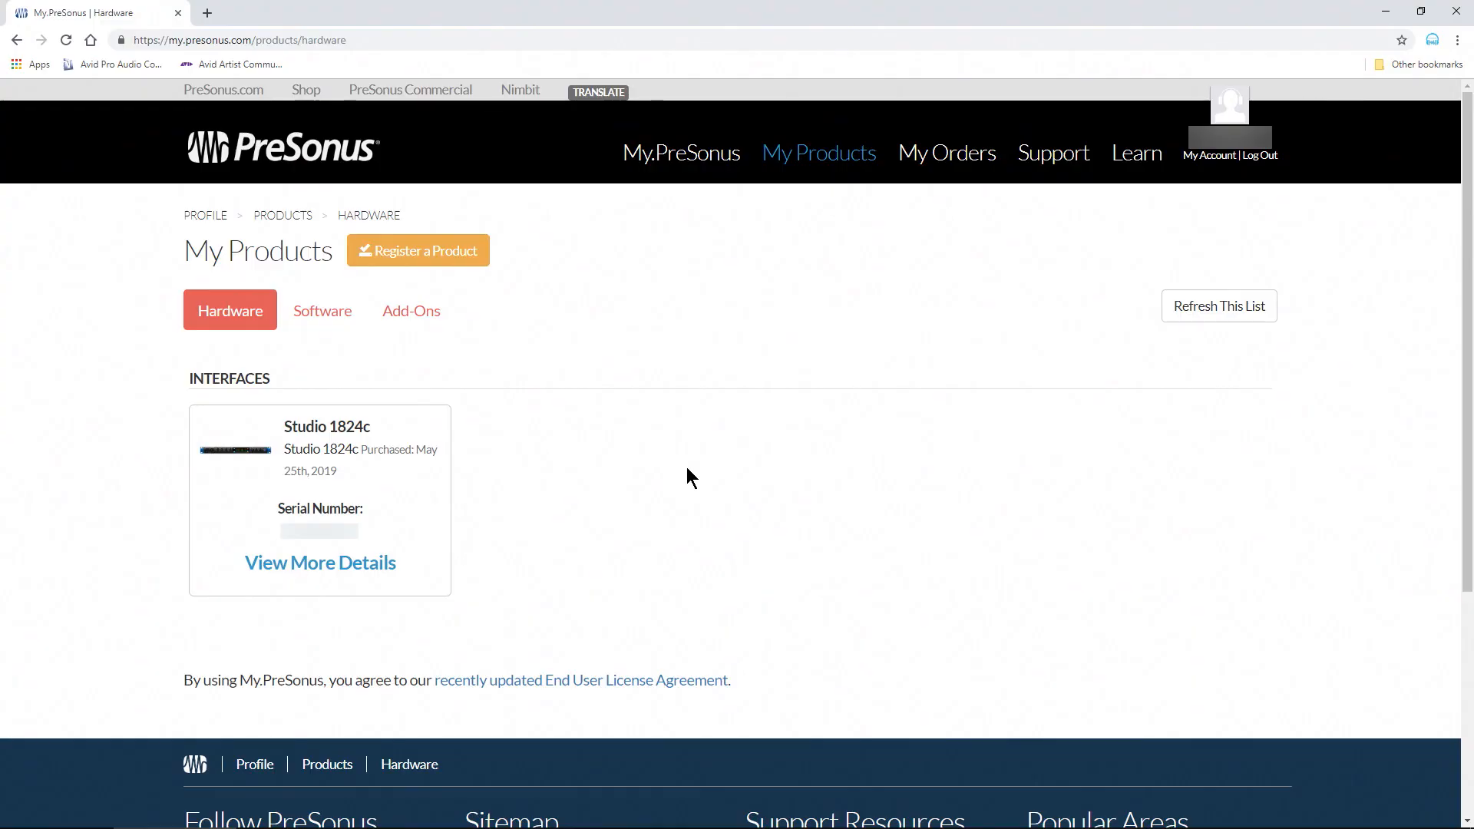
{"action": "mouse_move", "coordinate": [481, 365]}
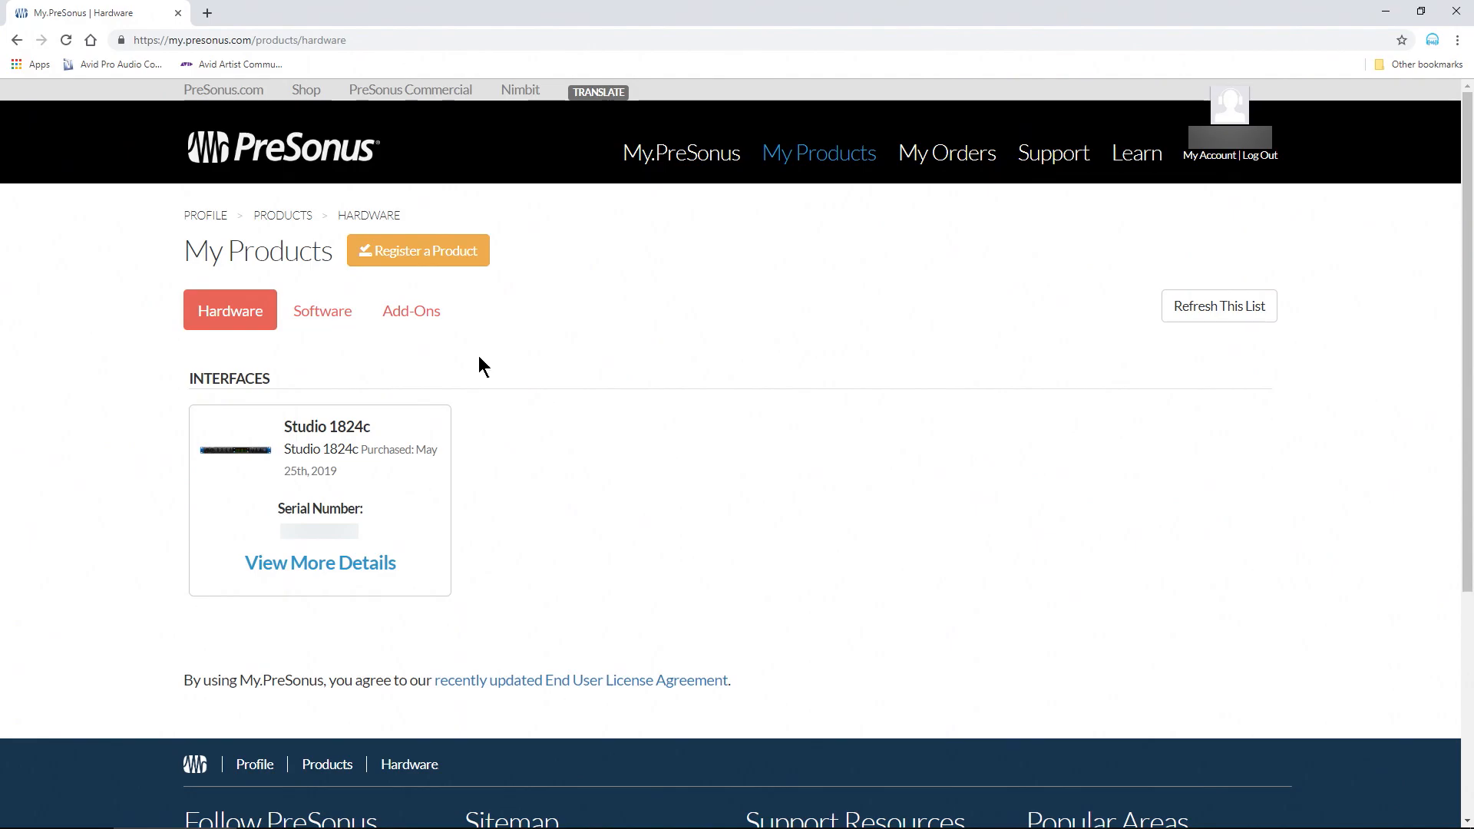
Step: List the registered Studio One add-ons on My Products, then return to Studio One's start page
{"action": "left_click", "coordinate": [411, 311]}
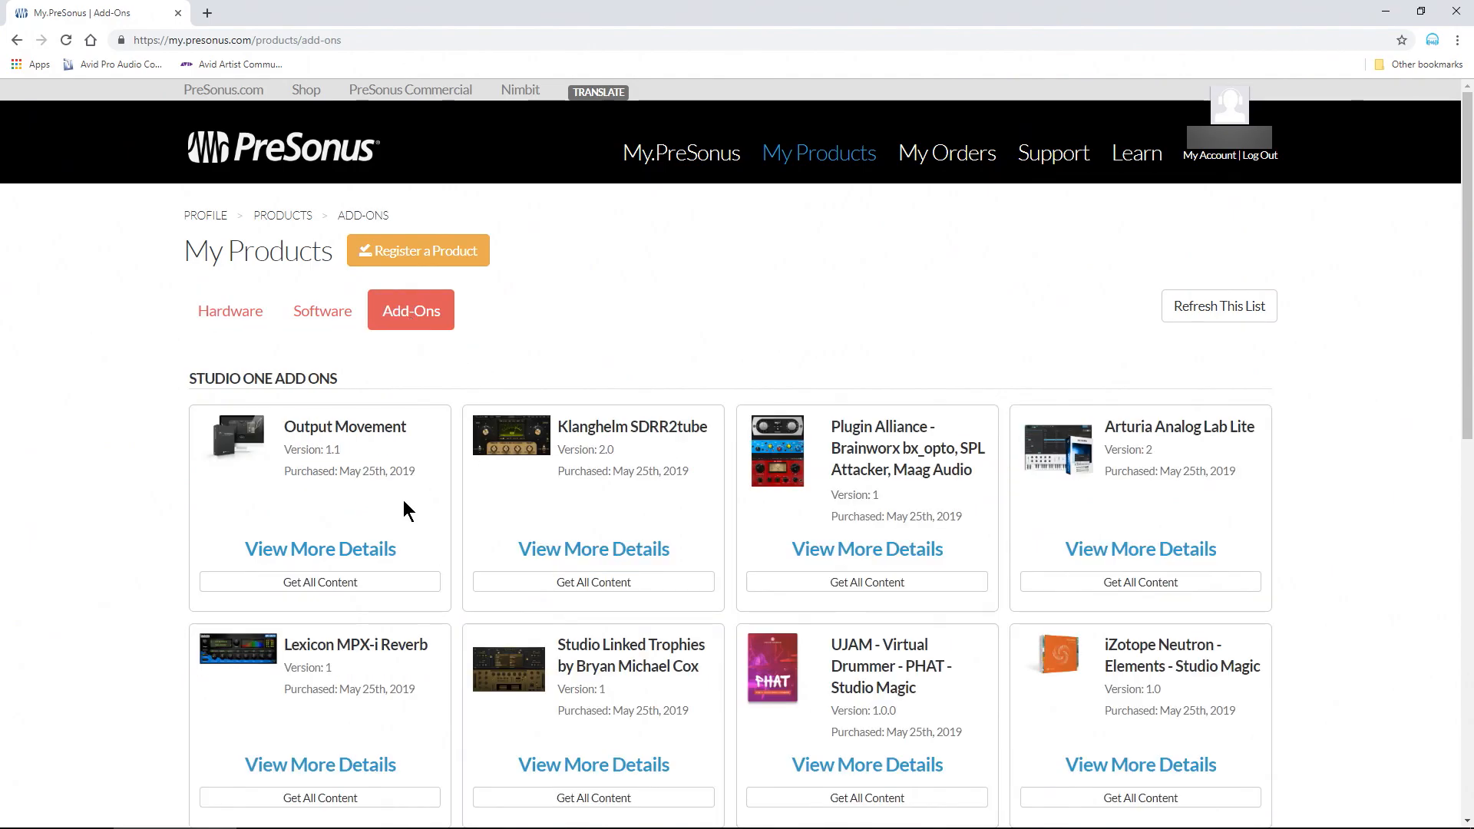
{"action": "mouse_move", "coordinate": [435, 513]}
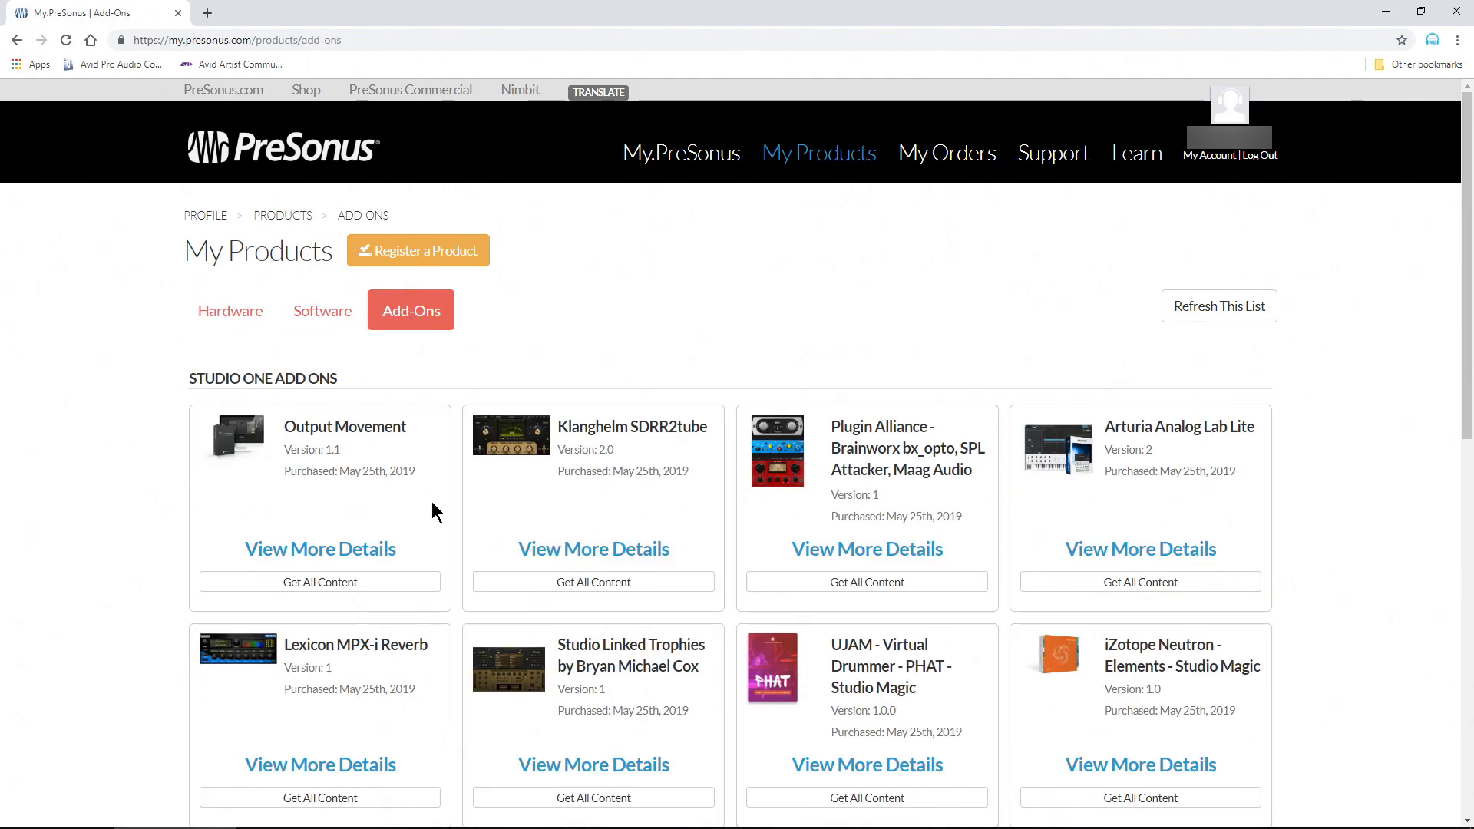
{"action": "mouse_move", "coordinate": [767, 522]}
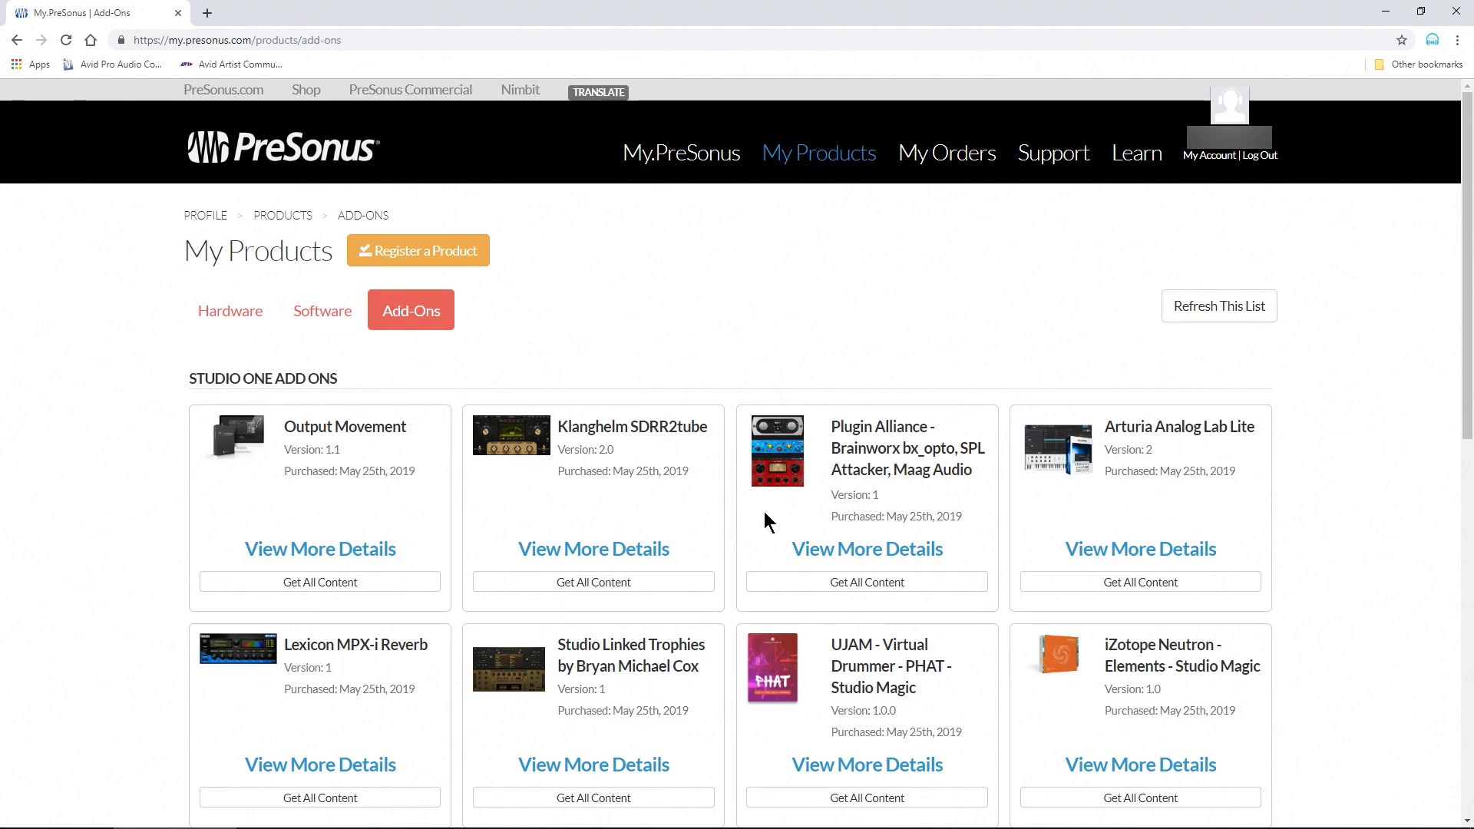
{"action": "left_click", "coordinate": [605, 814]}
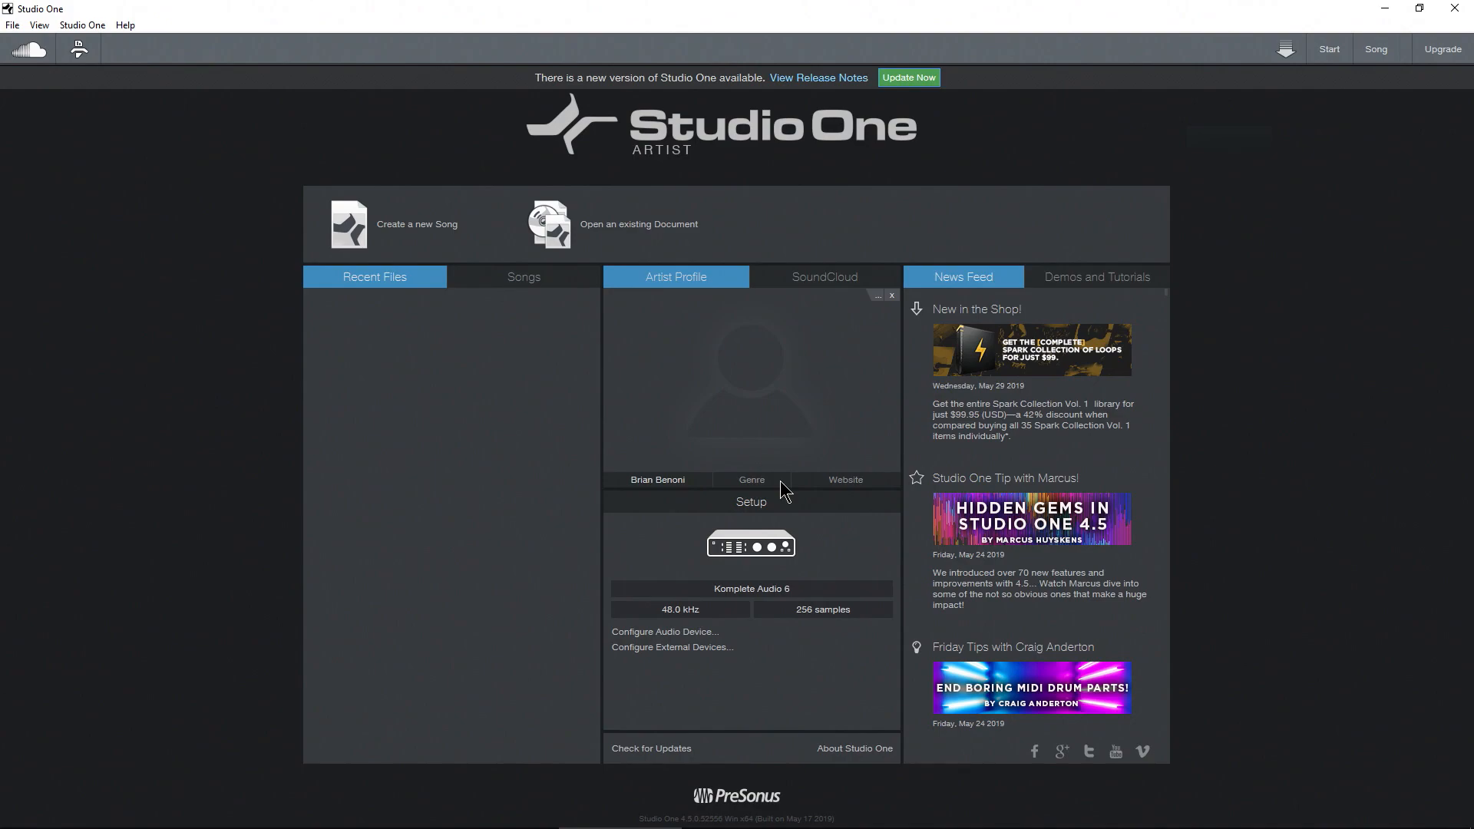
Step: Set Studio One's audio device to Studio USB (Studio 1824c) in Configure Audio Device
{"action": "left_click", "coordinate": [664, 631]}
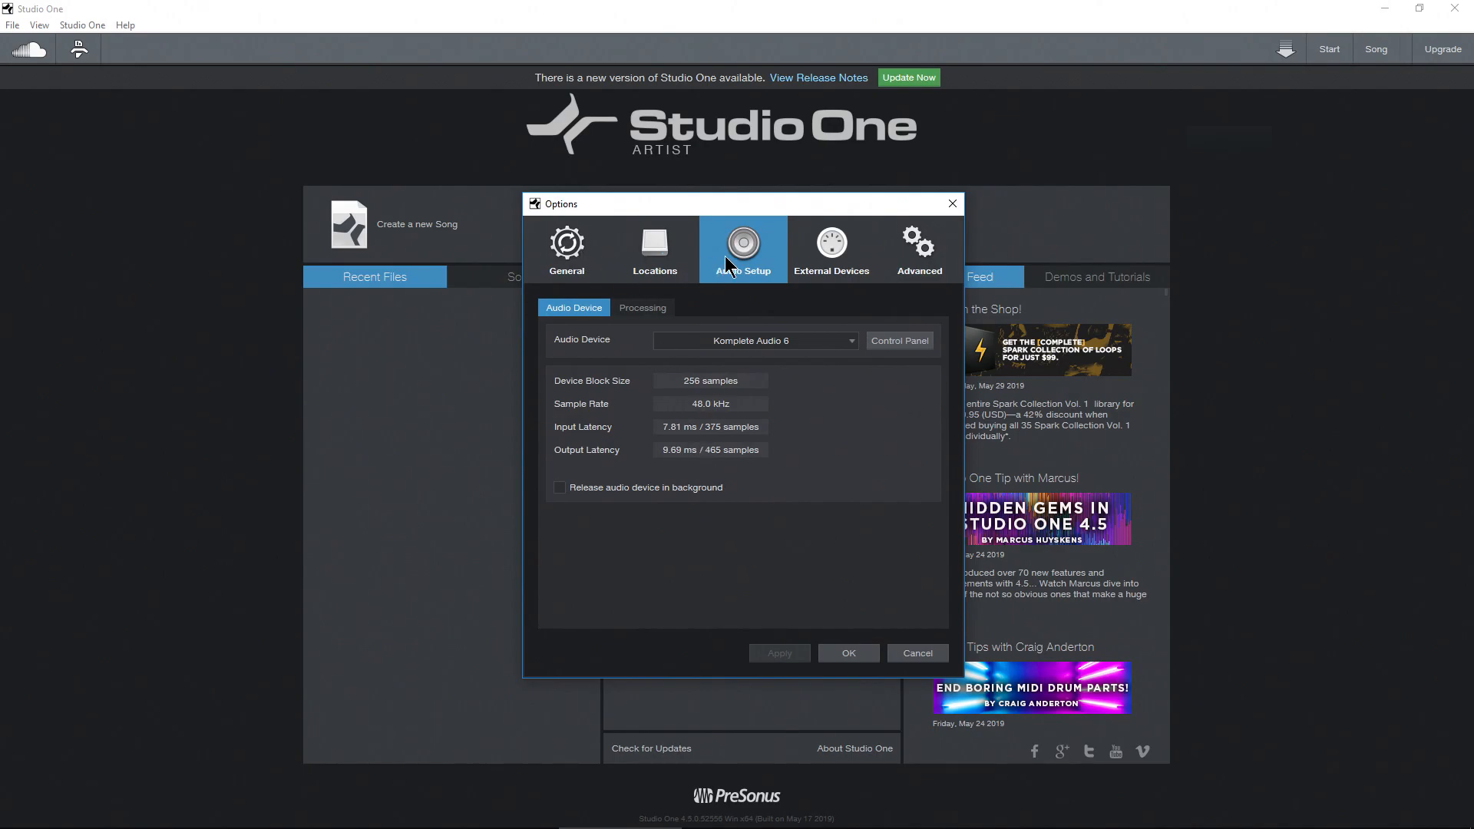
{"action": "left_click", "coordinate": [754, 339]}
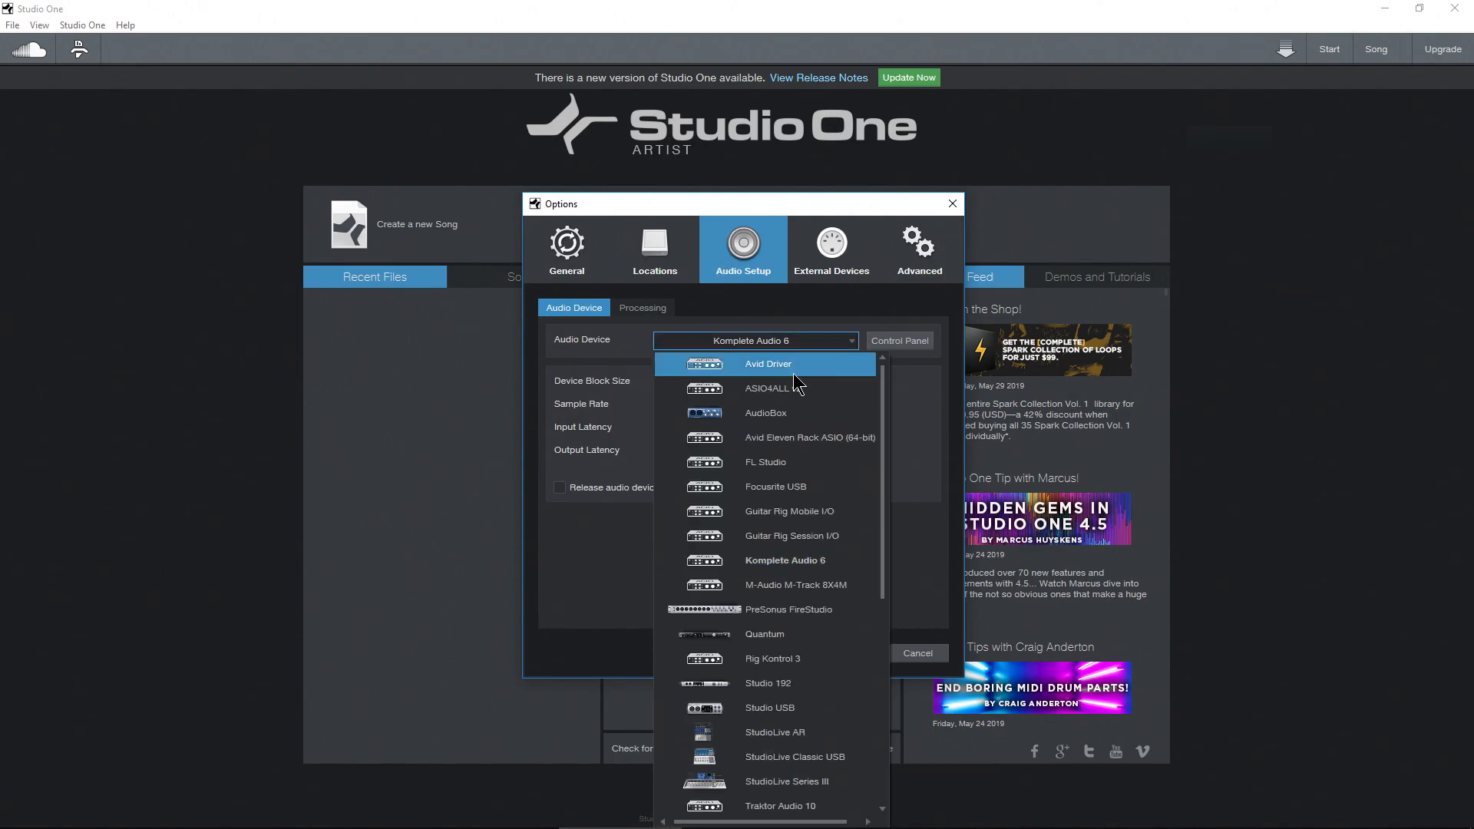
{"action": "scroll", "scroll_direction": "down", "scroll_amount": 3}
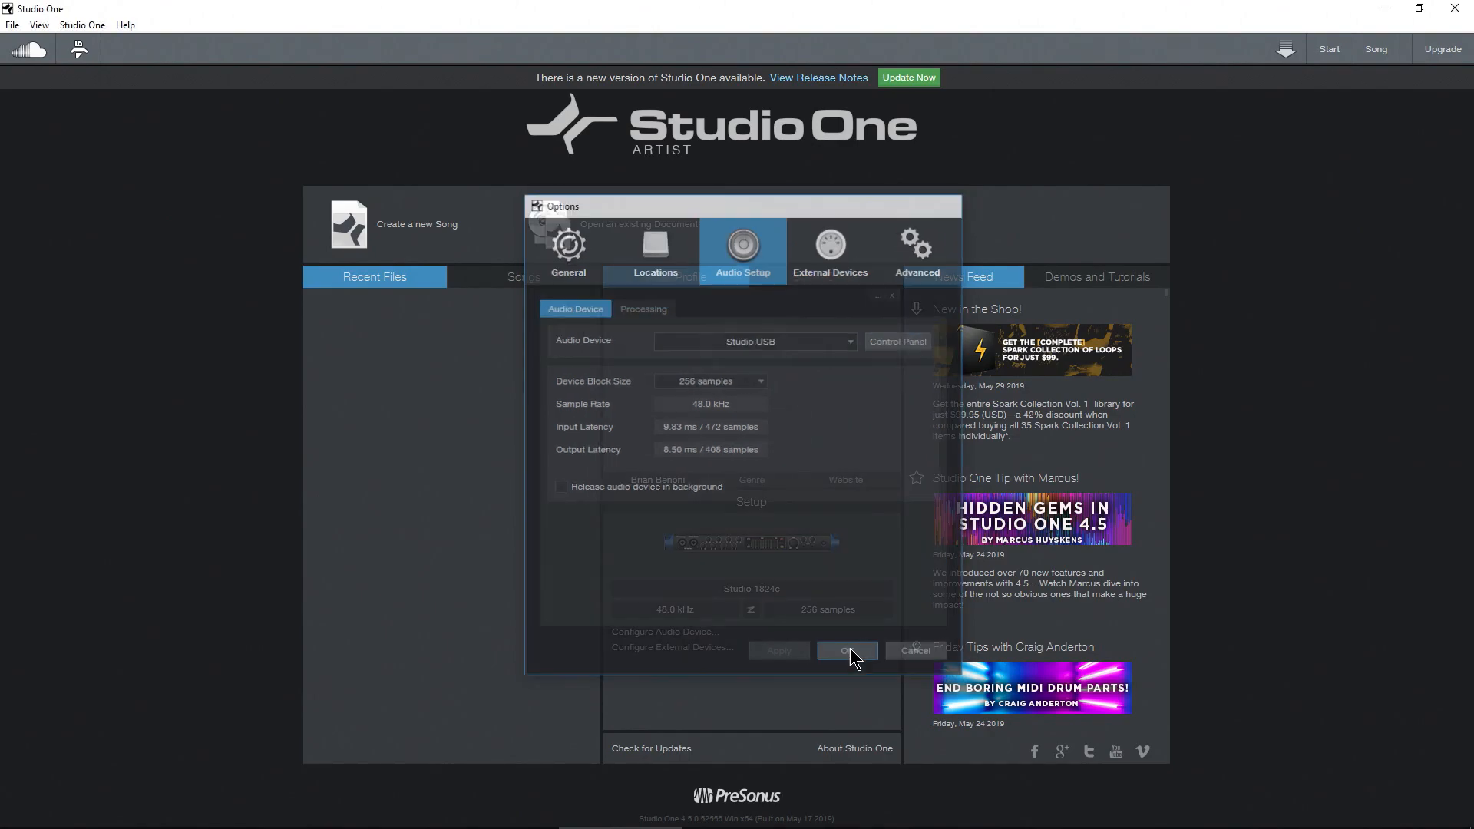
{"action": "left_click", "coordinate": [848, 651]}
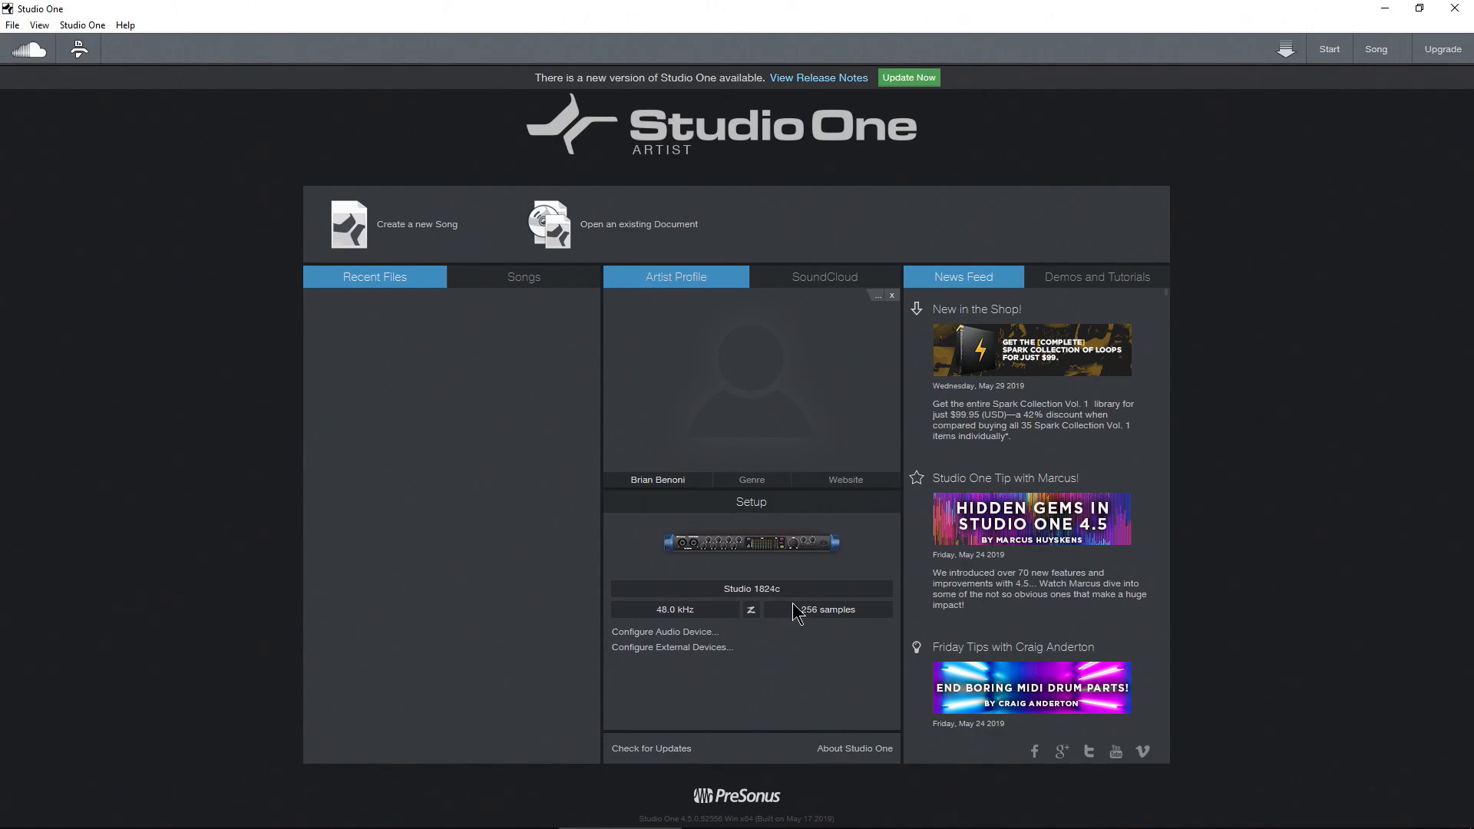
{"action": "mouse_move", "coordinate": [439, 233]}
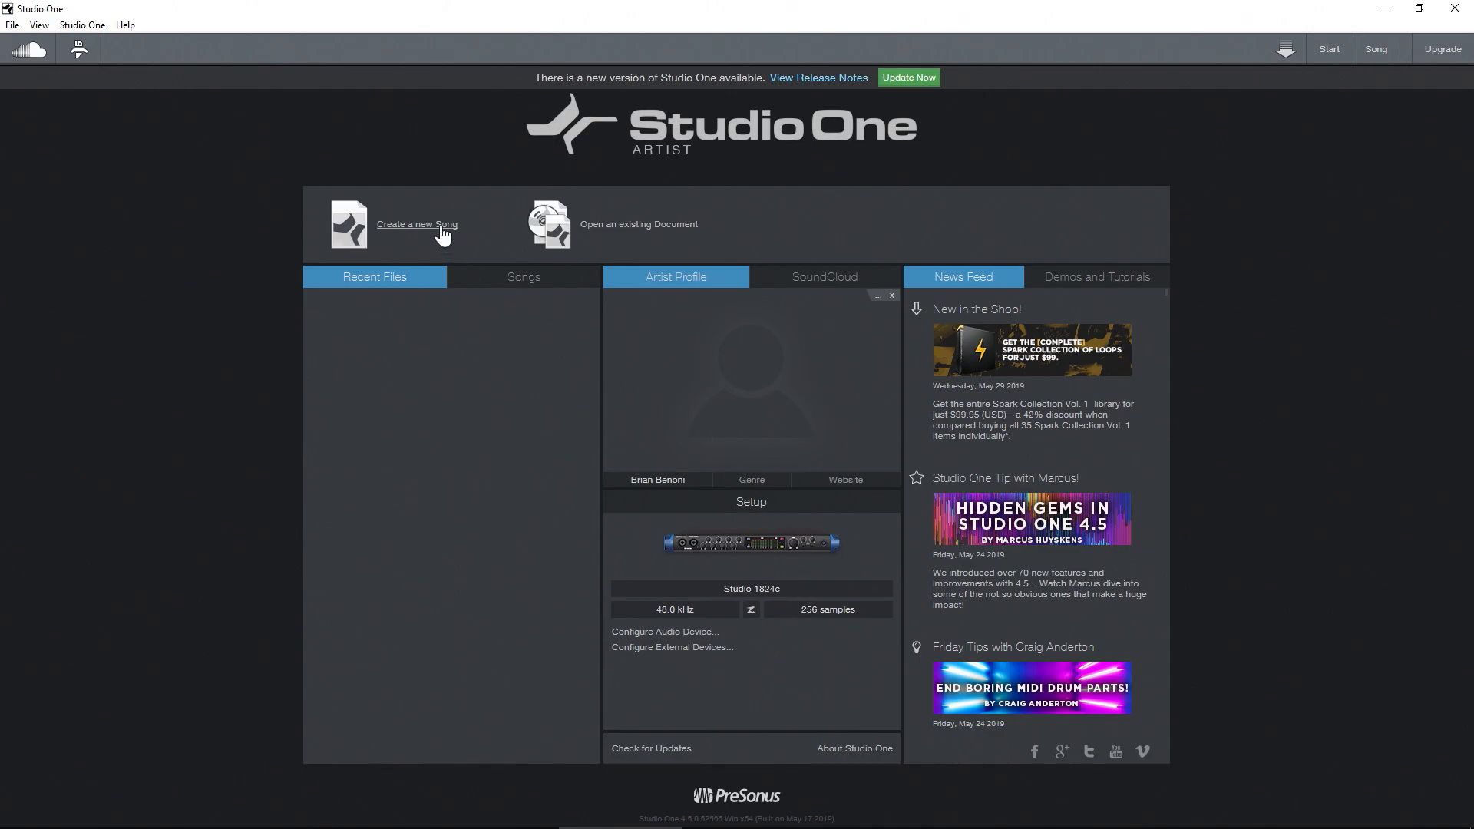
Step: Create a new Empty Song in the default song folder at 48 kHz, 24-bit
{"action": "left_click", "coordinate": [417, 224]}
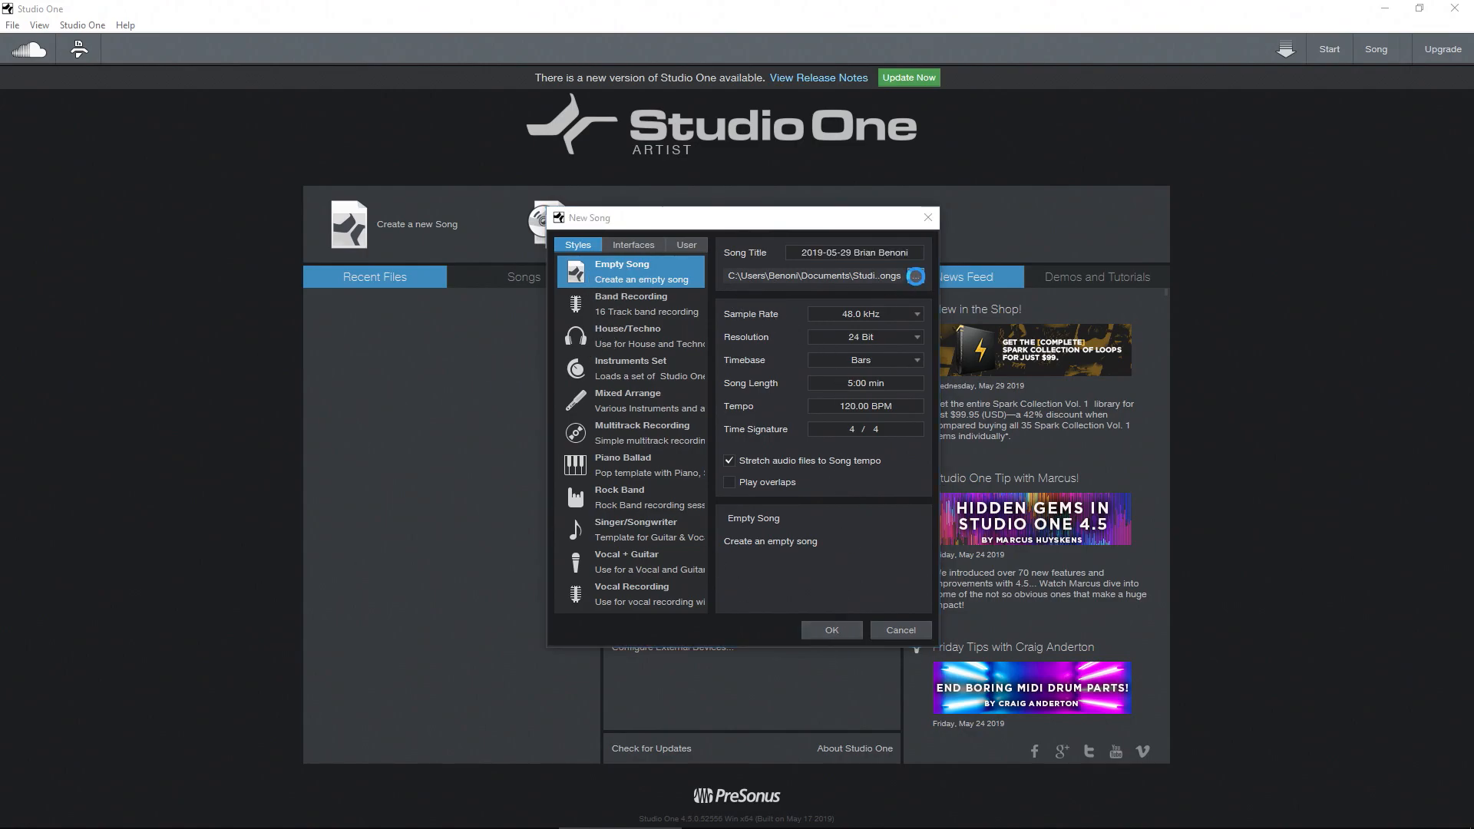
{"action": "left_click", "coordinate": [916, 275]}
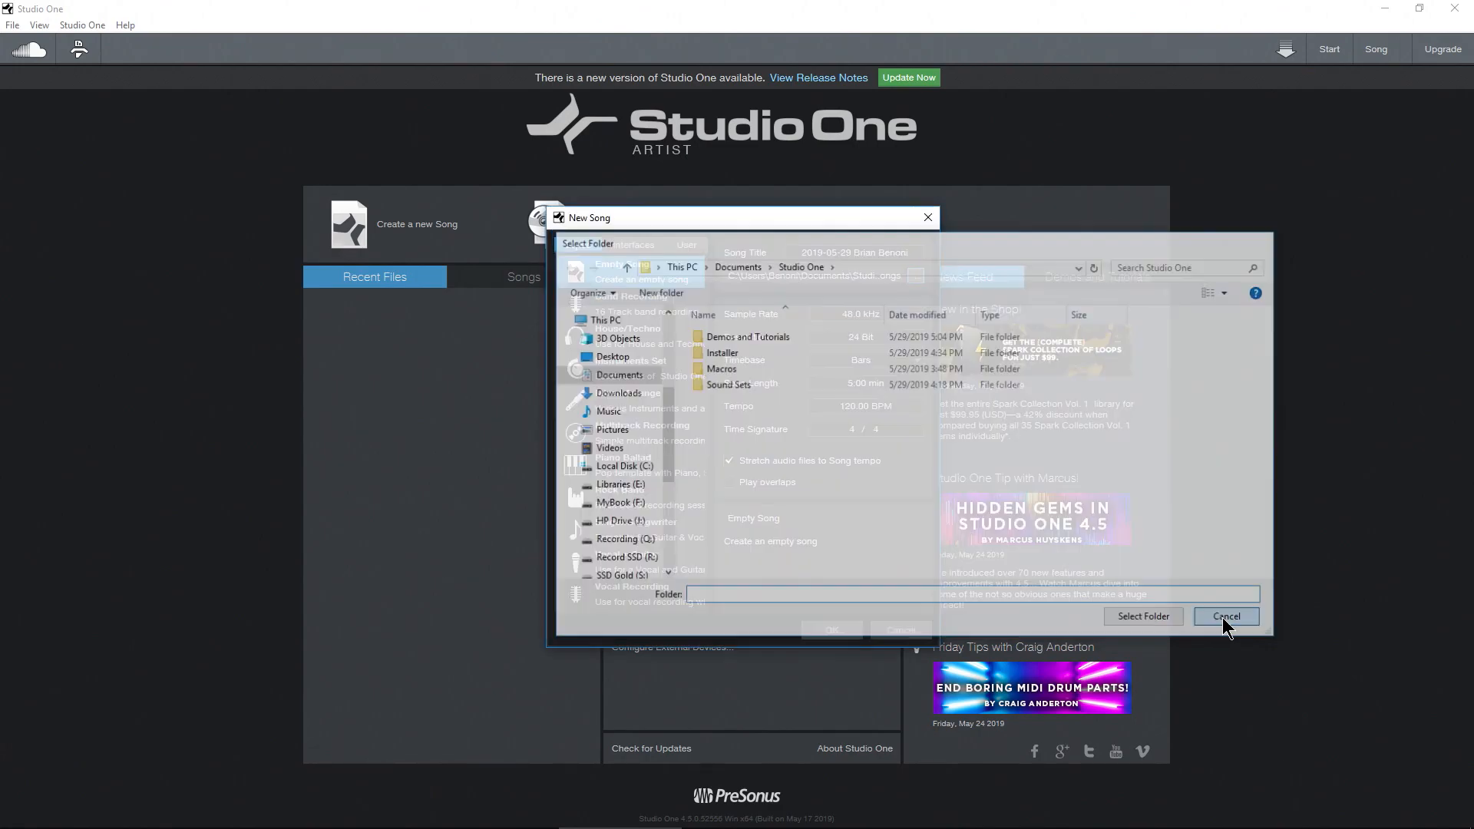
{"action": "left_click", "coordinate": [1226, 618]}
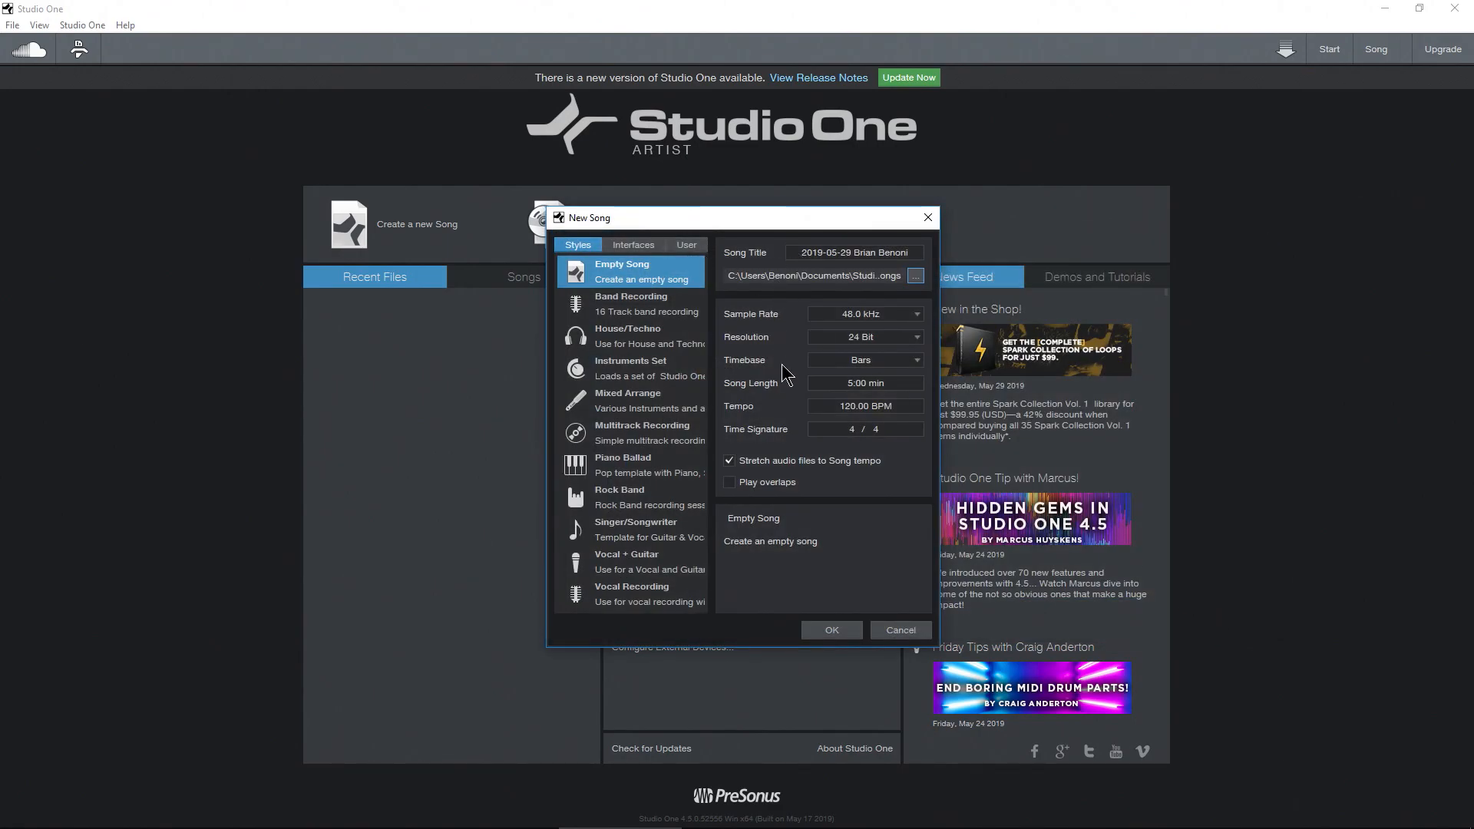
{"action": "mouse_move", "coordinate": [786, 358]}
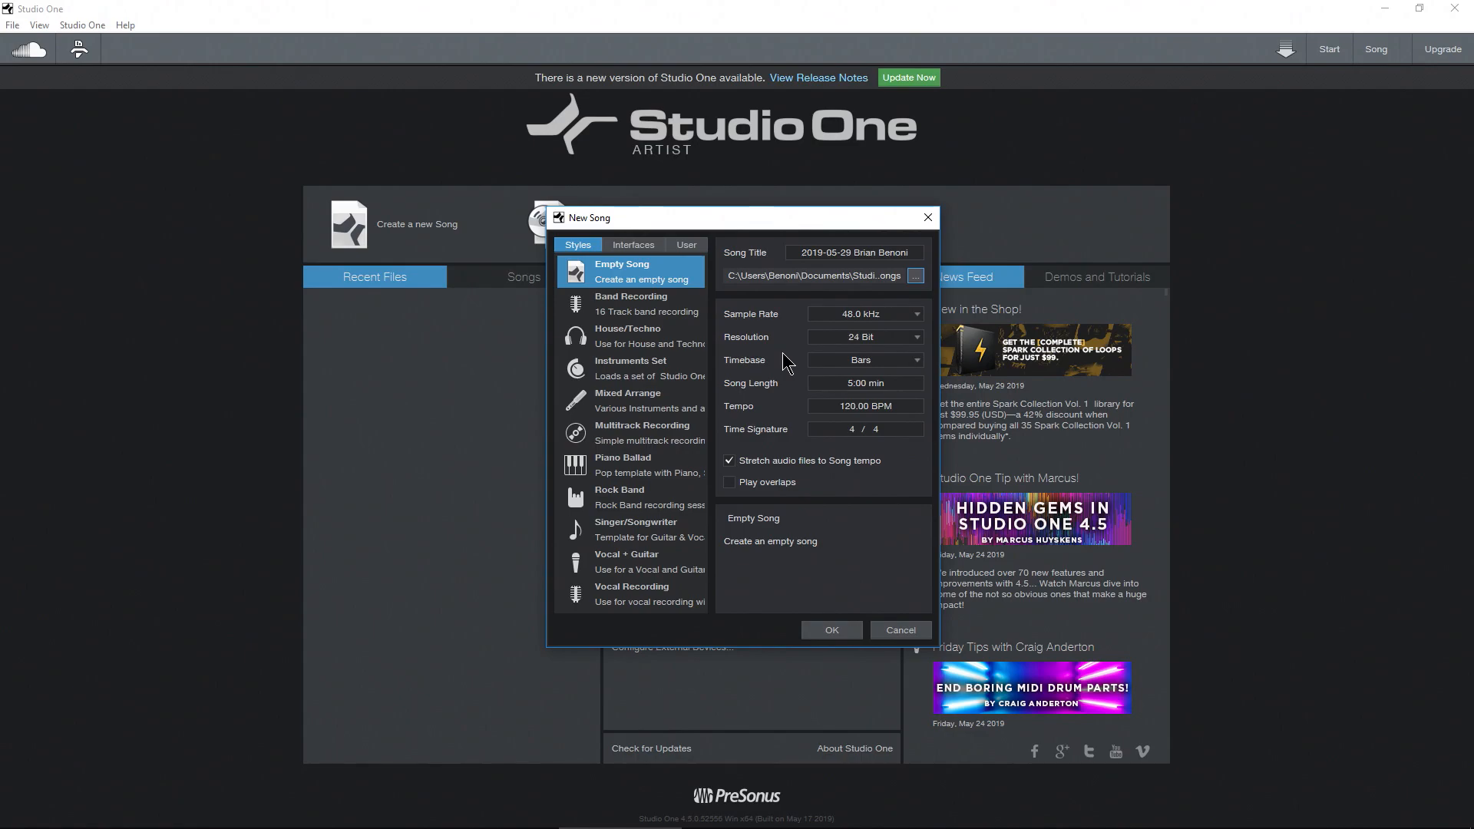
{"action": "left_click", "coordinate": [831, 630]}
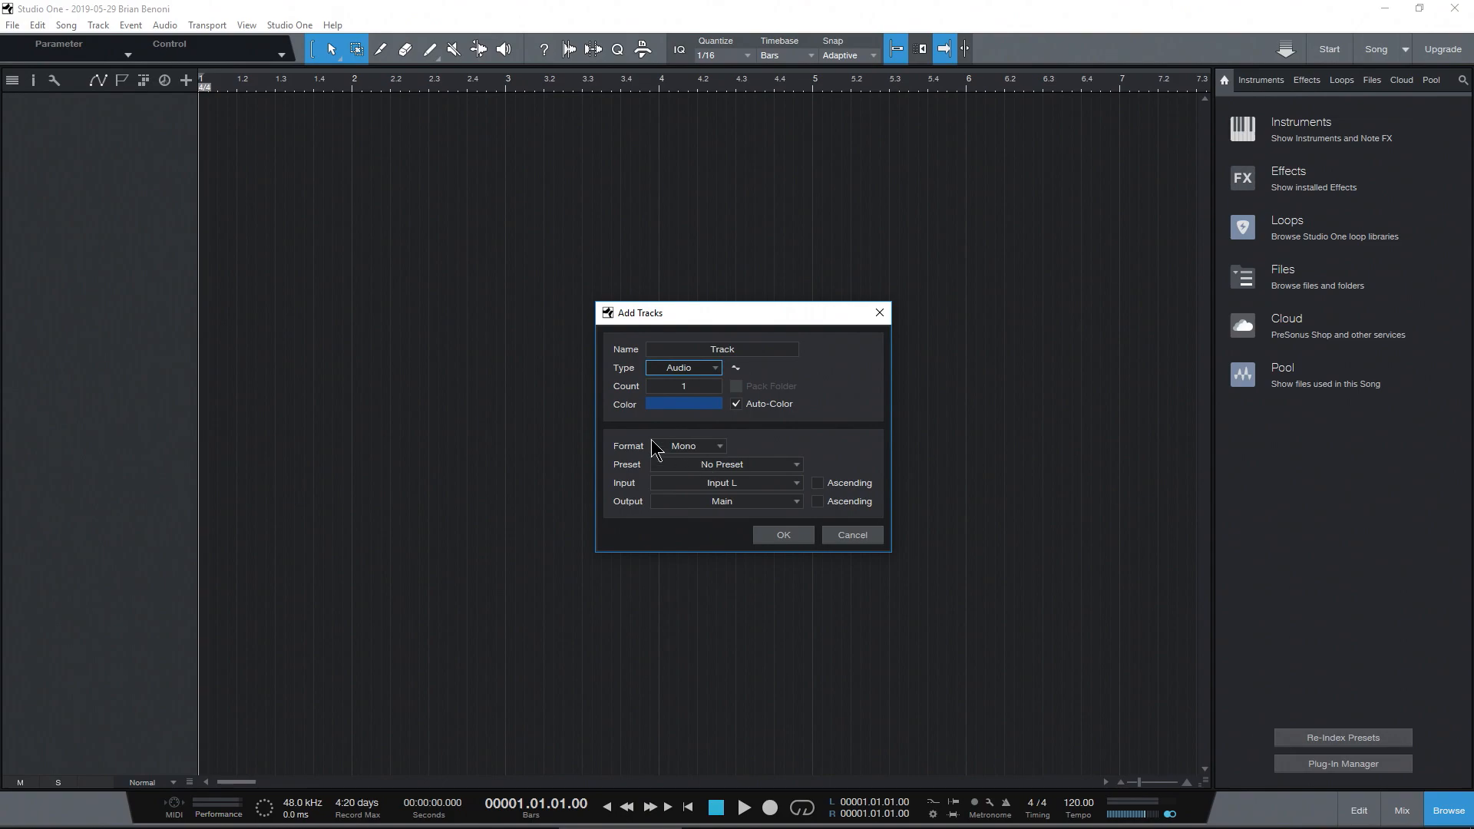
Step: Add the mono audio track and route the second mic input to Input R in Audio I/O Setup
{"action": "left_click", "coordinate": [783, 534]}
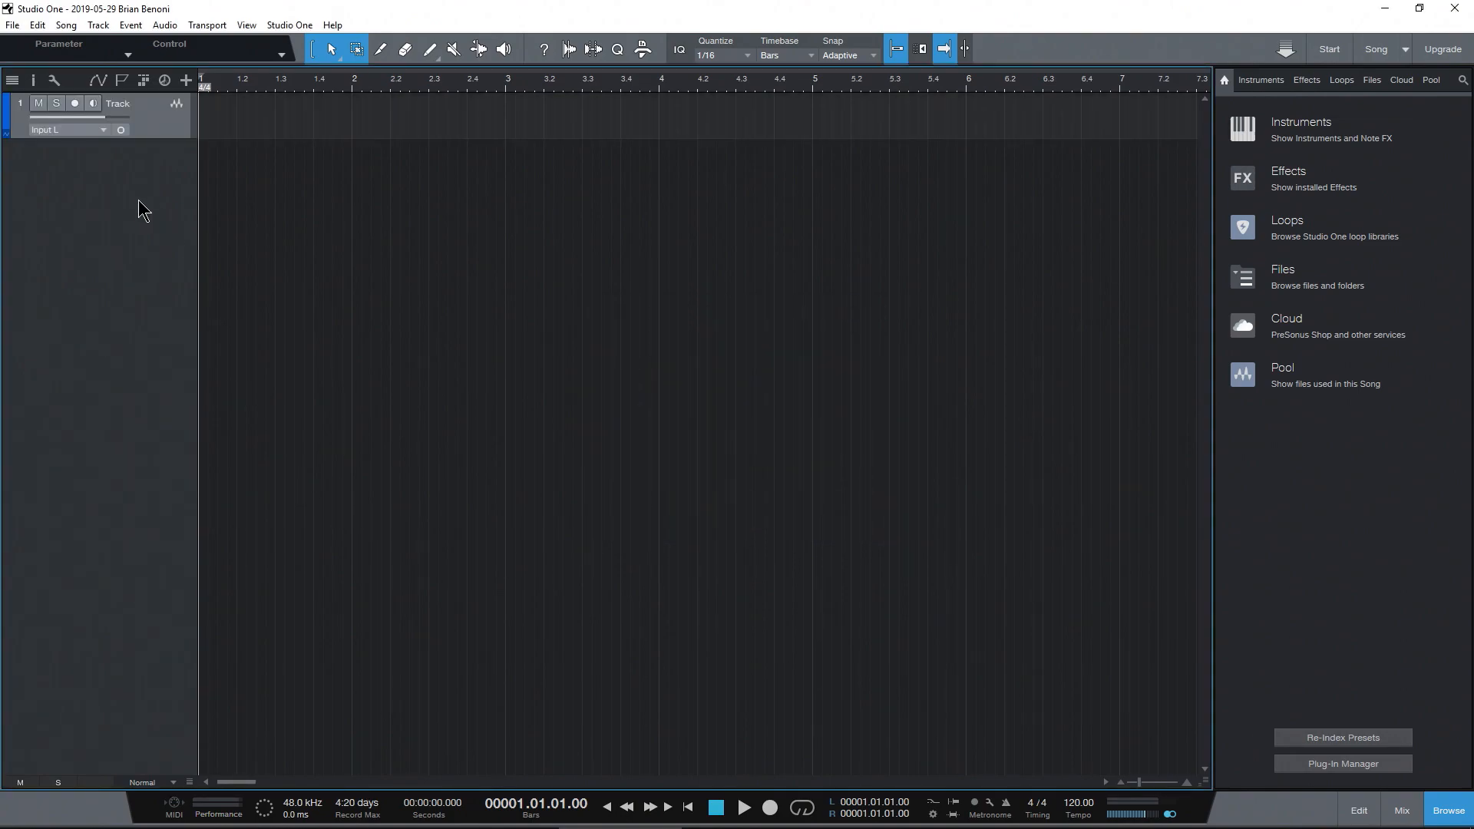
{"action": "left_click", "coordinate": [98, 129]}
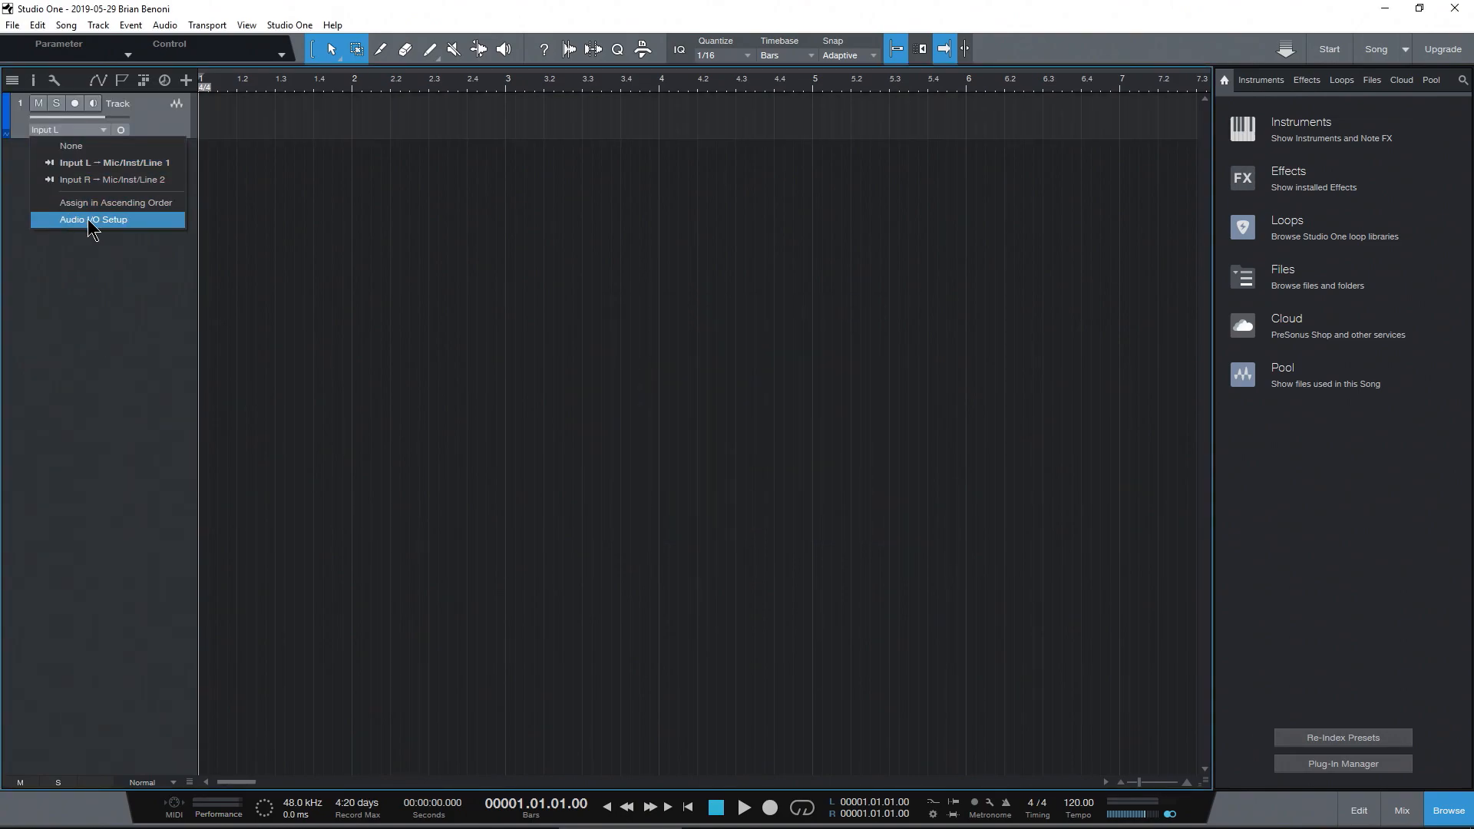
{"action": "left_click", "coordinate": [92, 220]}
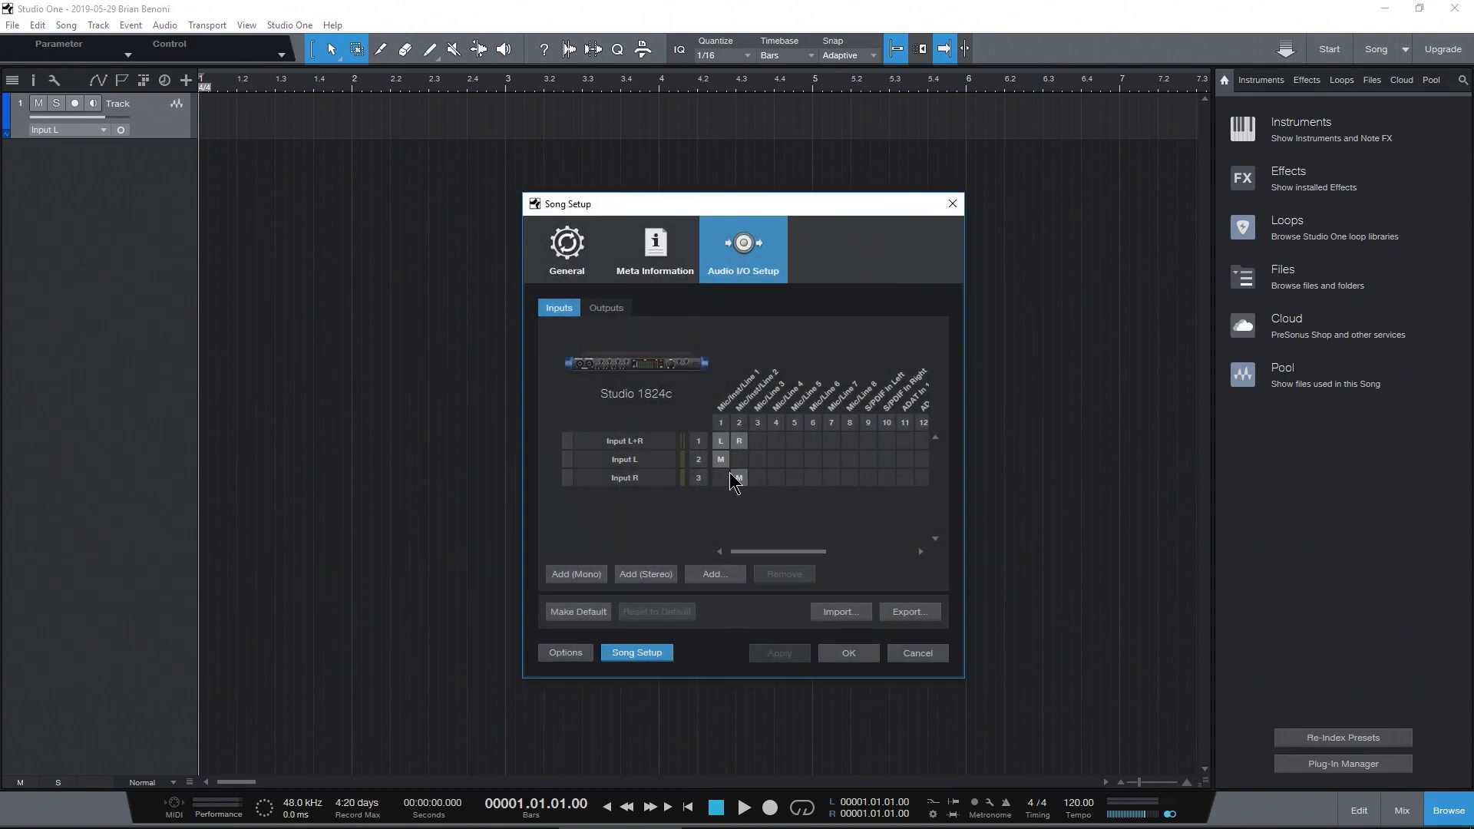
{"action": "left_click", "coordinate": [738, 478]}
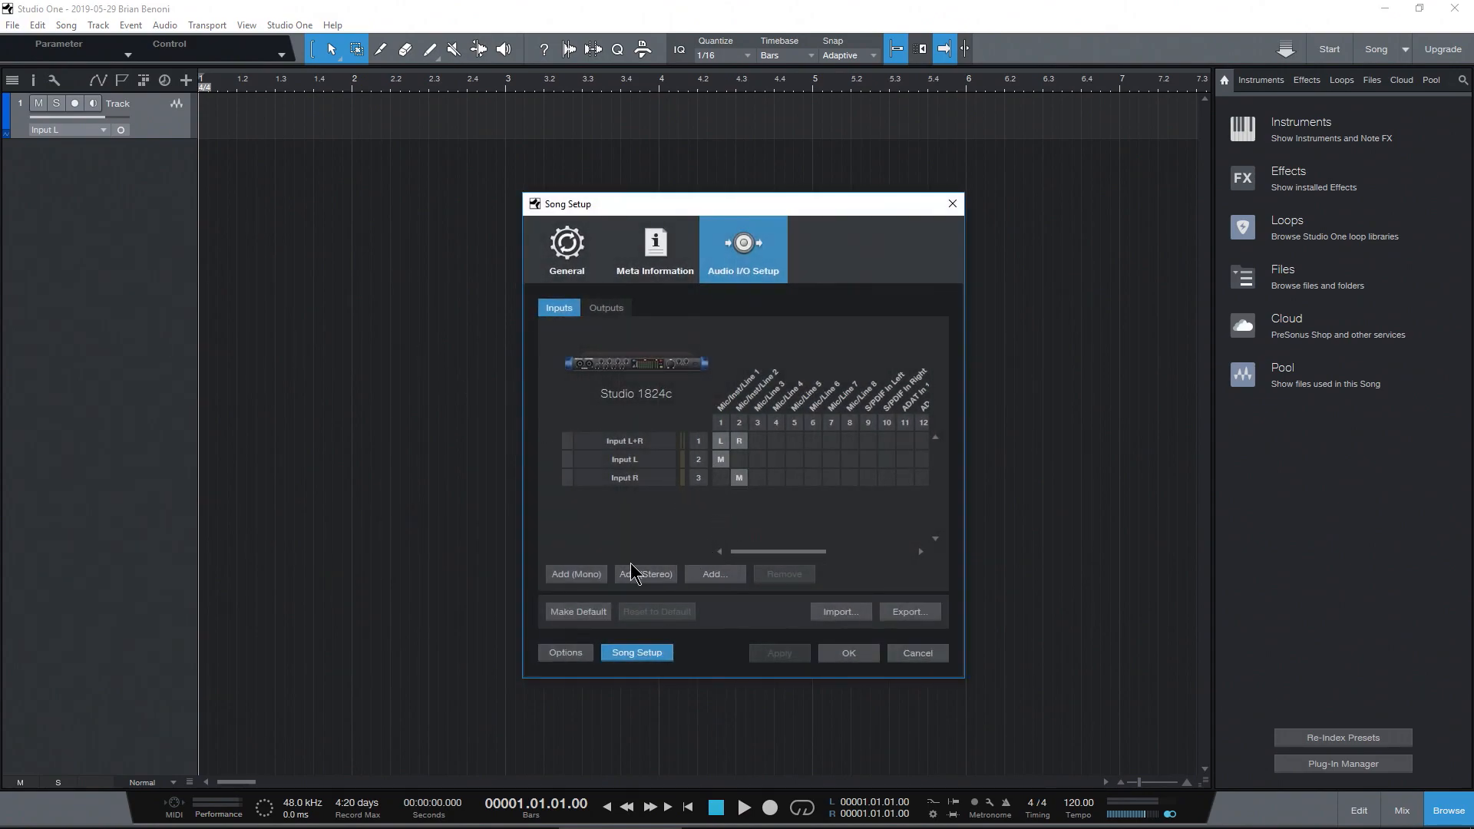
Step: Add two more mono inputs, check the output routing and apply the I/O setup
{"action": "left_click", "coordinate": [576, 574]}
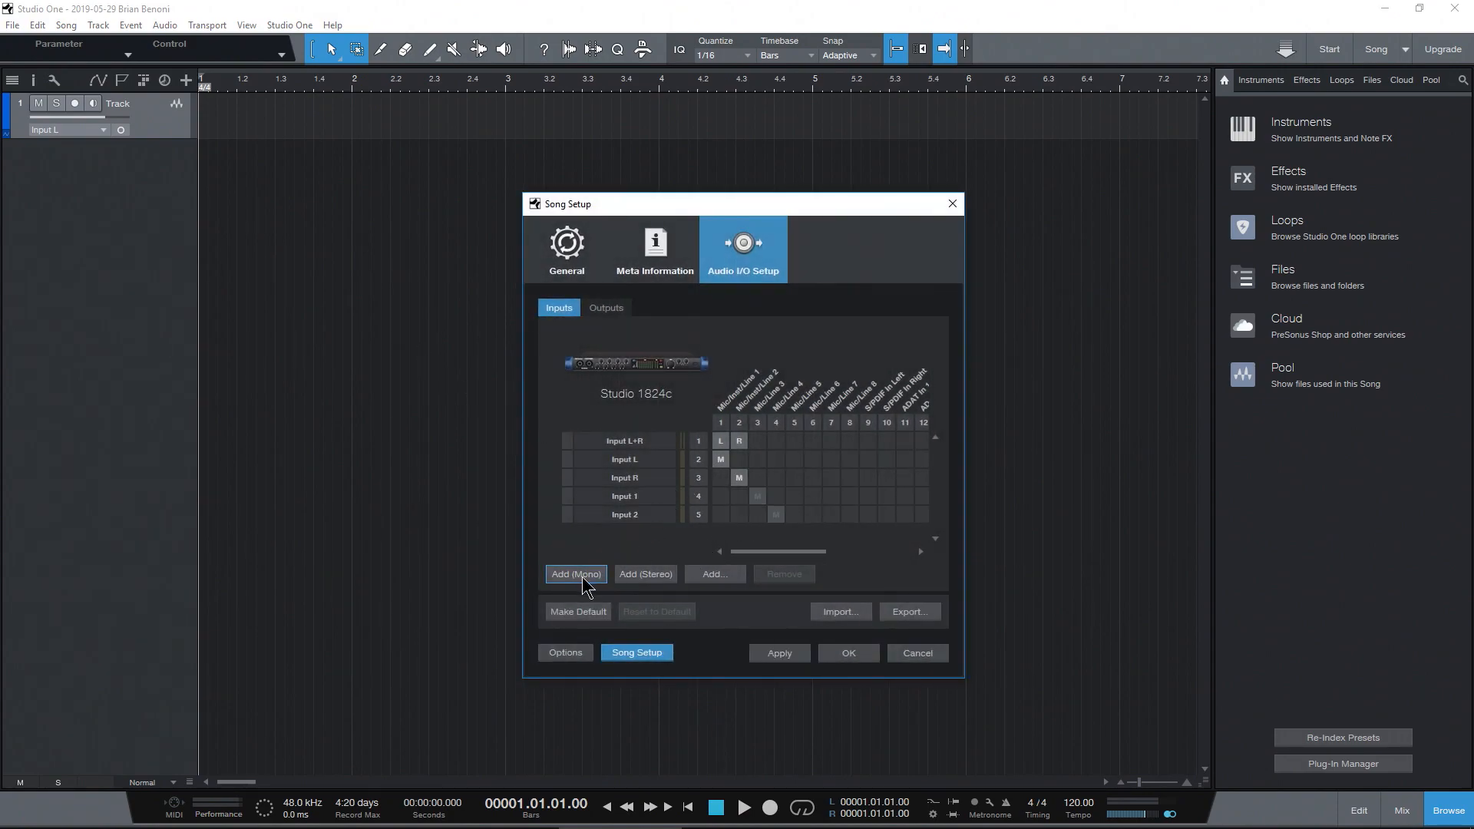
{"action": "left_click", "coordinate": [575, 574]}
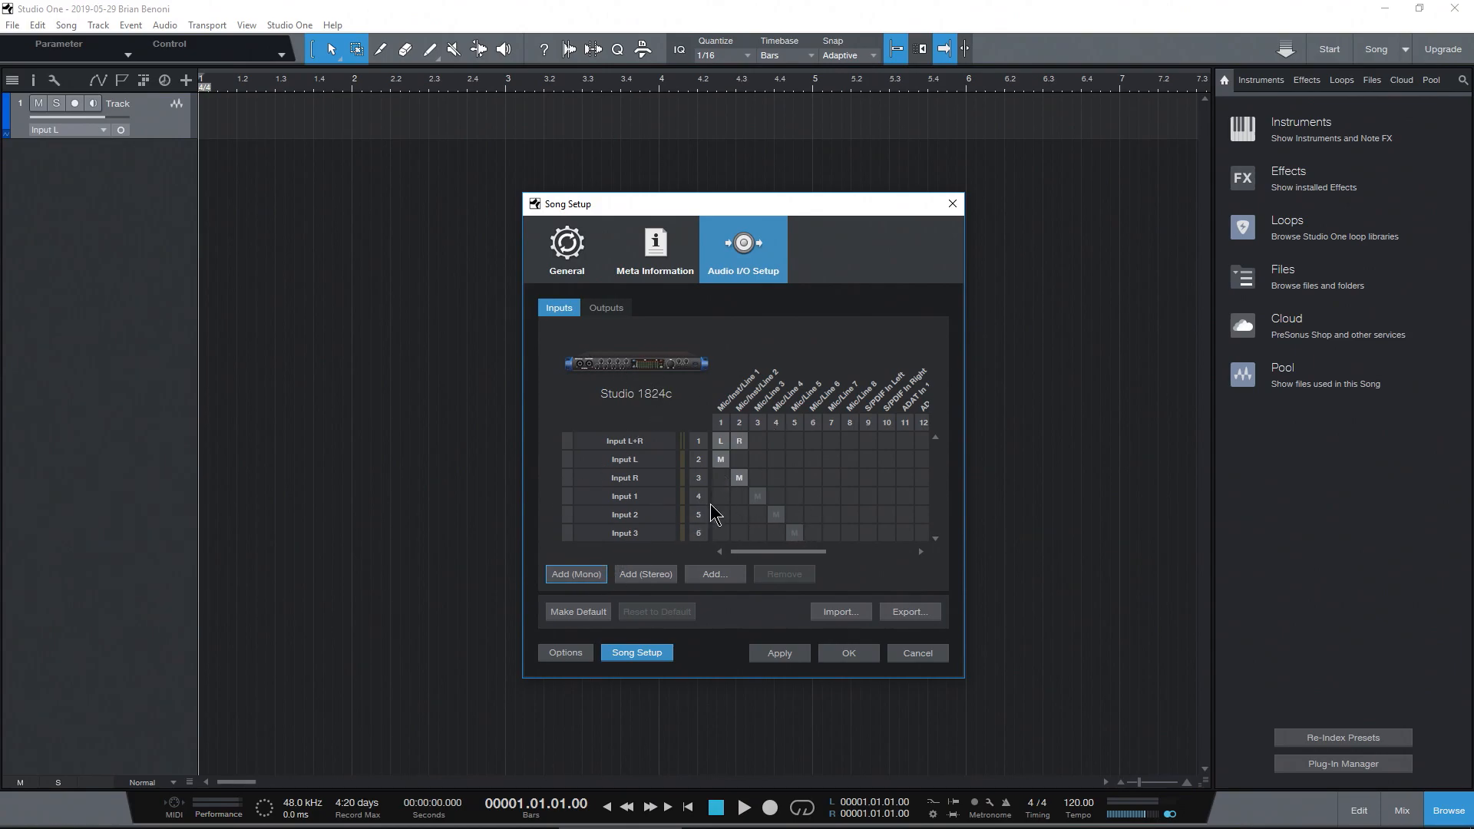
{"action": "left_click", "coordinate": [605, 307]}
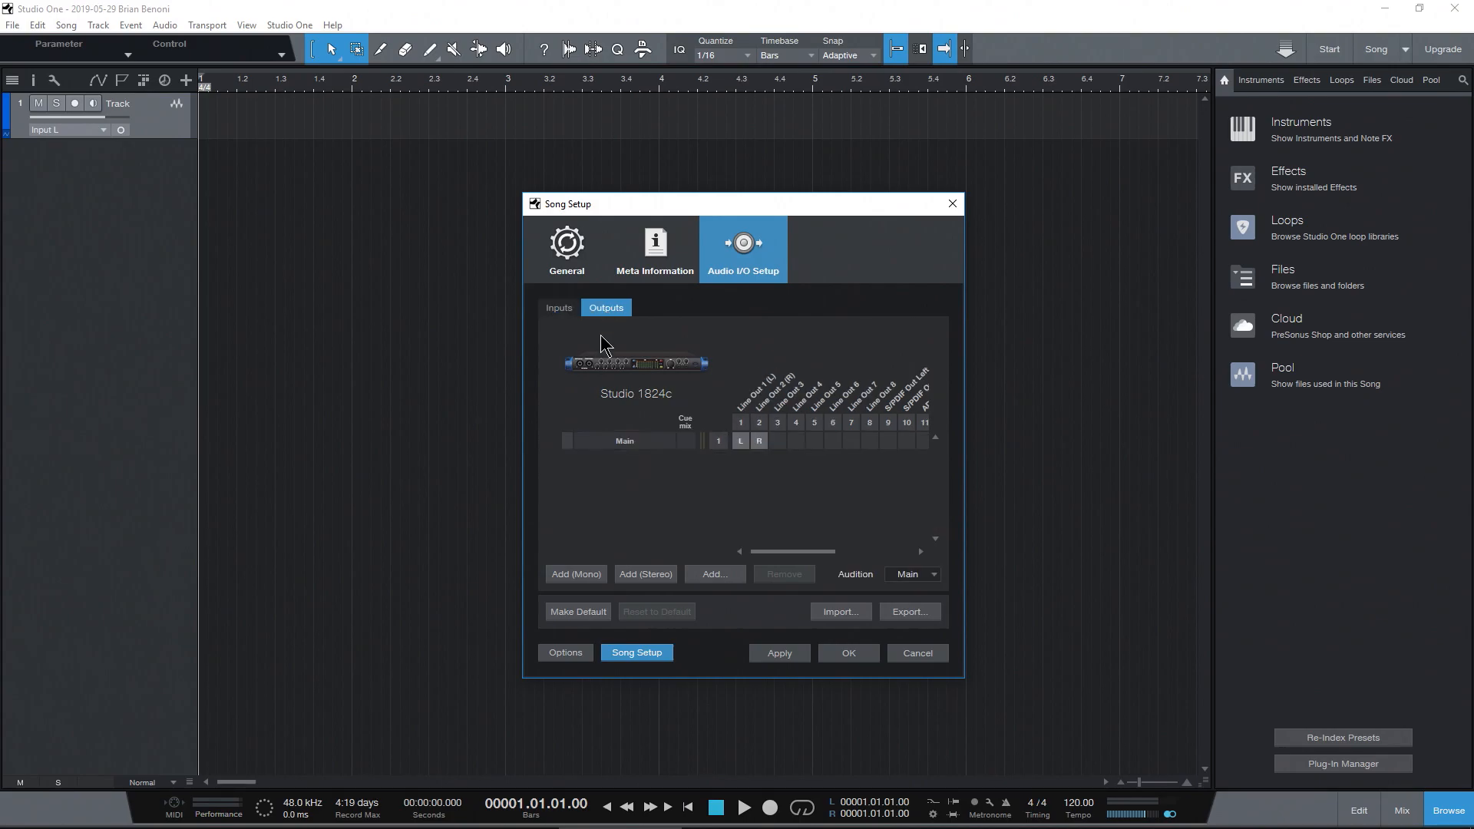
{"action": "left_click", "coordinate": [779, 653]}
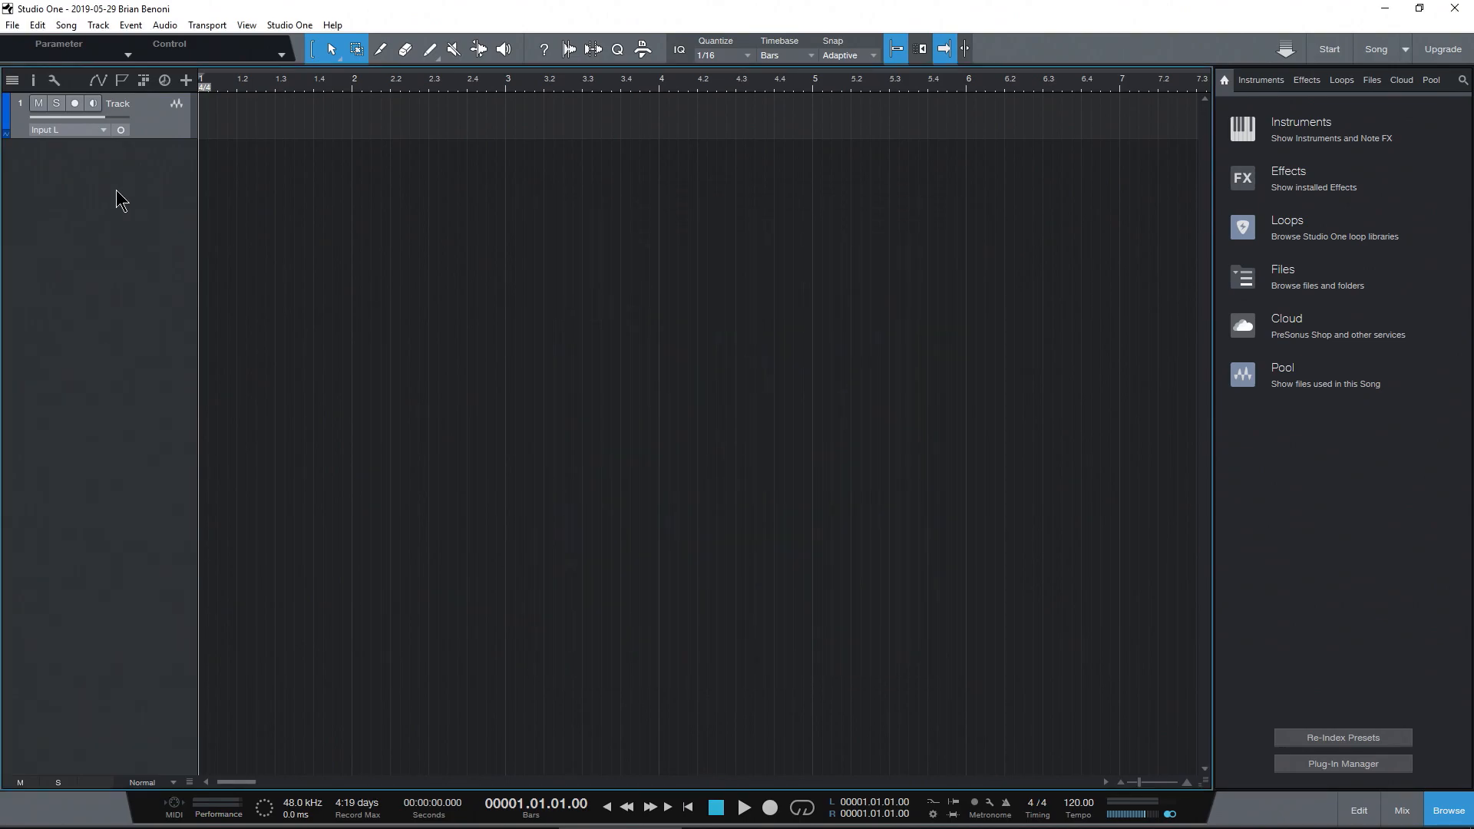
Step: Set the track input to Input L and arm the track for recording
{"action": "left_click", "coordinate": [69, 129]}
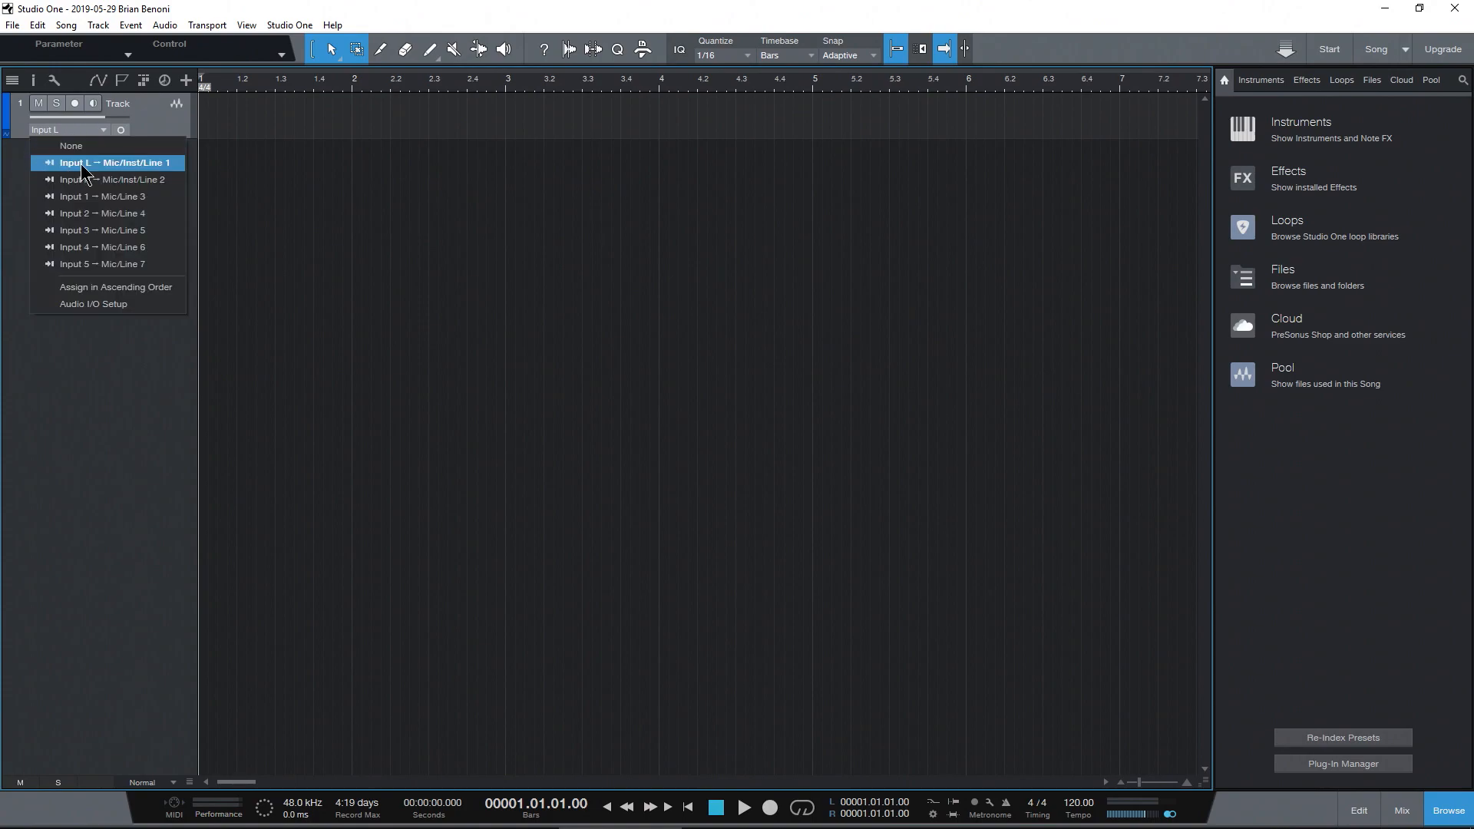
{"action": "left_click", "coordinate": [111, 163]}
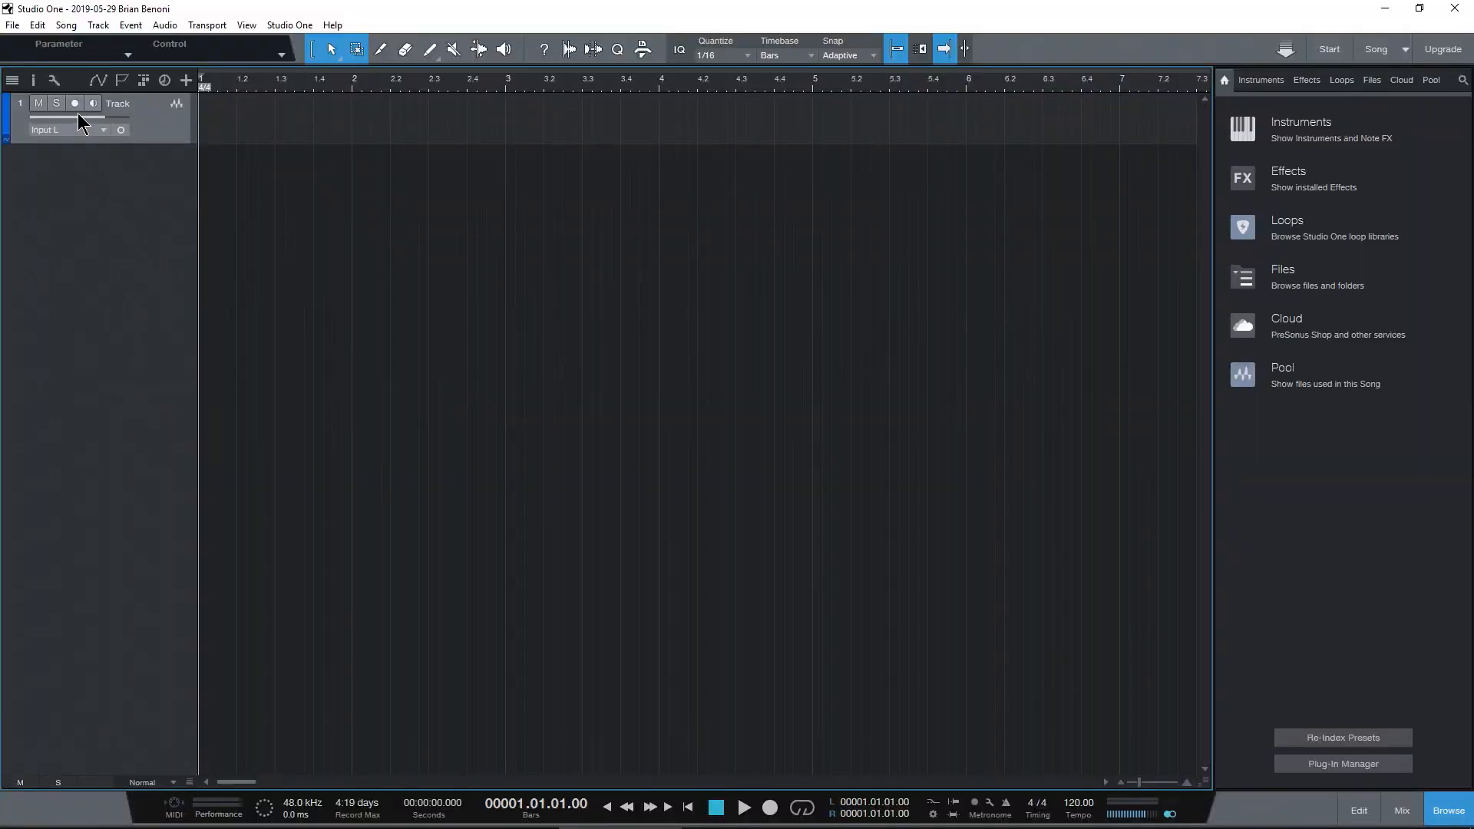
{"action": "left_click", "coordinate": [74, 101]}
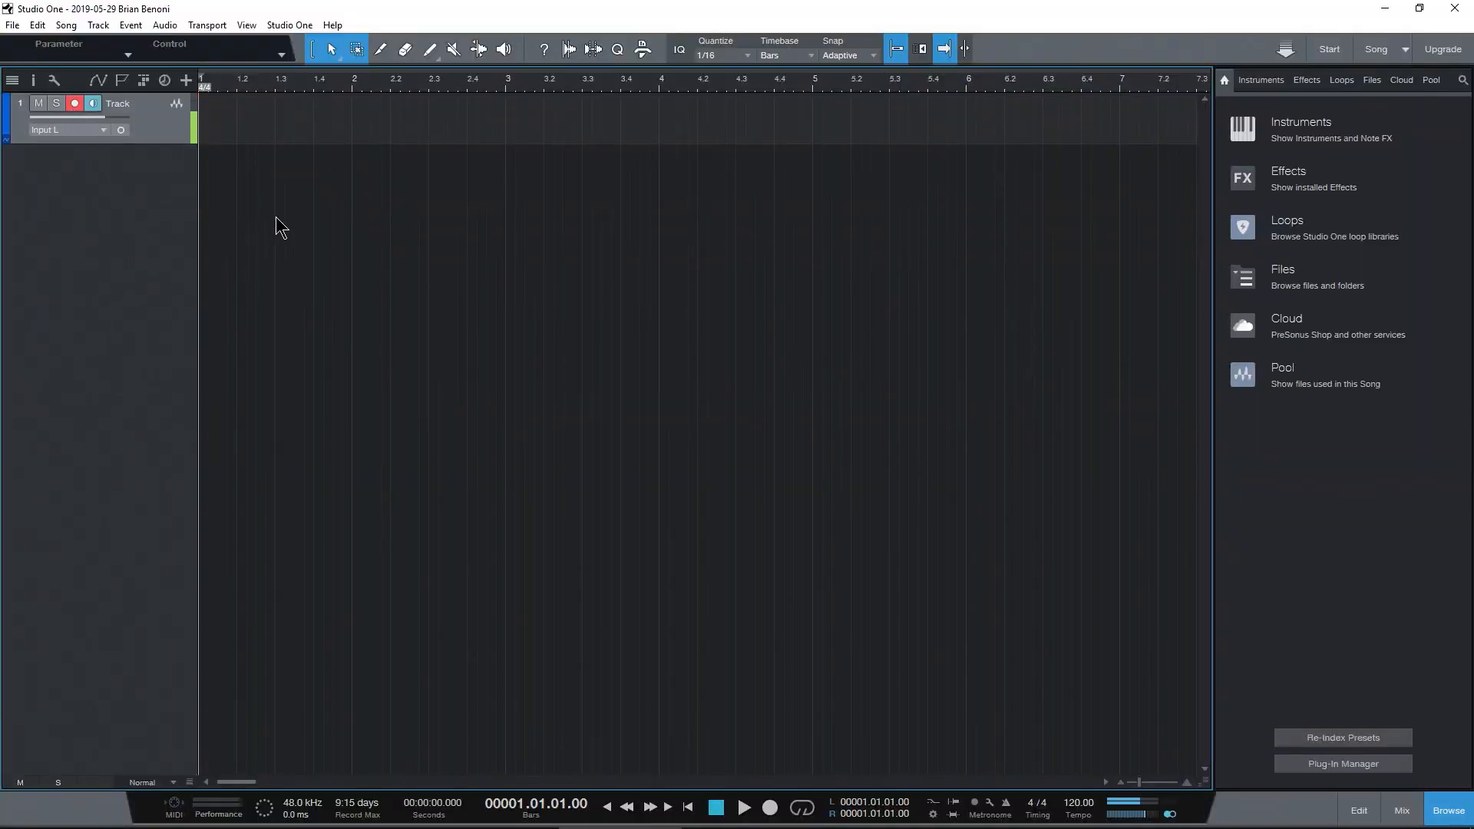
Step: Record a take of about four bars onto the mono track and stop
{"action": "left_click", "coordinate": [748, 806]}
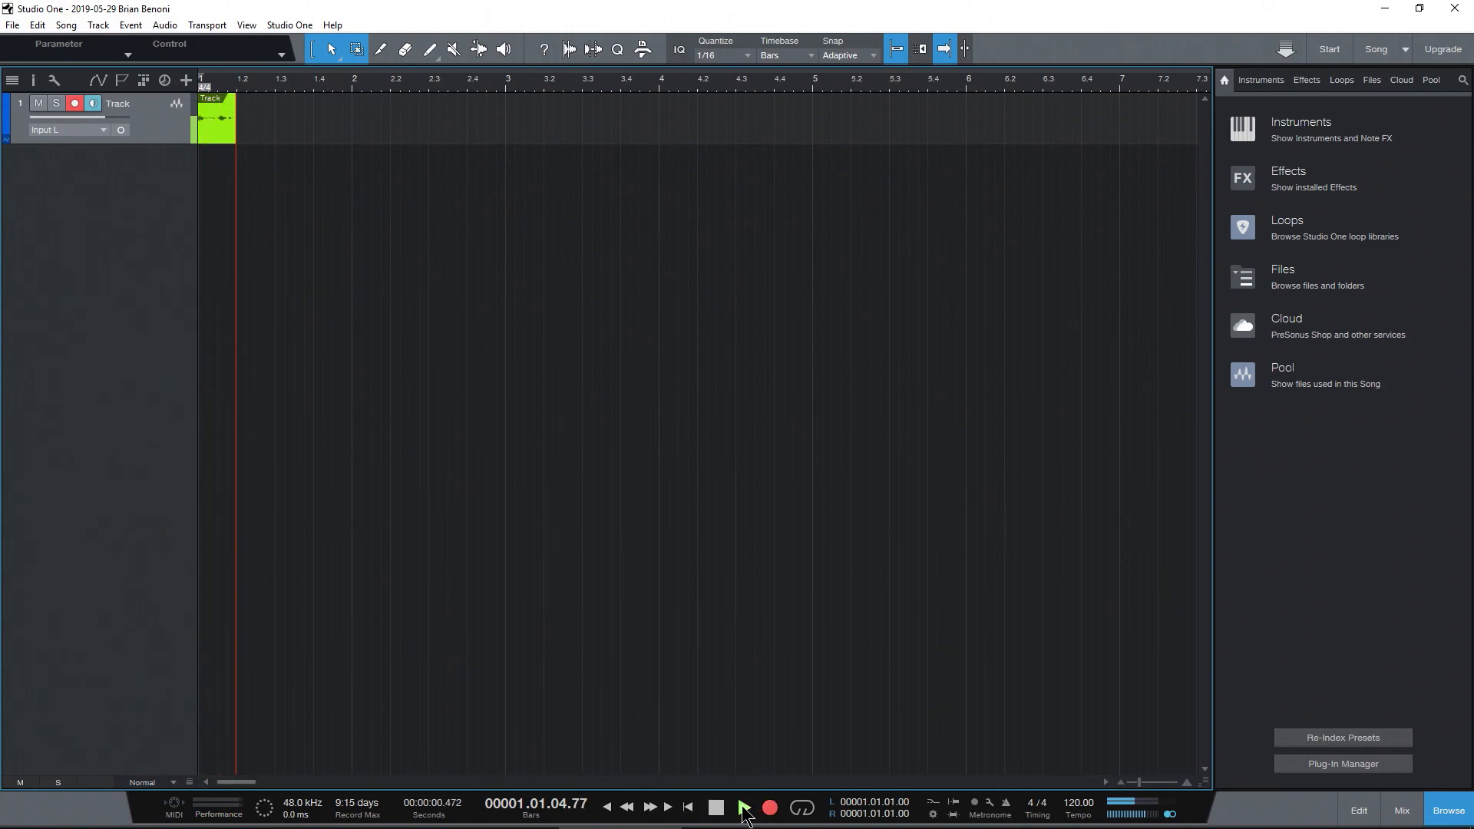
{"action": "left_click", "coordinate": [746, 808]}
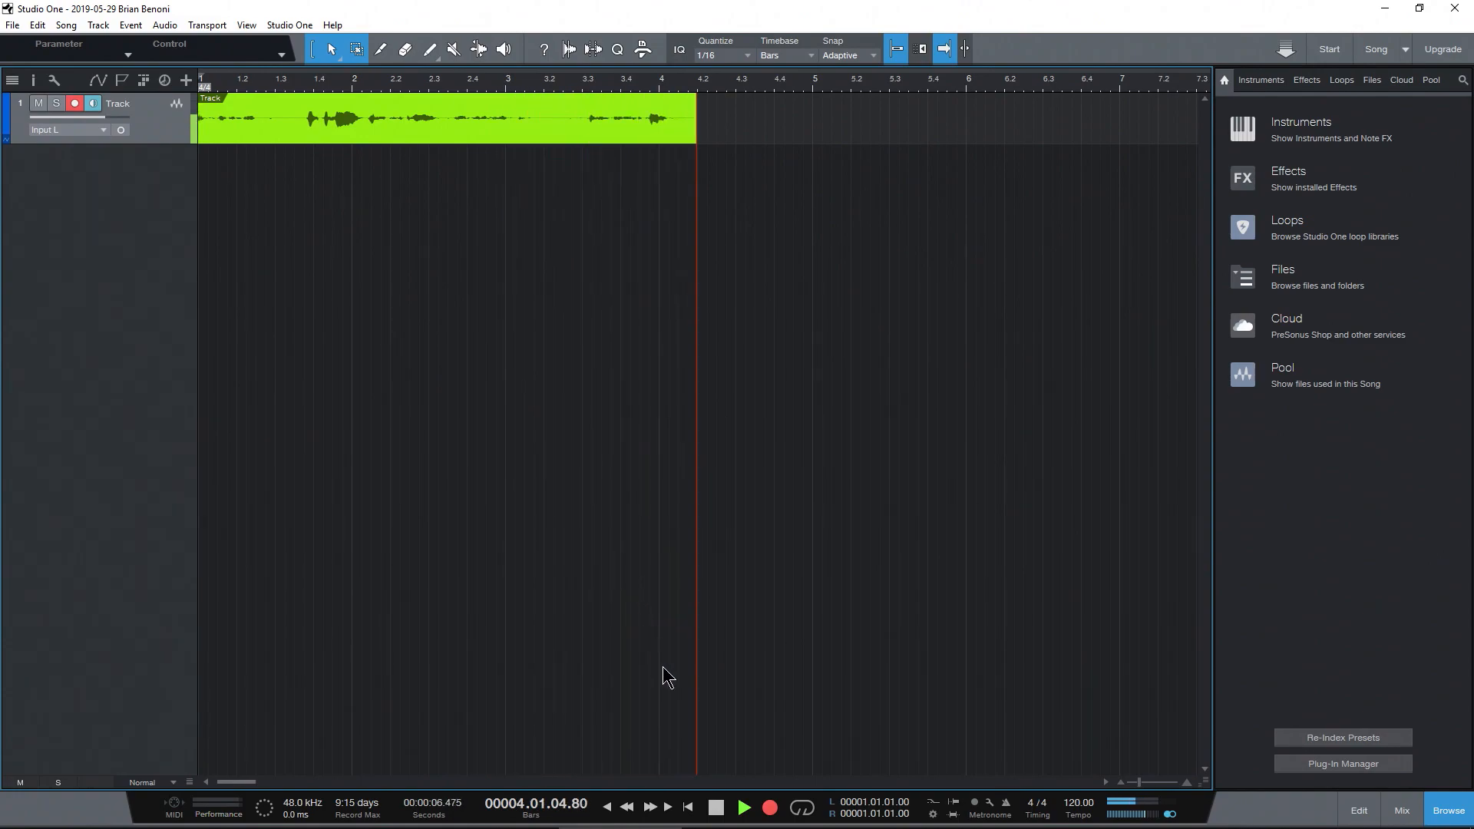
{"action": "left_click", "coordinate": [748, 808]}
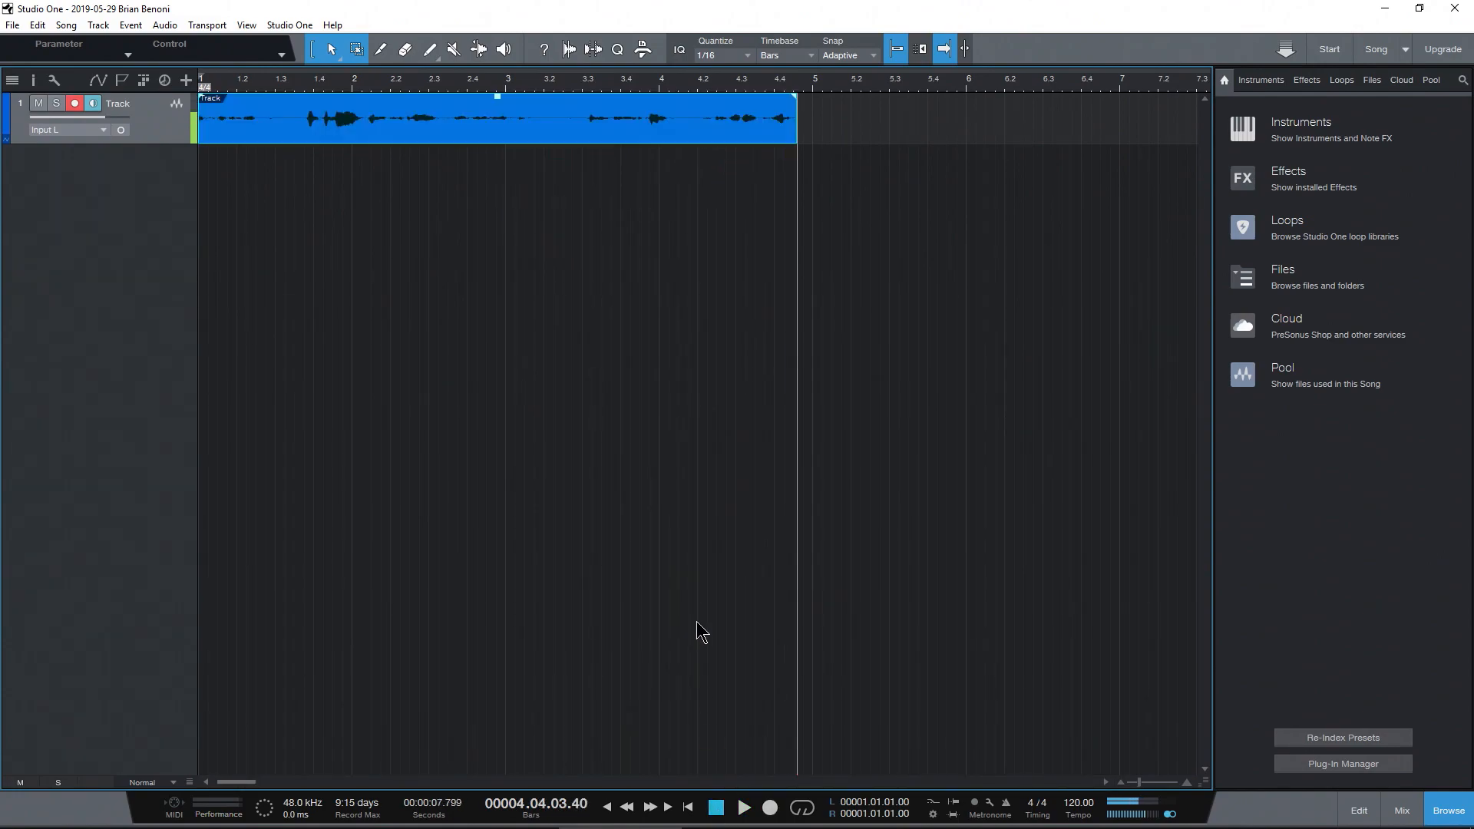